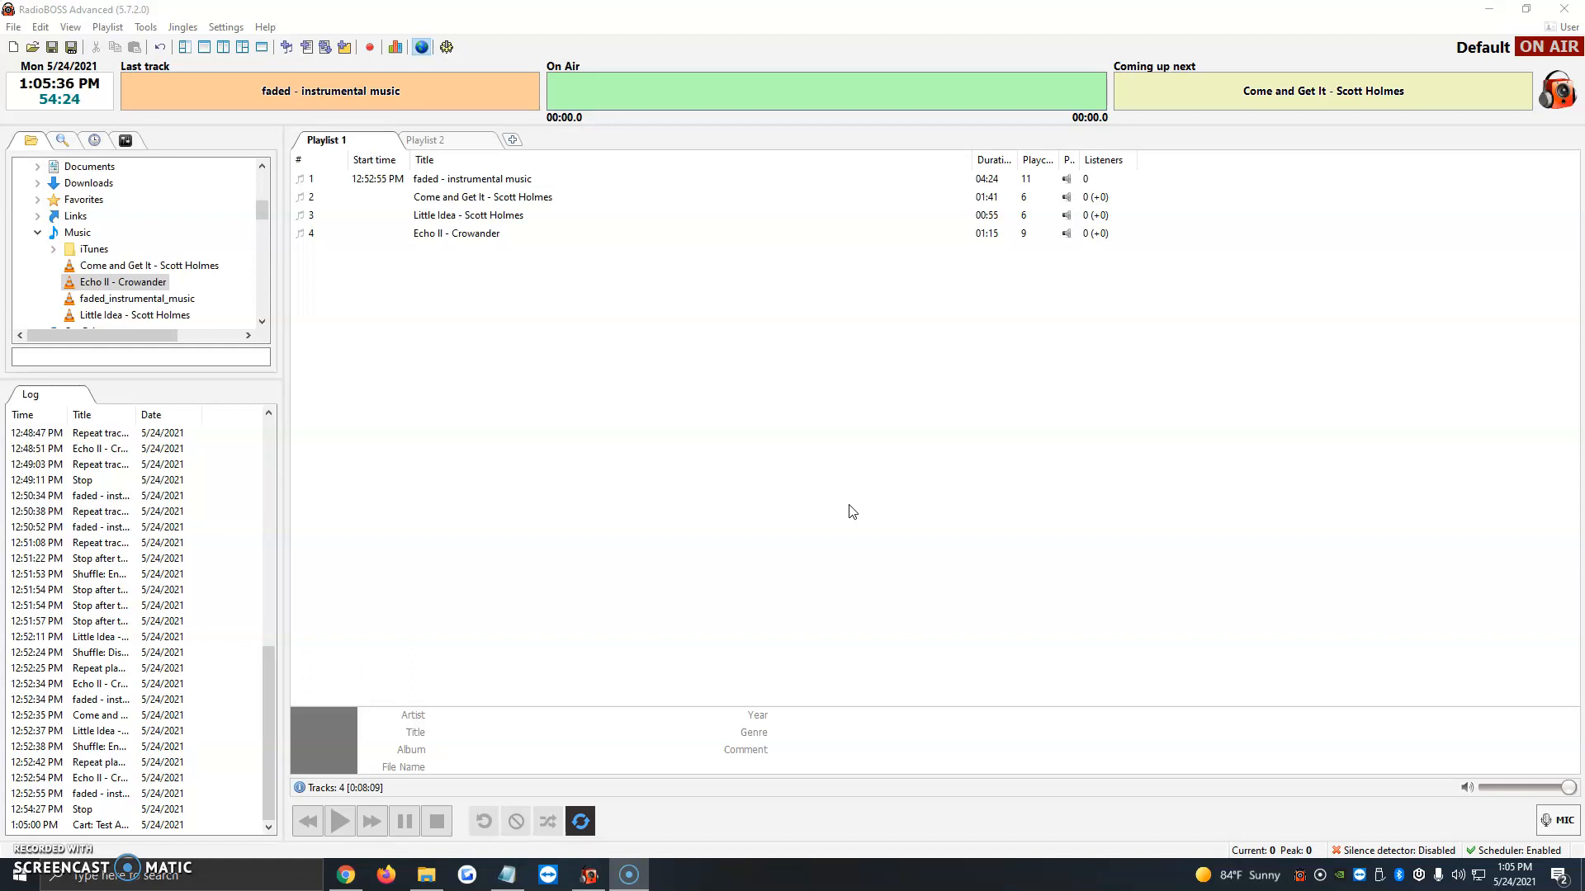
{"action": "mouse_move", "coordinate": [1468, 447]}
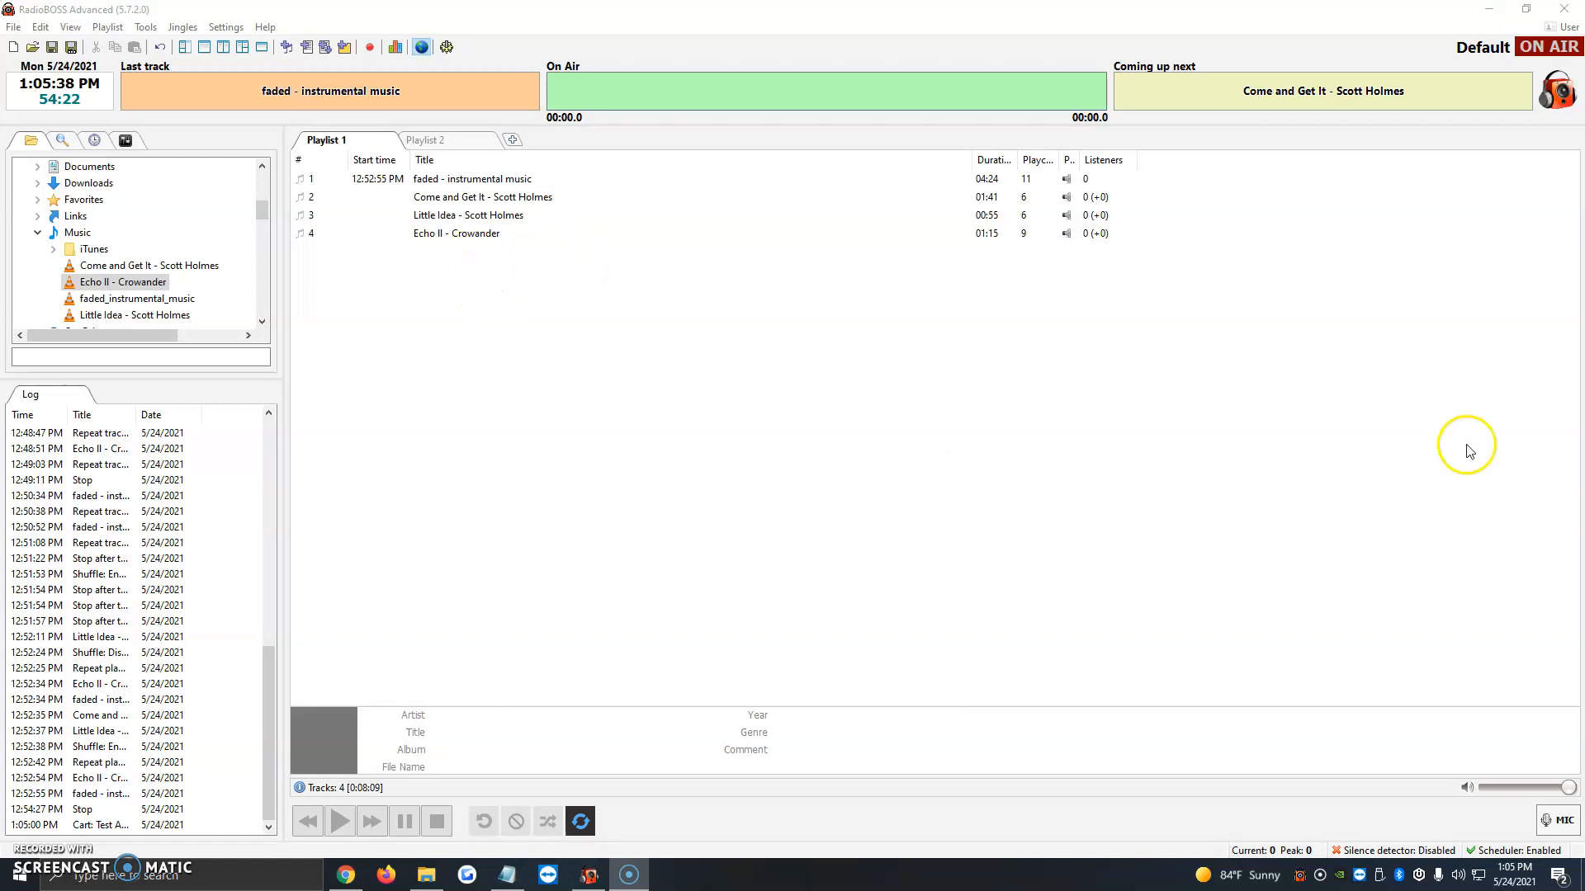
Select 'Come and Get It', split into two work zones, and list the available panels
{"action": "left_click", "coordinate": [468, 215]}
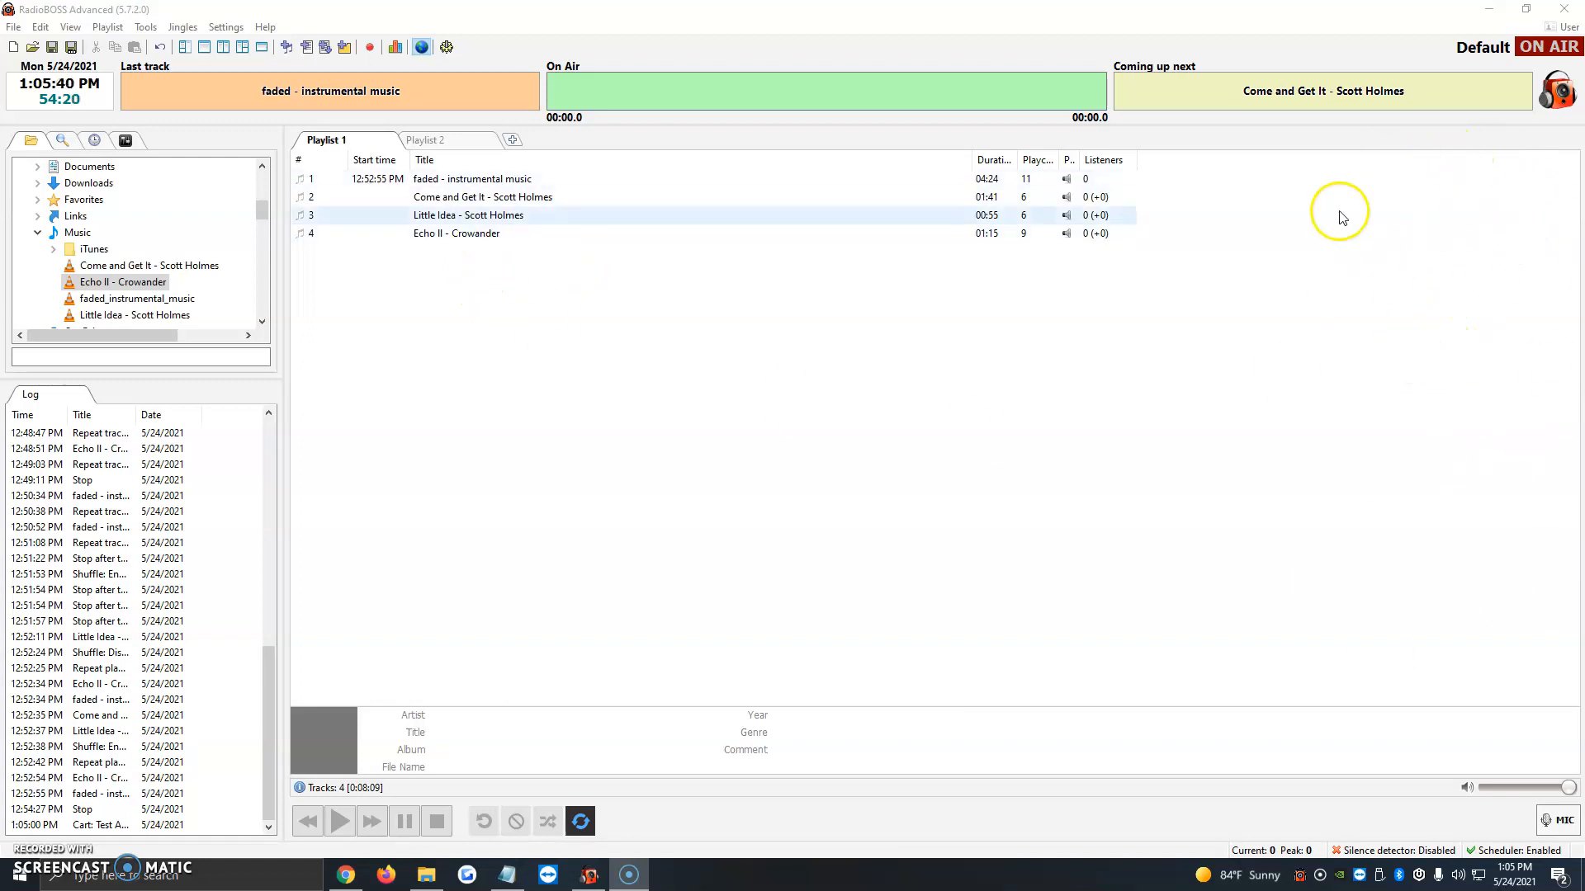
{"action": "left_click", "coordinate": [483, 197]}
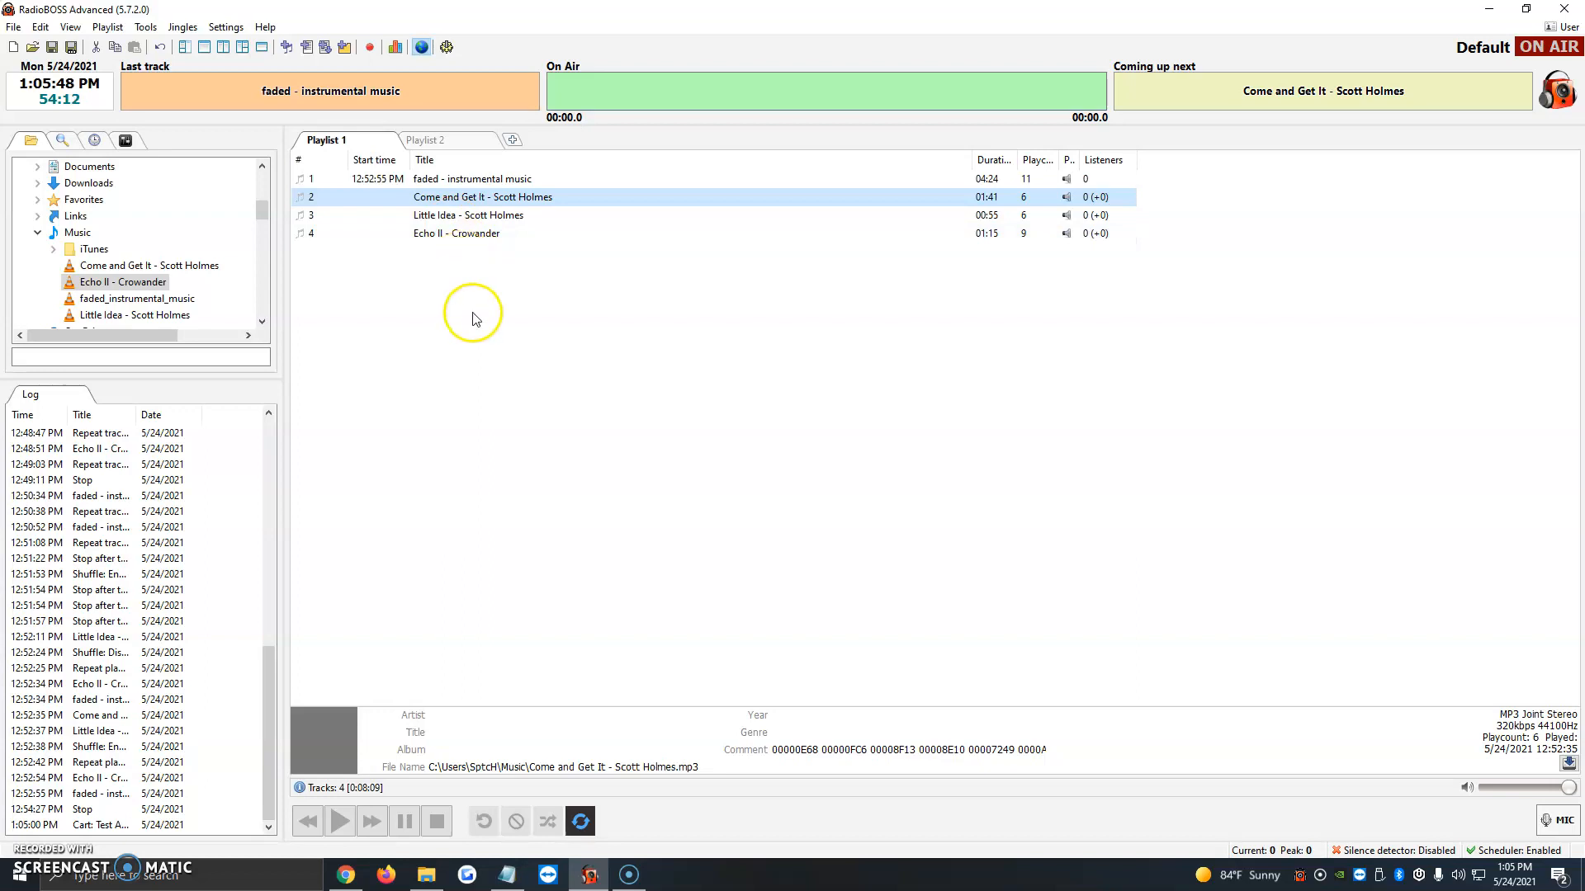
{"action": "mouse_move", "coordinate": [492, 252]}
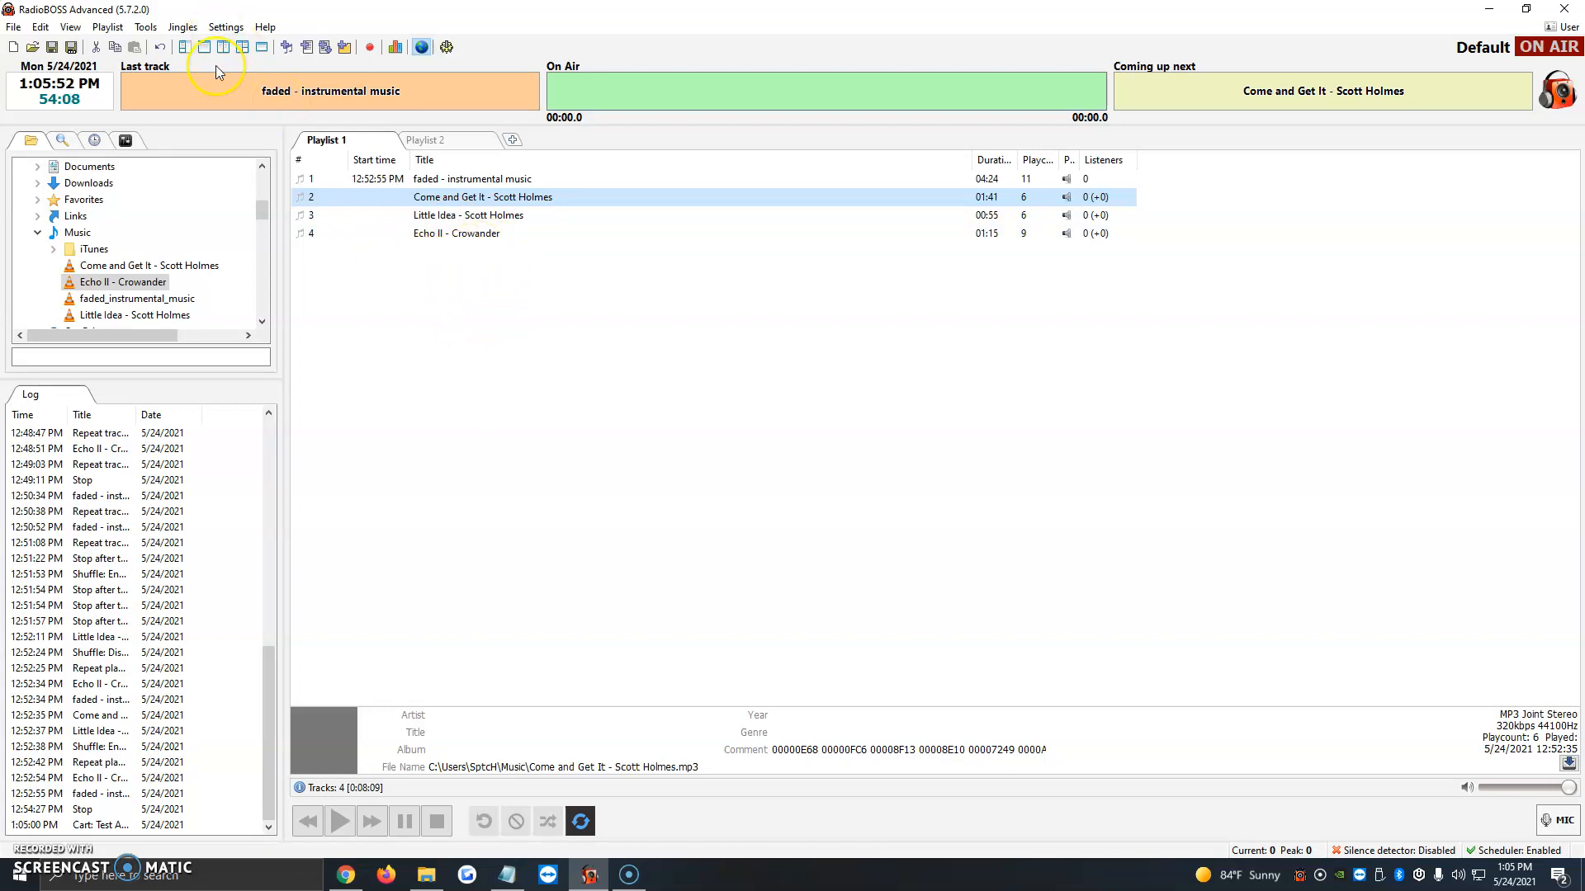
{"action": "mouse_move", "coordinate": [224, 48]}
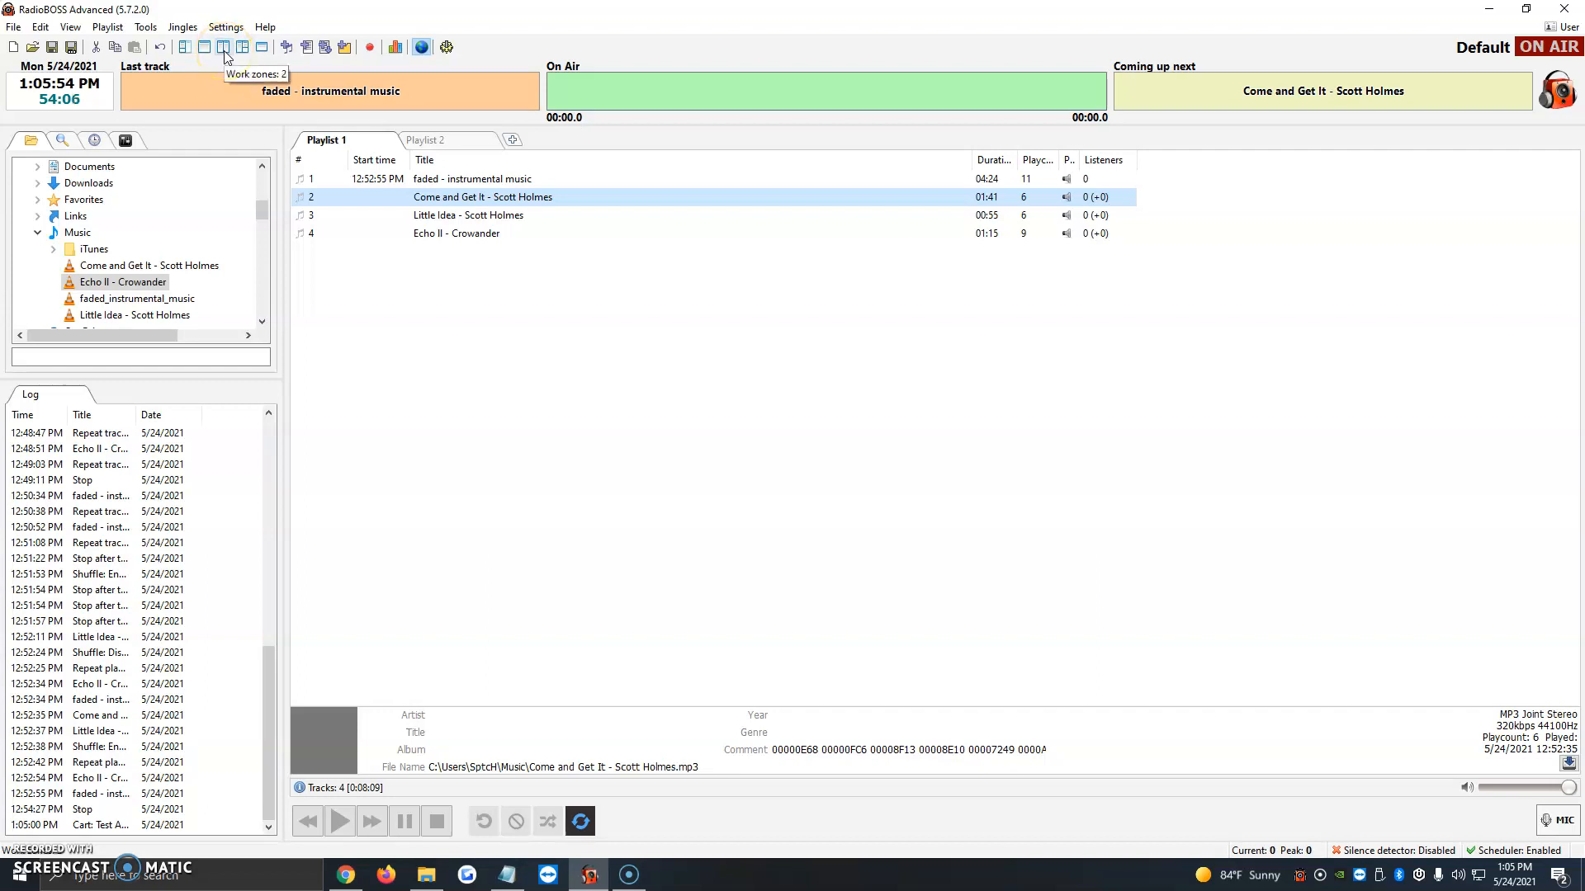
{"action": "left_click", "coordinate": [222, 48]}
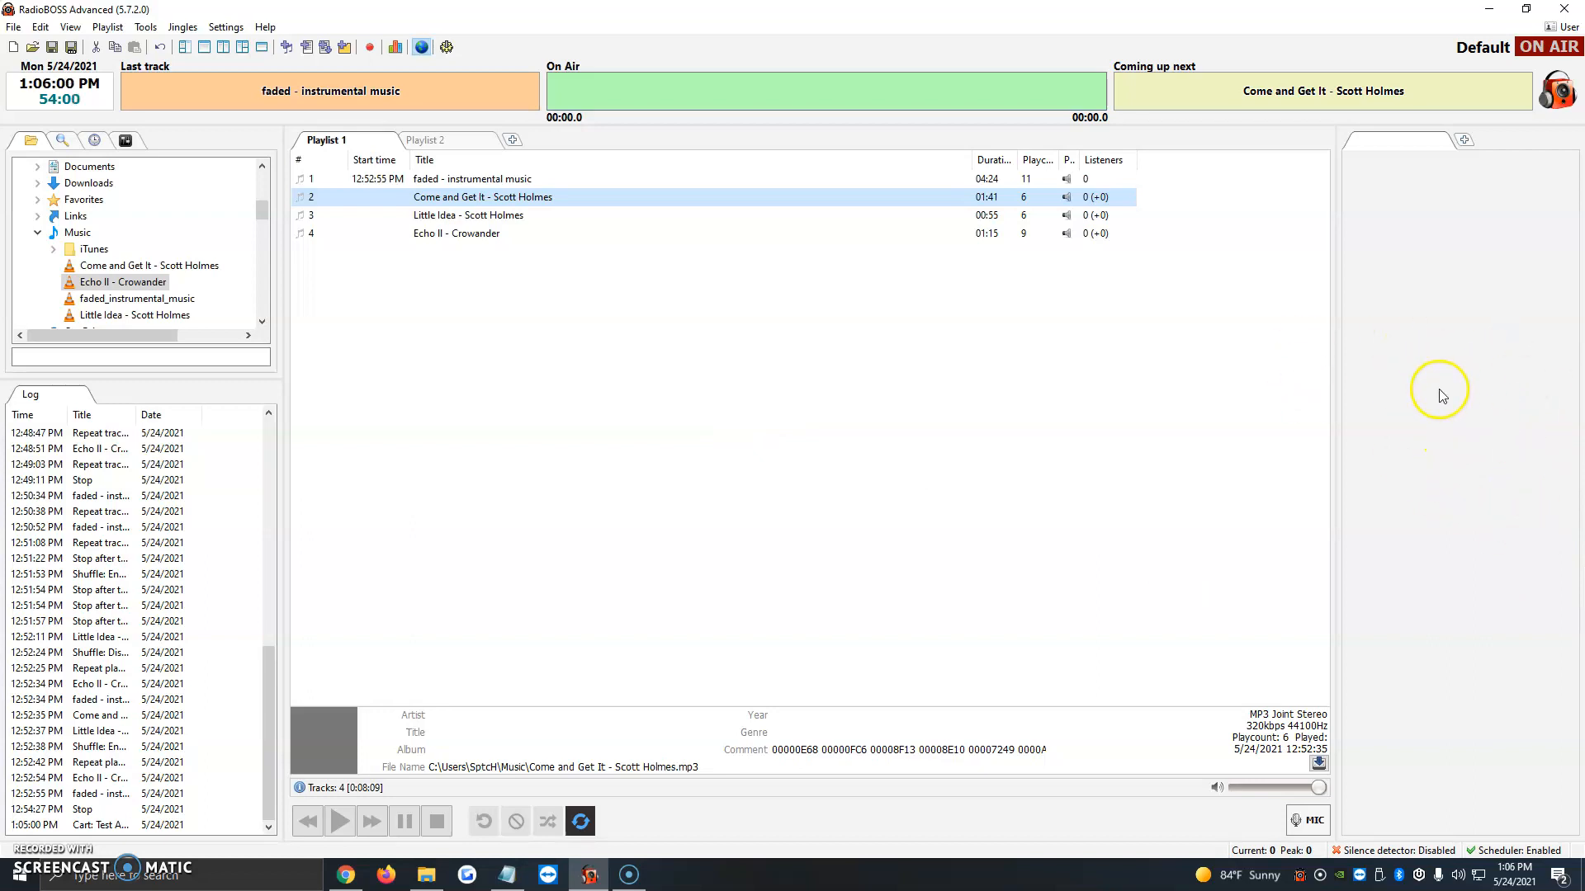
{"action": "left_click", "coordinate": [1464, 139]}
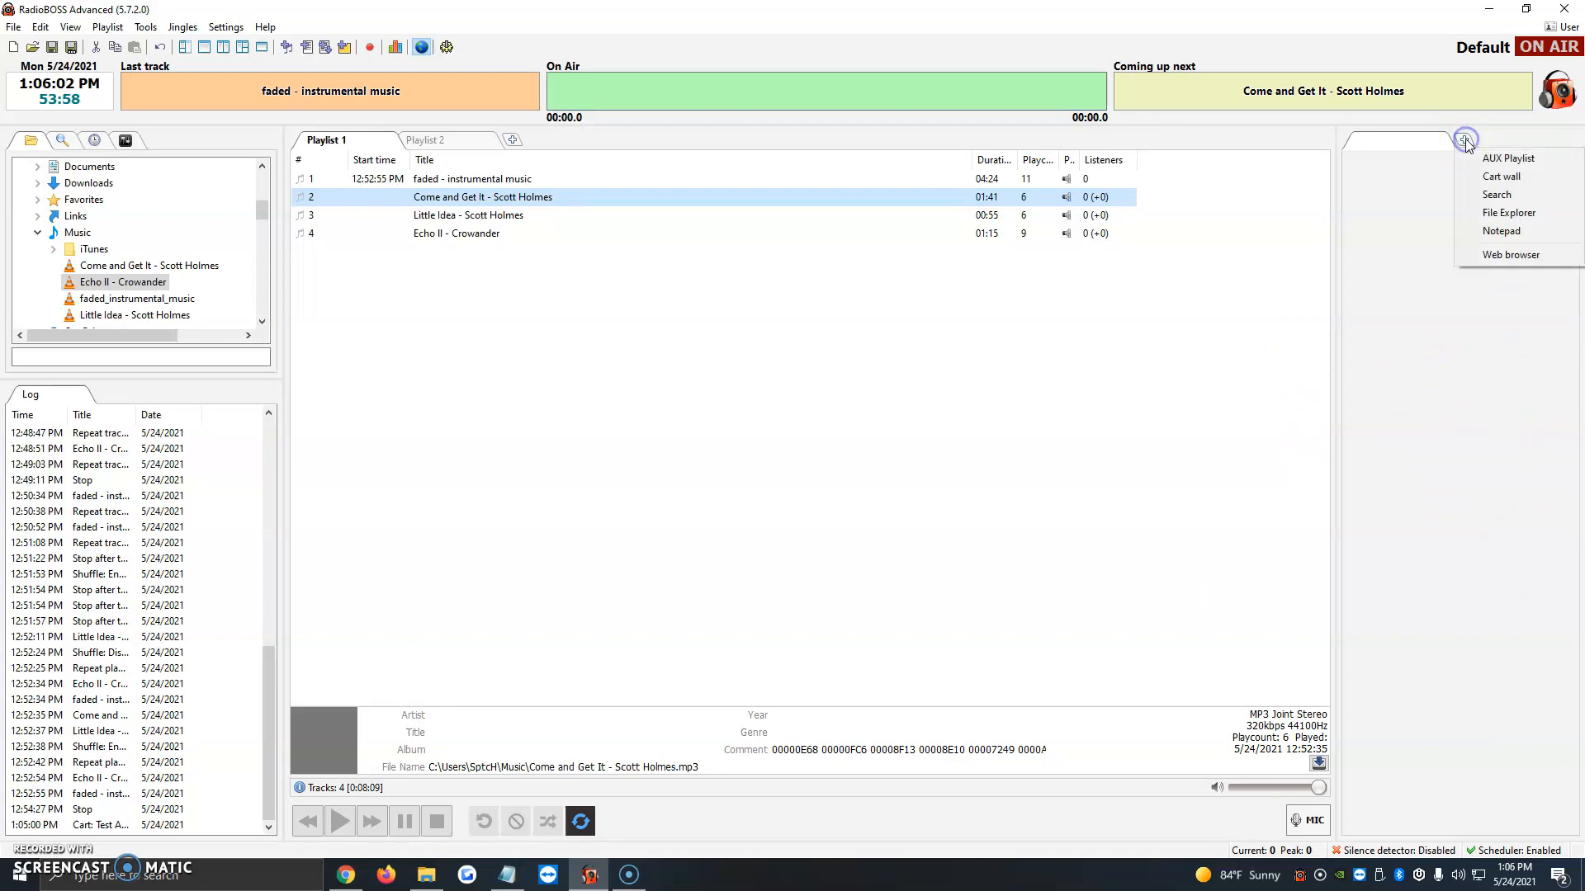
{"action": "mouse_move", "coordinate": [1500, 176]}
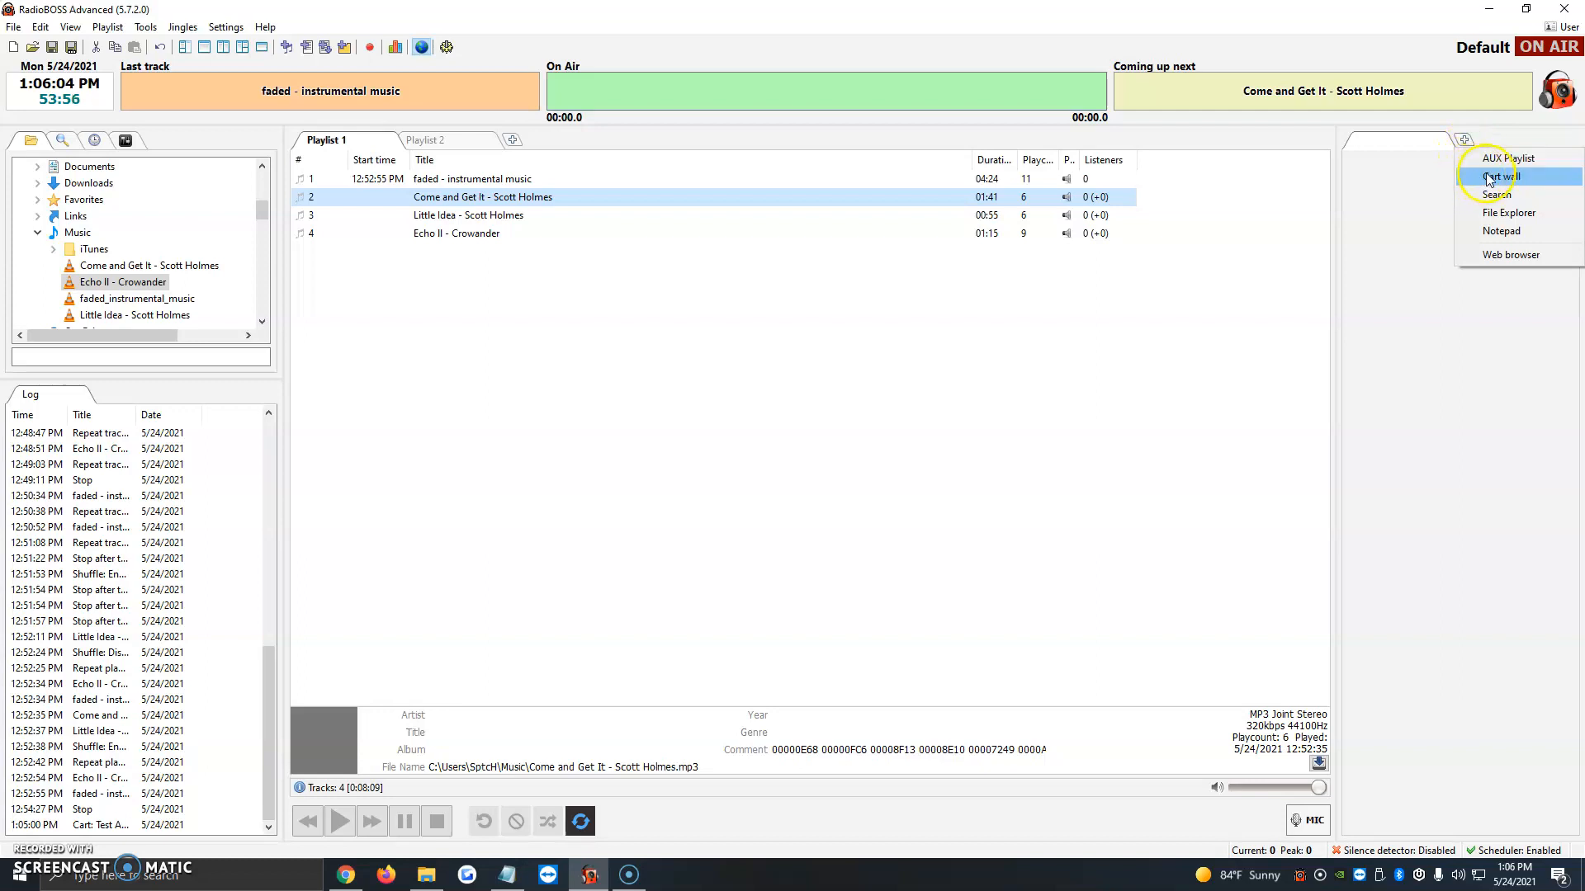
Add a cart wall panel to the second zone and name it 'Jingles'
{"action": "left_click", "coordinate": [1501, 176]}
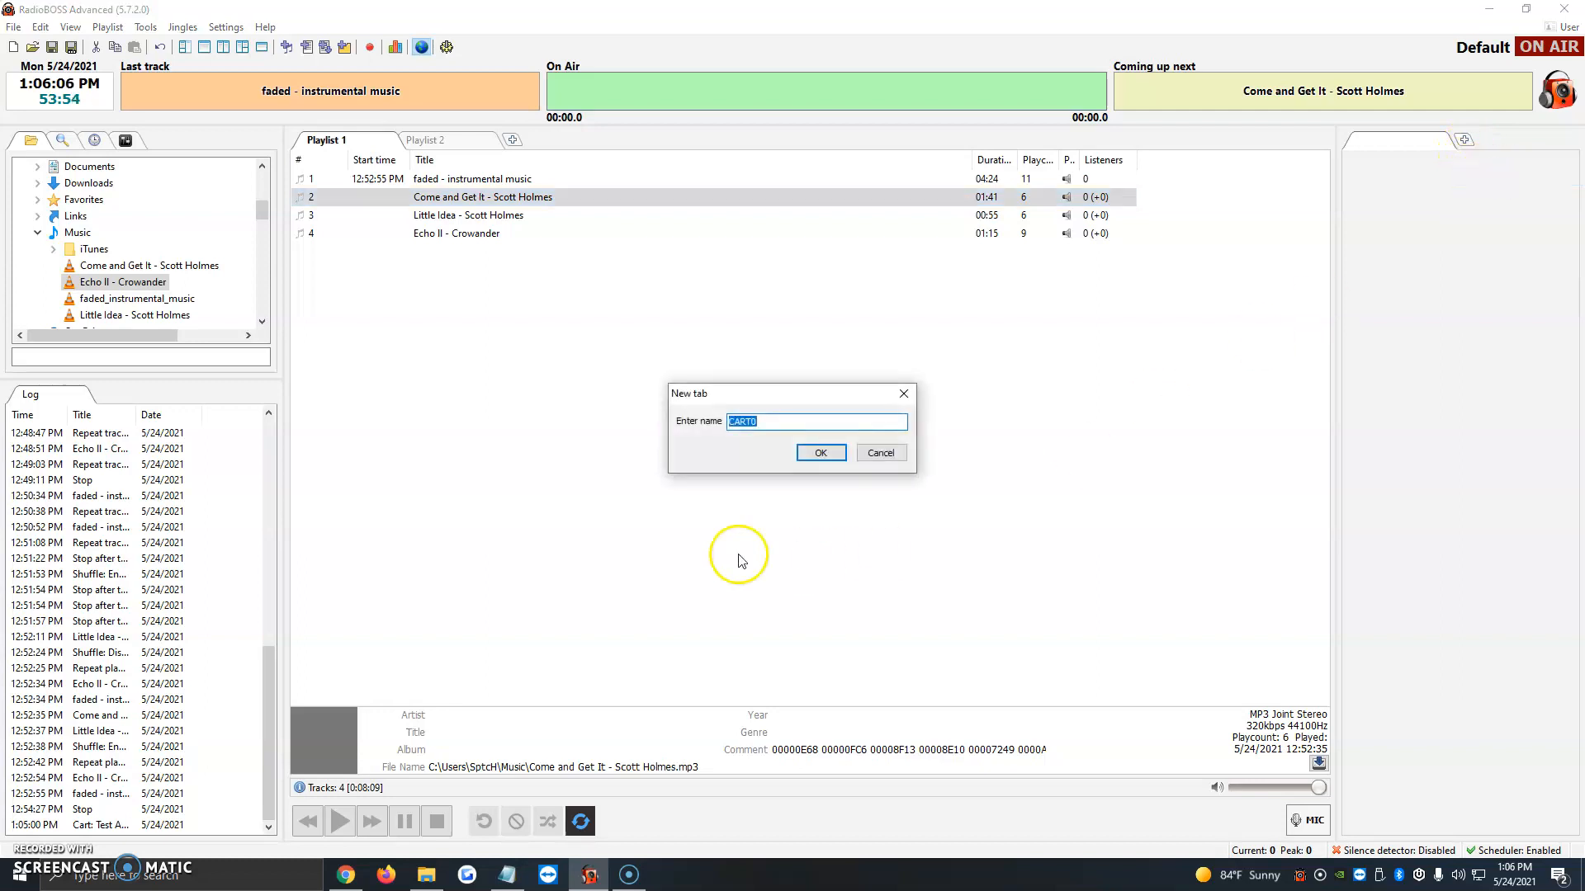
{"action": "mouse_move", "coordinate": [814, 351]}
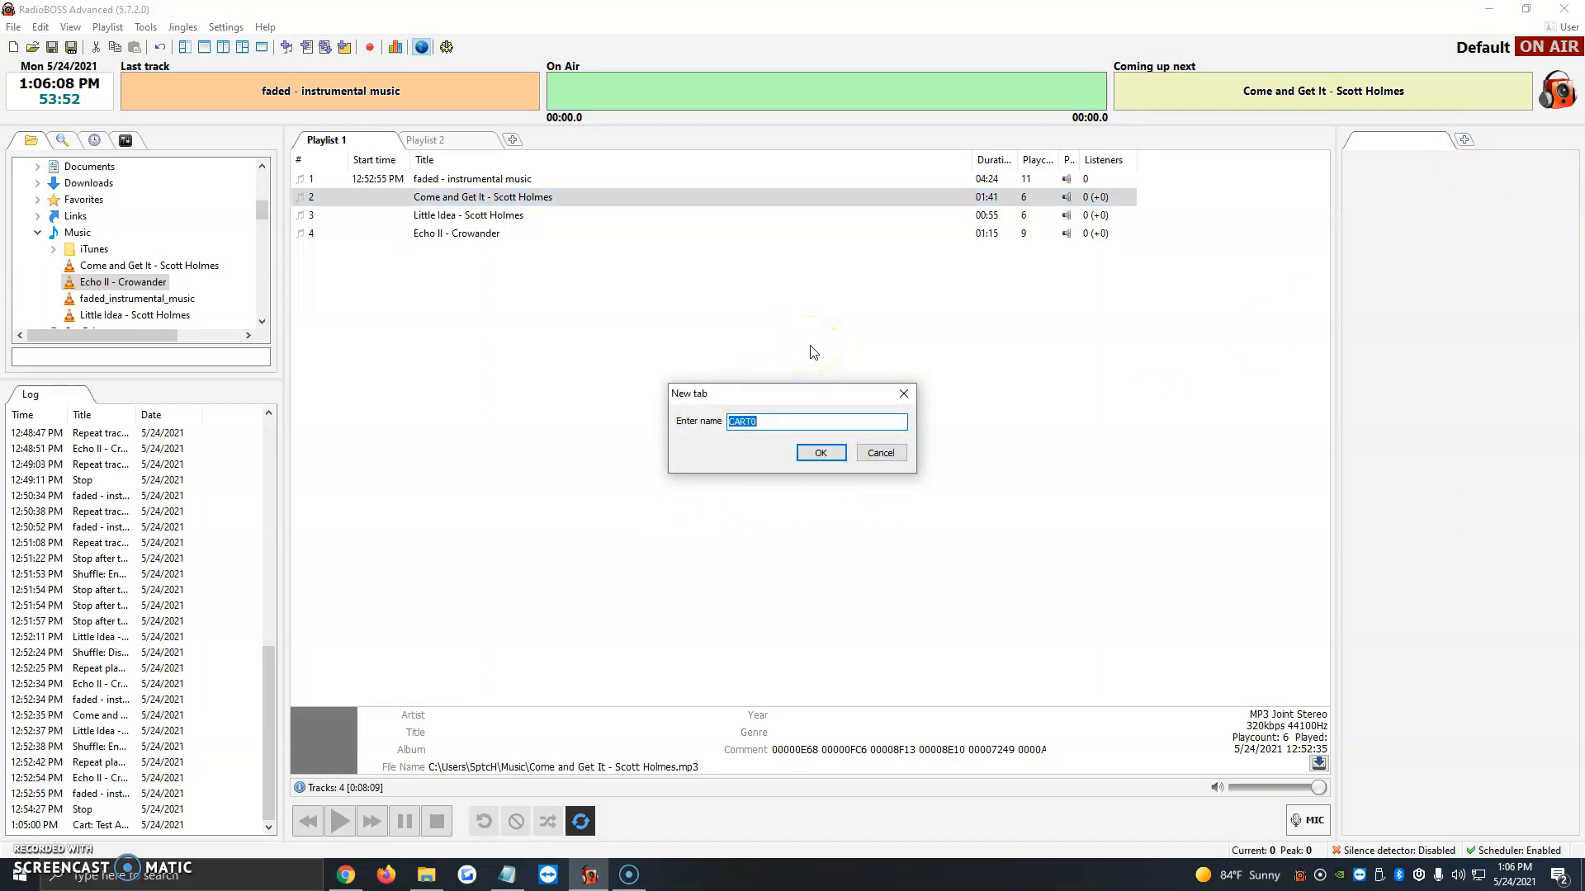
{"action": "type", "text": "J"}
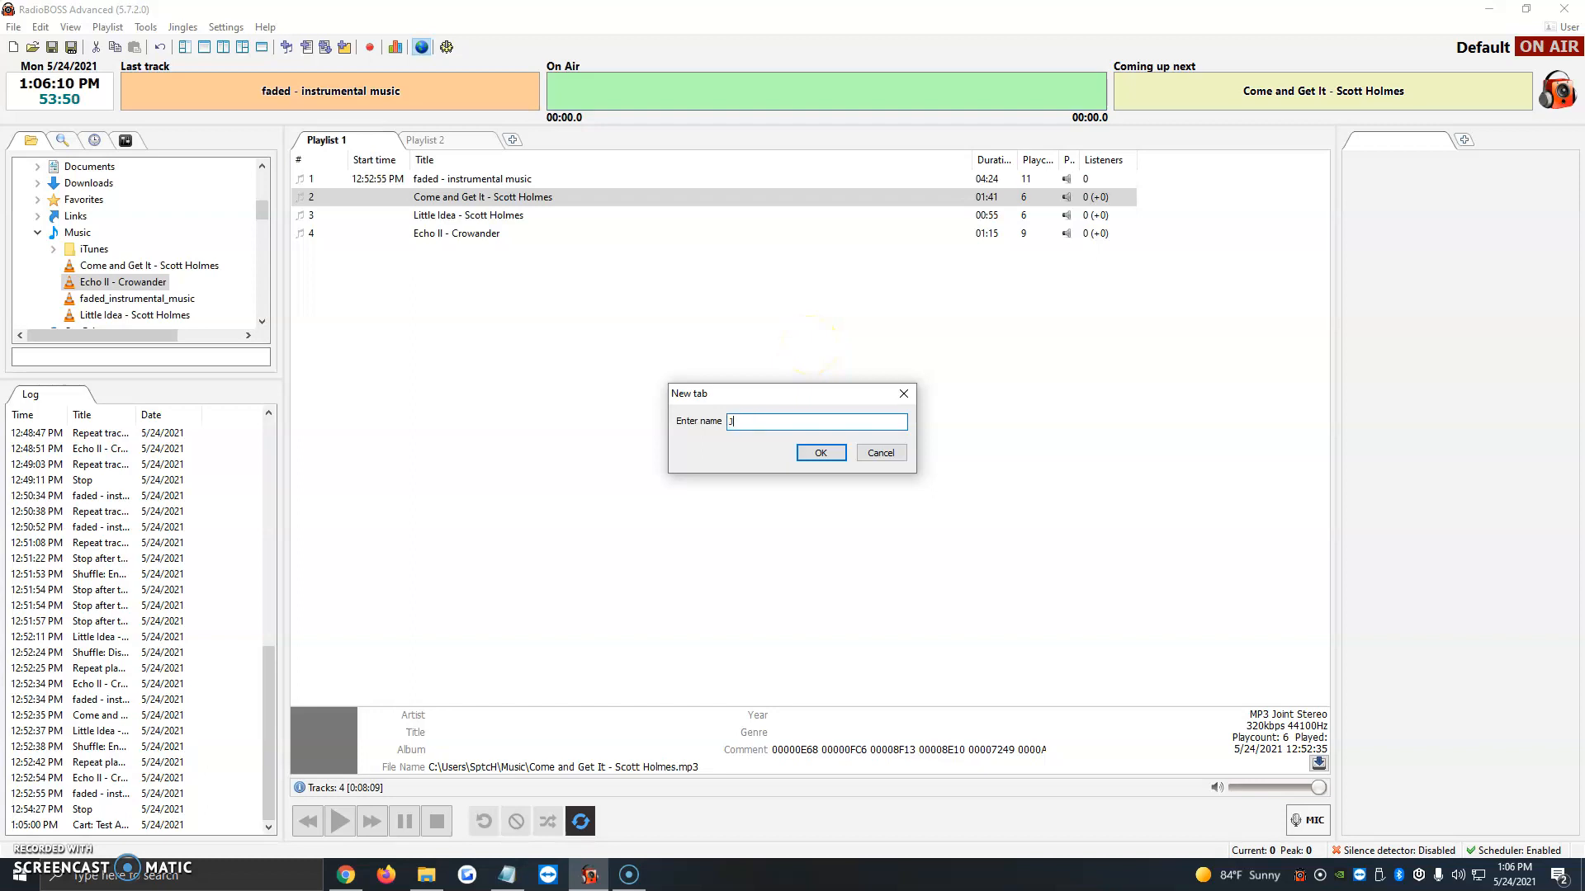
{"action": "type", "text": "Jingles"}
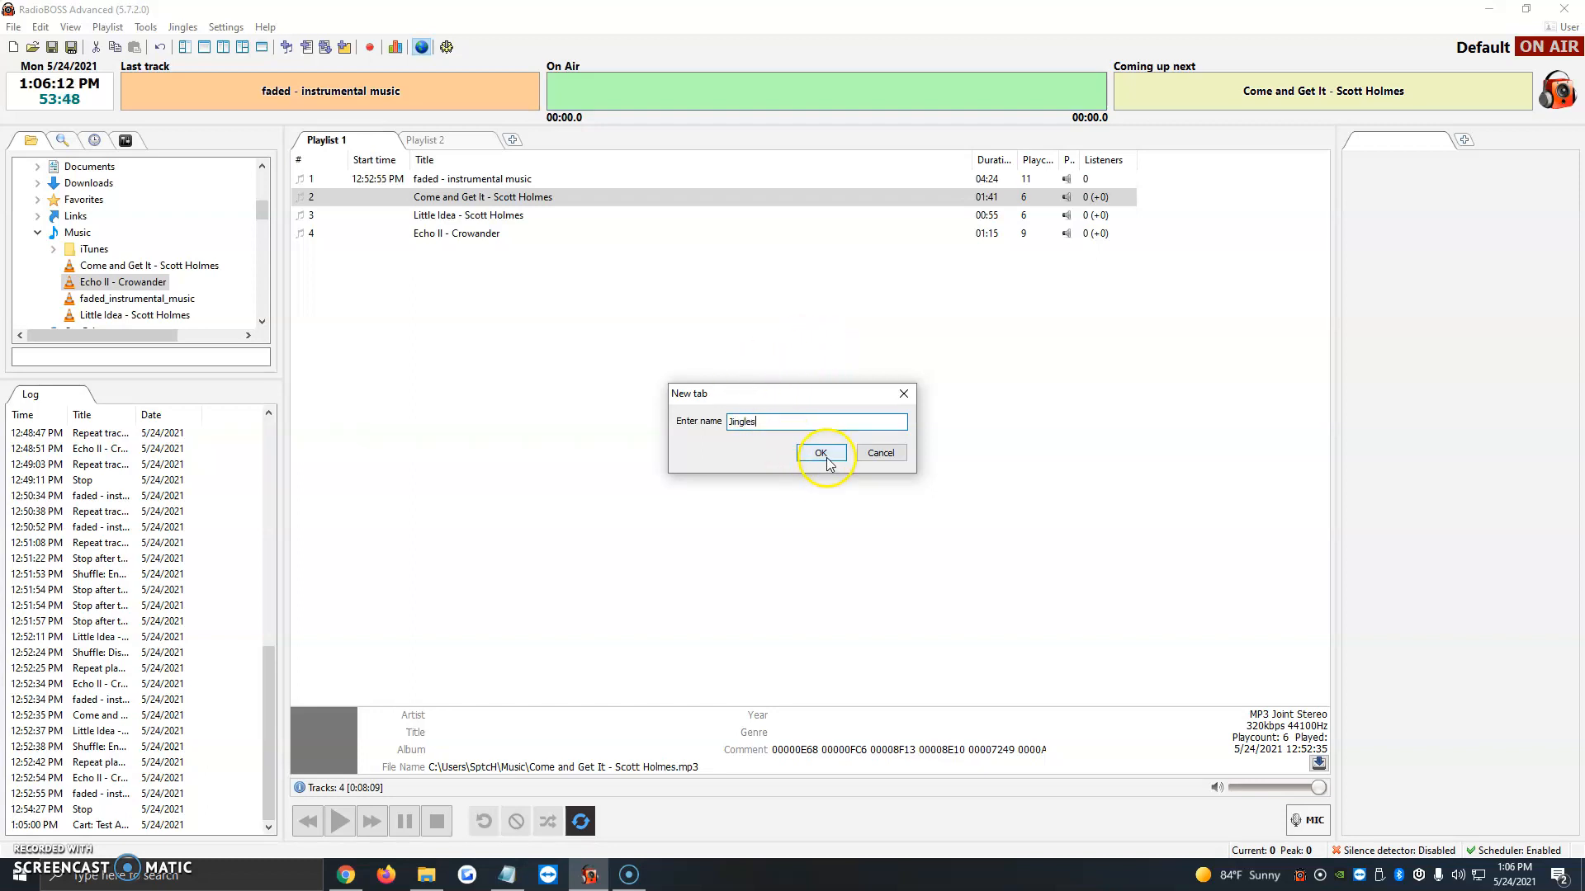
Confirm the 'Jingles' name to create the empty cart grid
{"action": "left_click", "coordinate": [820, 453]}
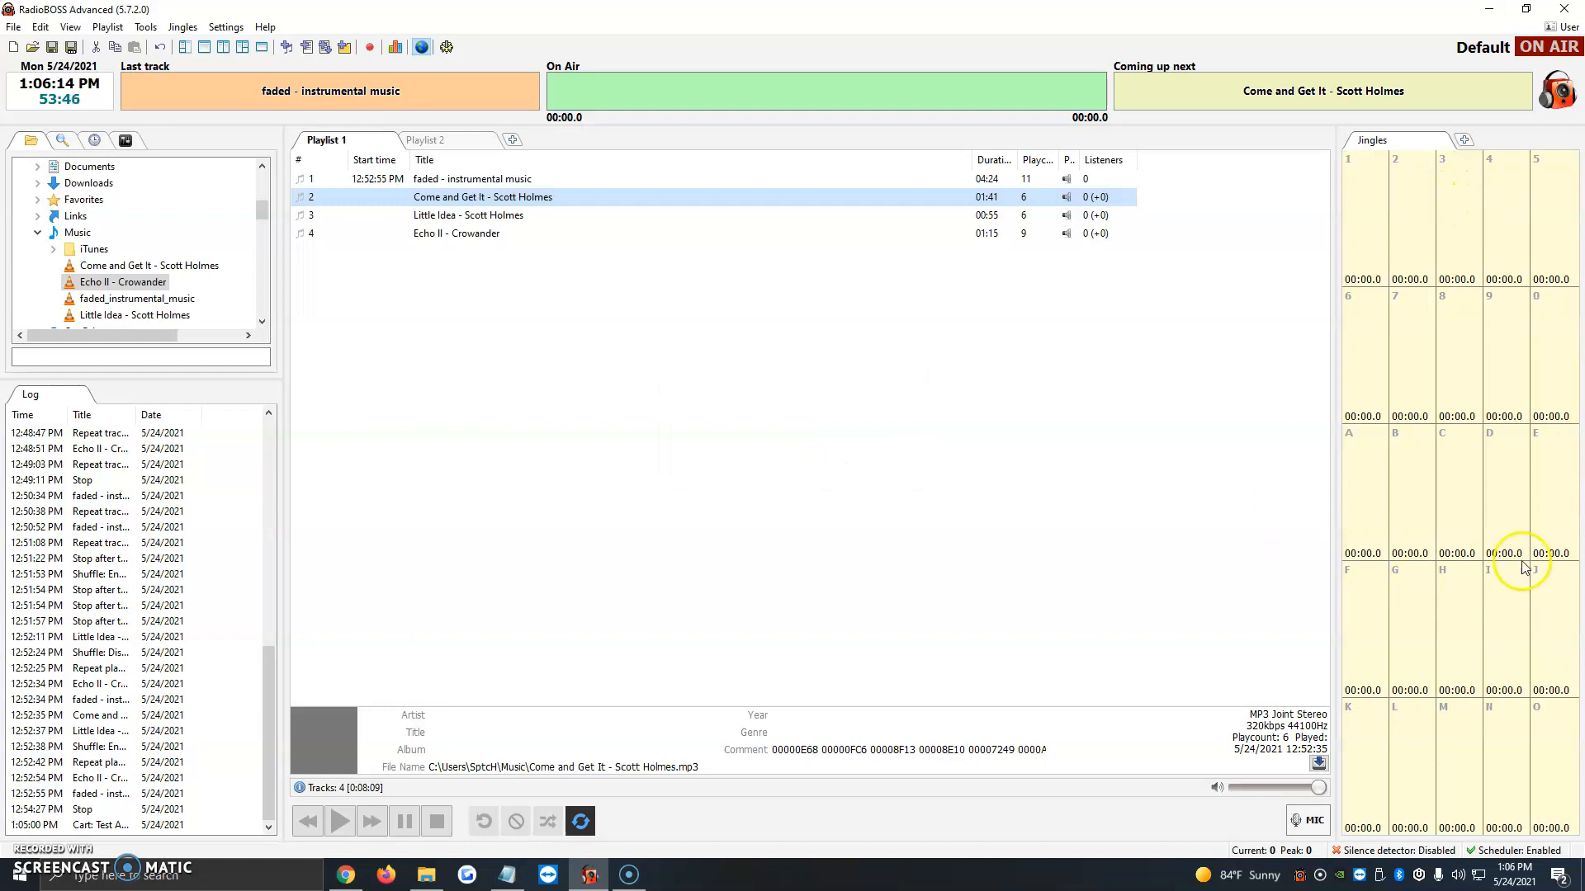
{"action": "mouse_move", "coordinate": [1486, 235]}
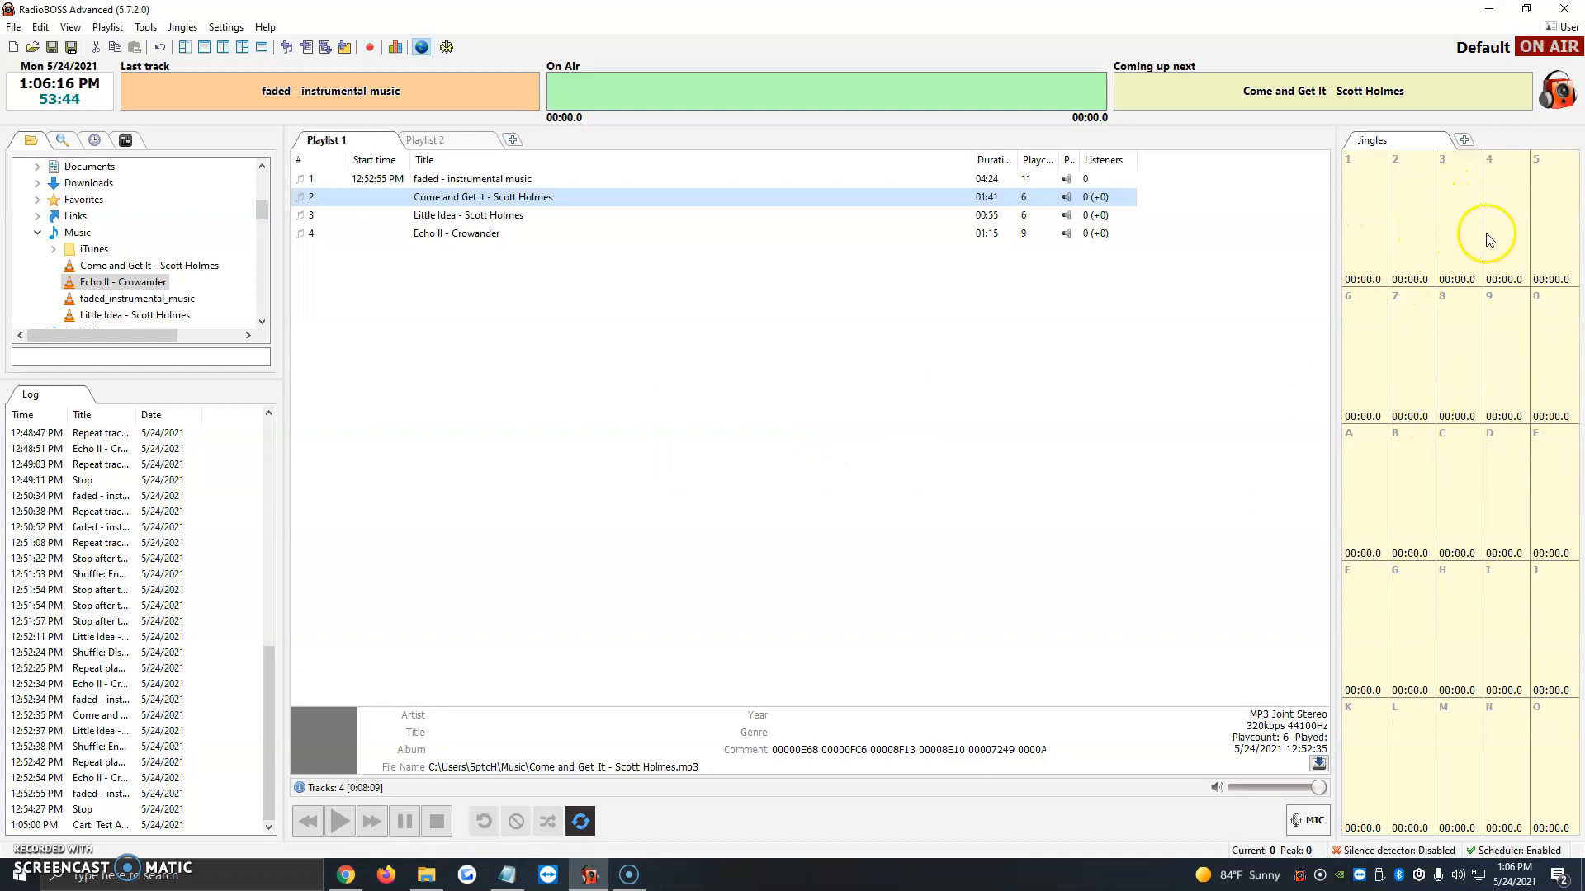
{"action": "mouse_move", "coordinate": [1407, 496]}
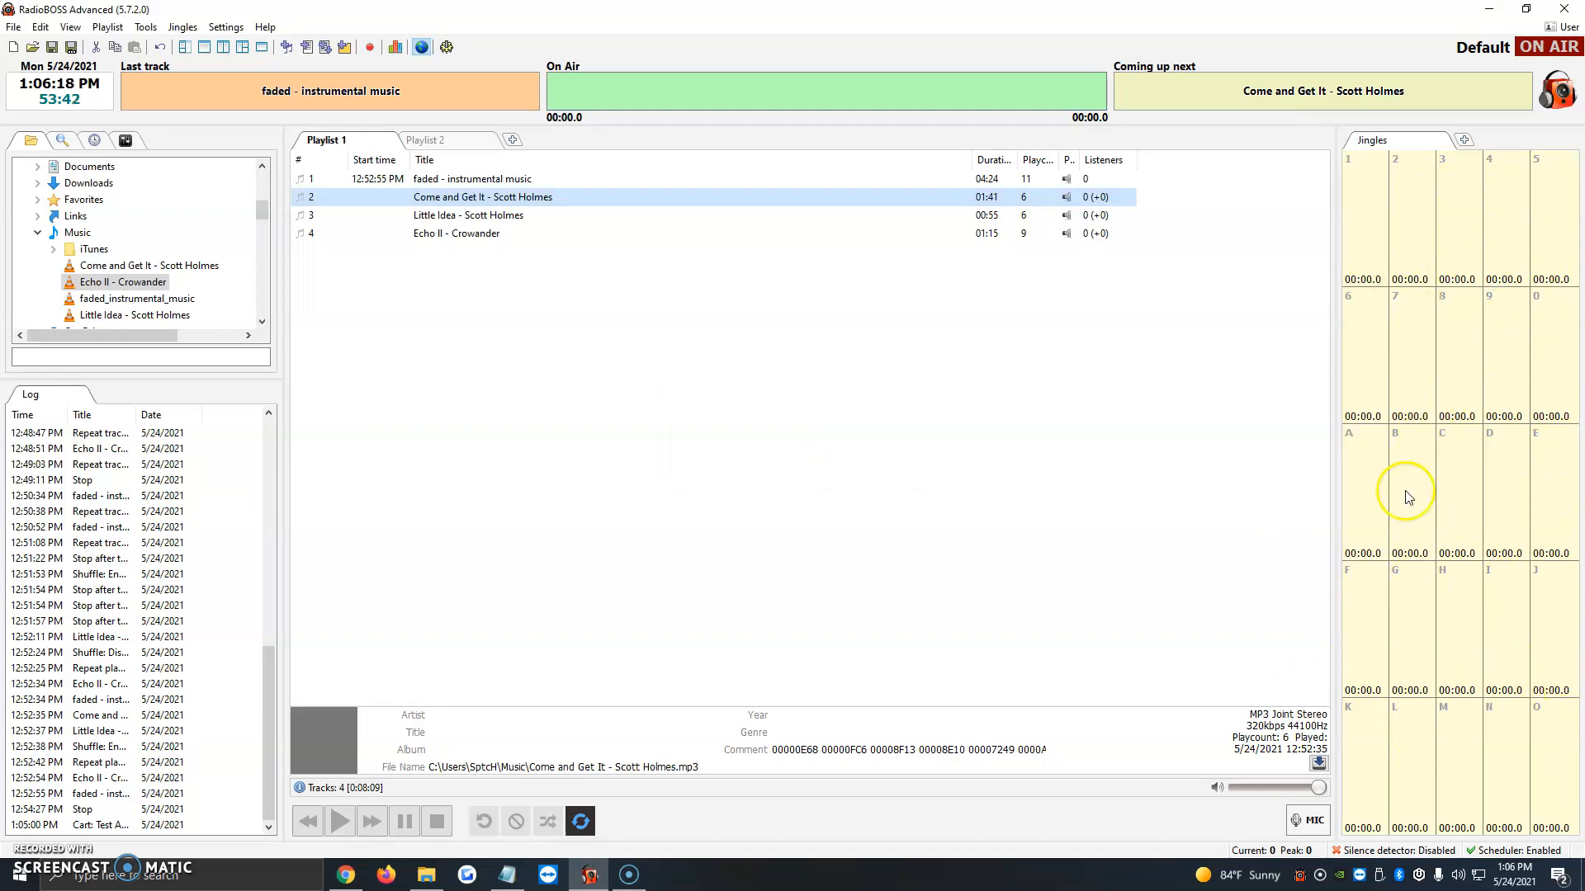
{"action": "mouse_move", "coordinate": [1381, 609]}
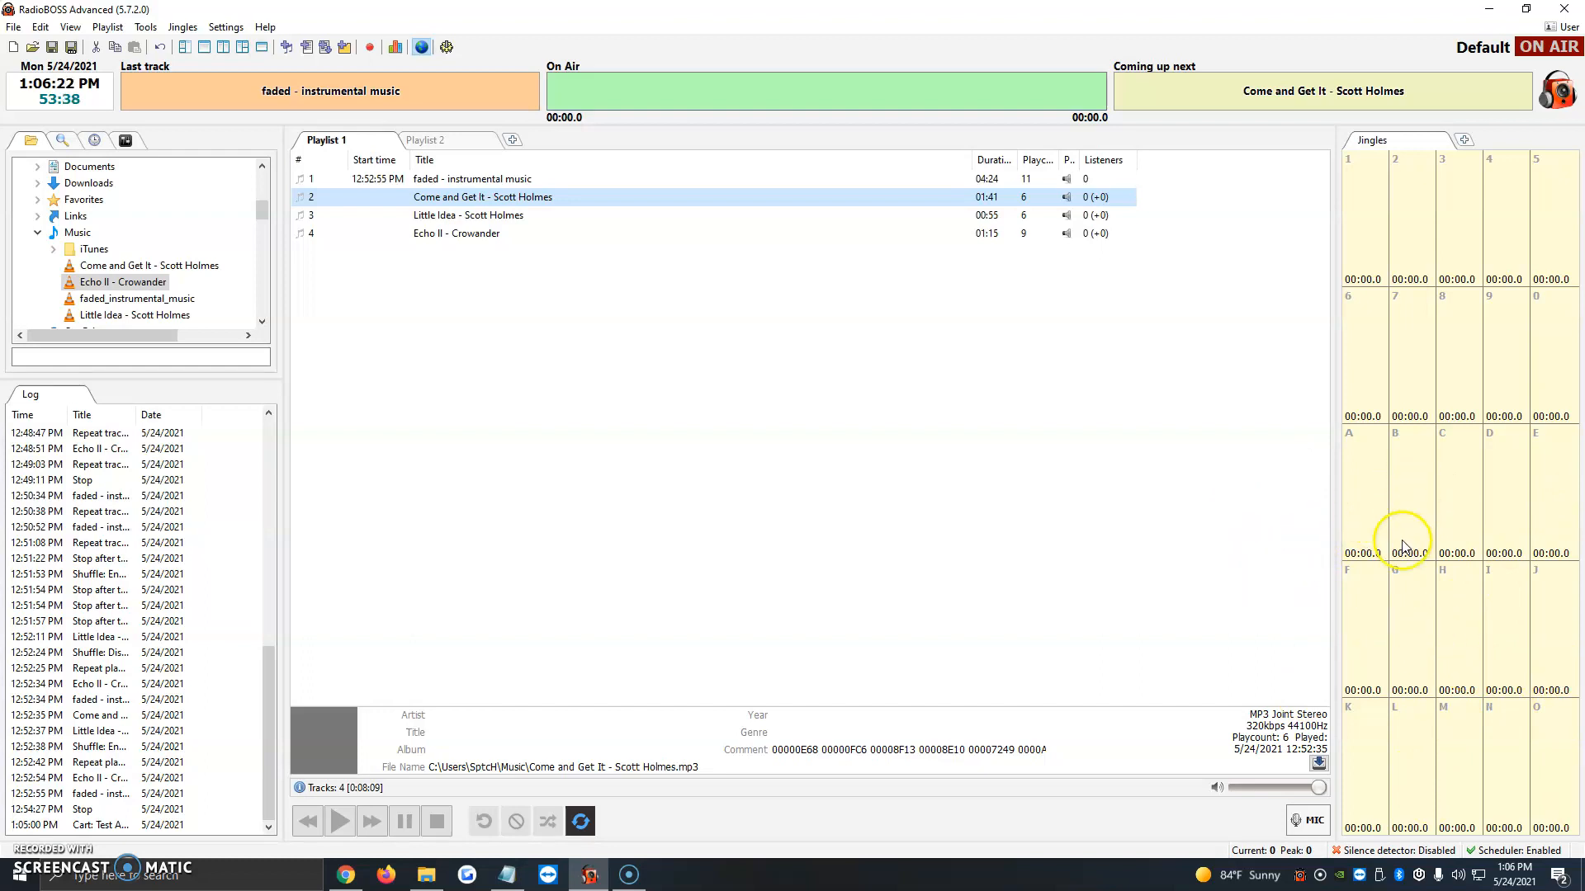
{"action": "mouse_move", "coordinate": [1413, 543]}
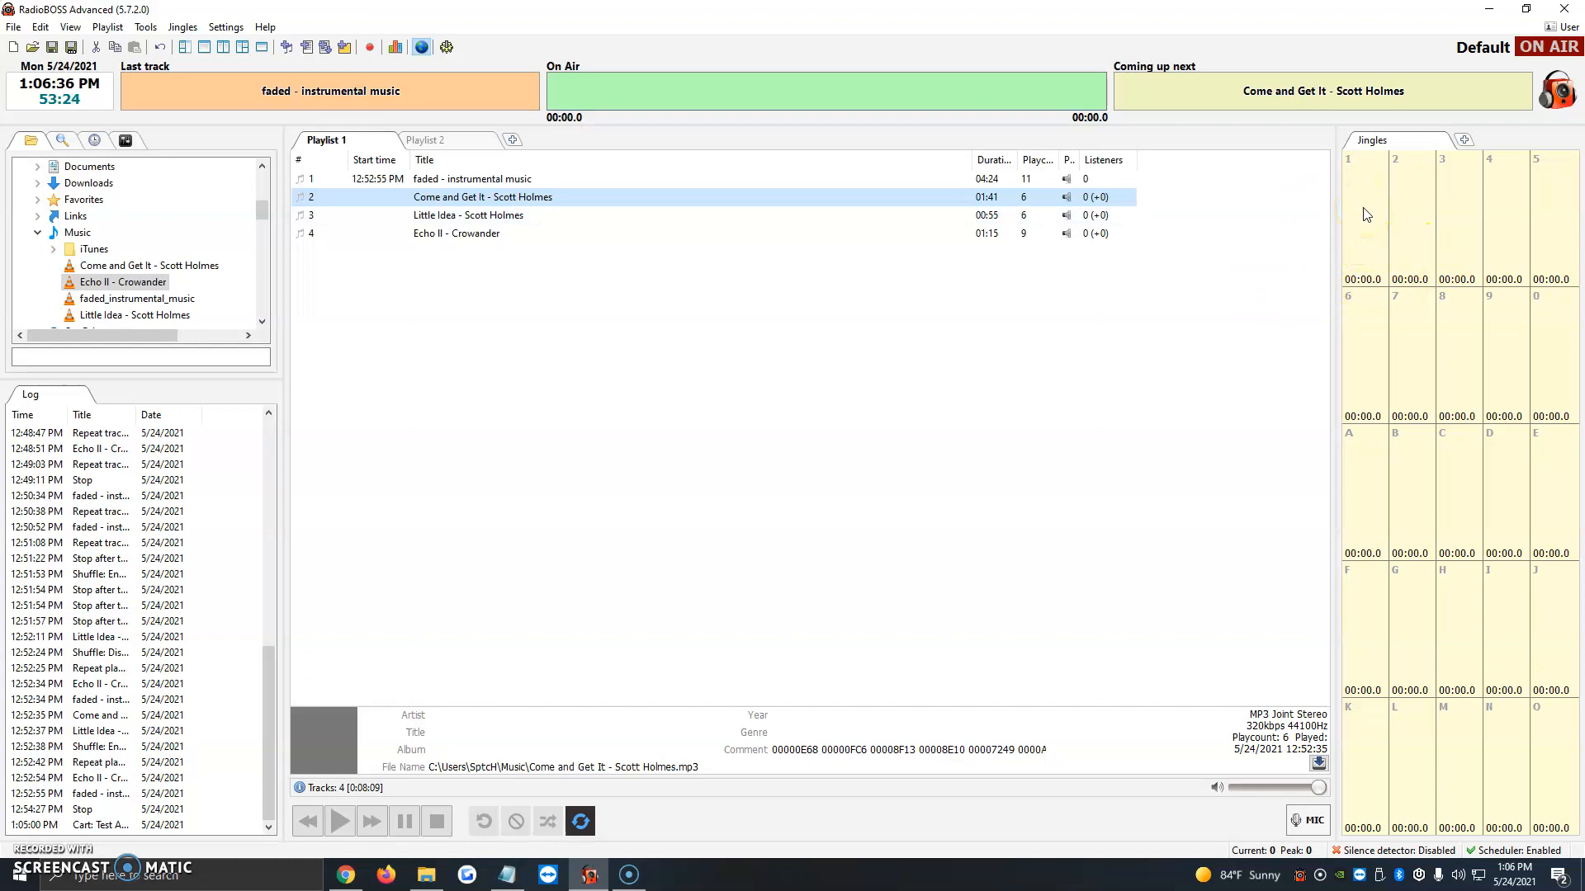
Open the Edit Cart window for cart 1 on the Jingles wall
{"action": "right_click", "coordinate": [1394, 202]}
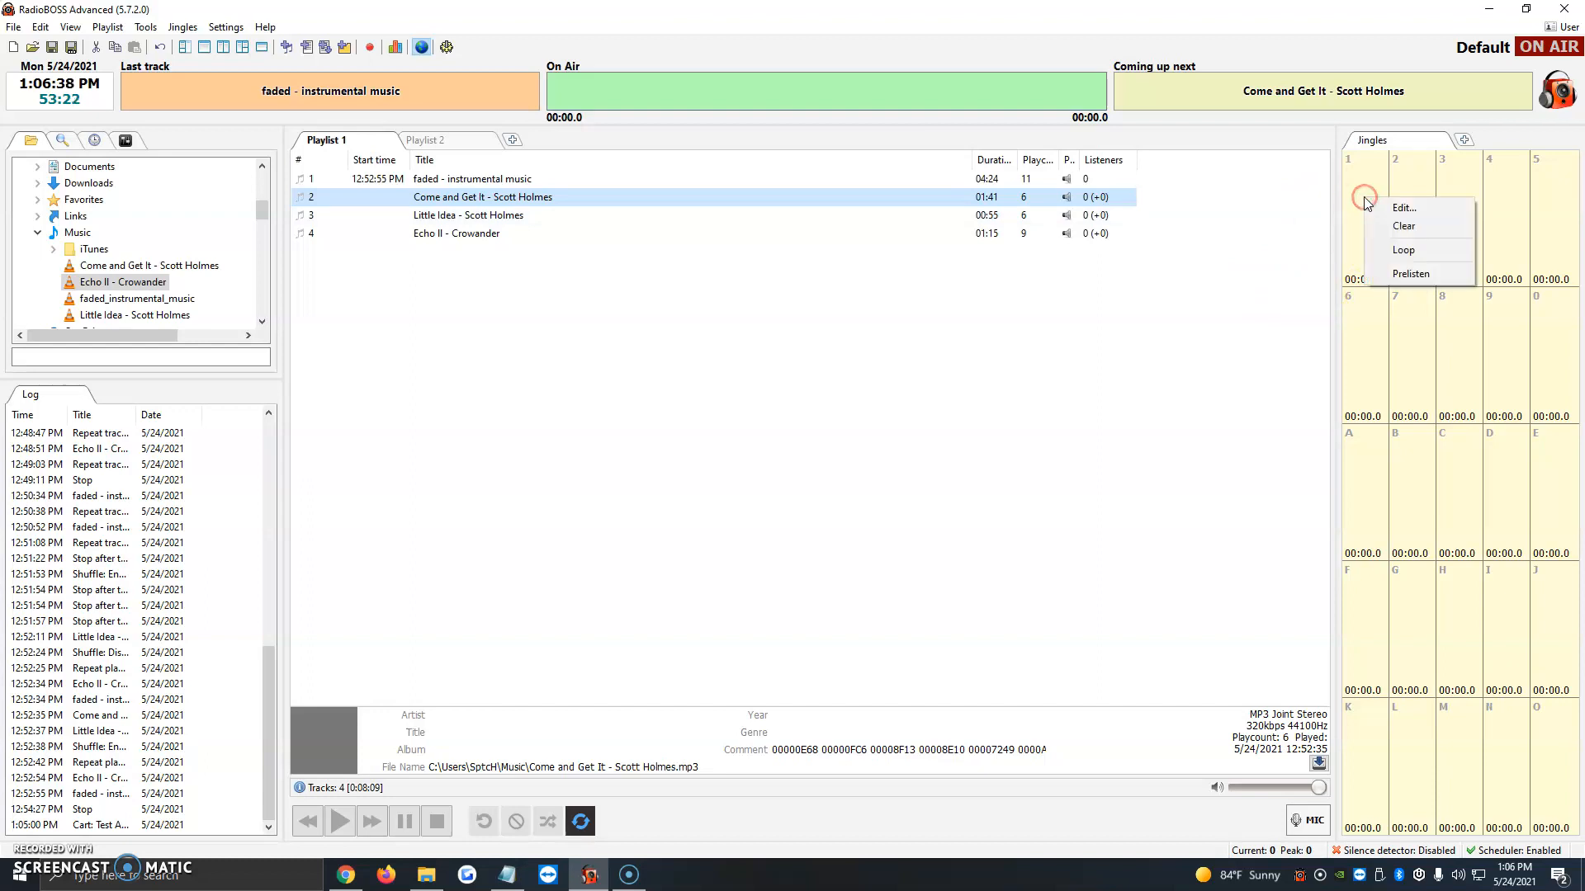
{"action": "mouse_move", "coordinate": [1405, 208]}
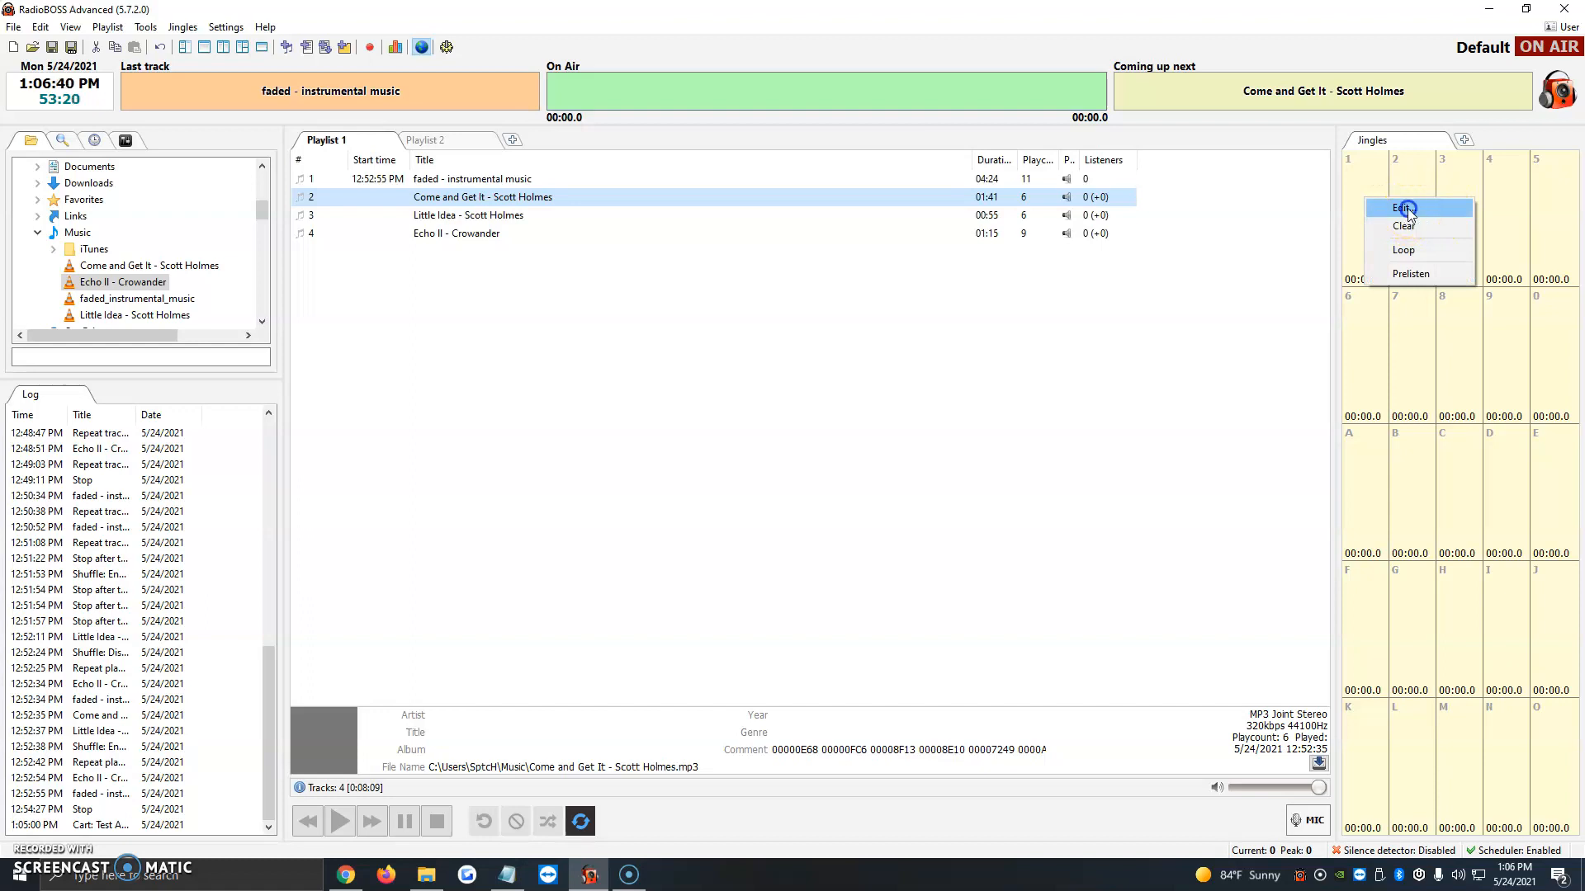
{"action": "left_click", "coordinate": [1404, 207]}
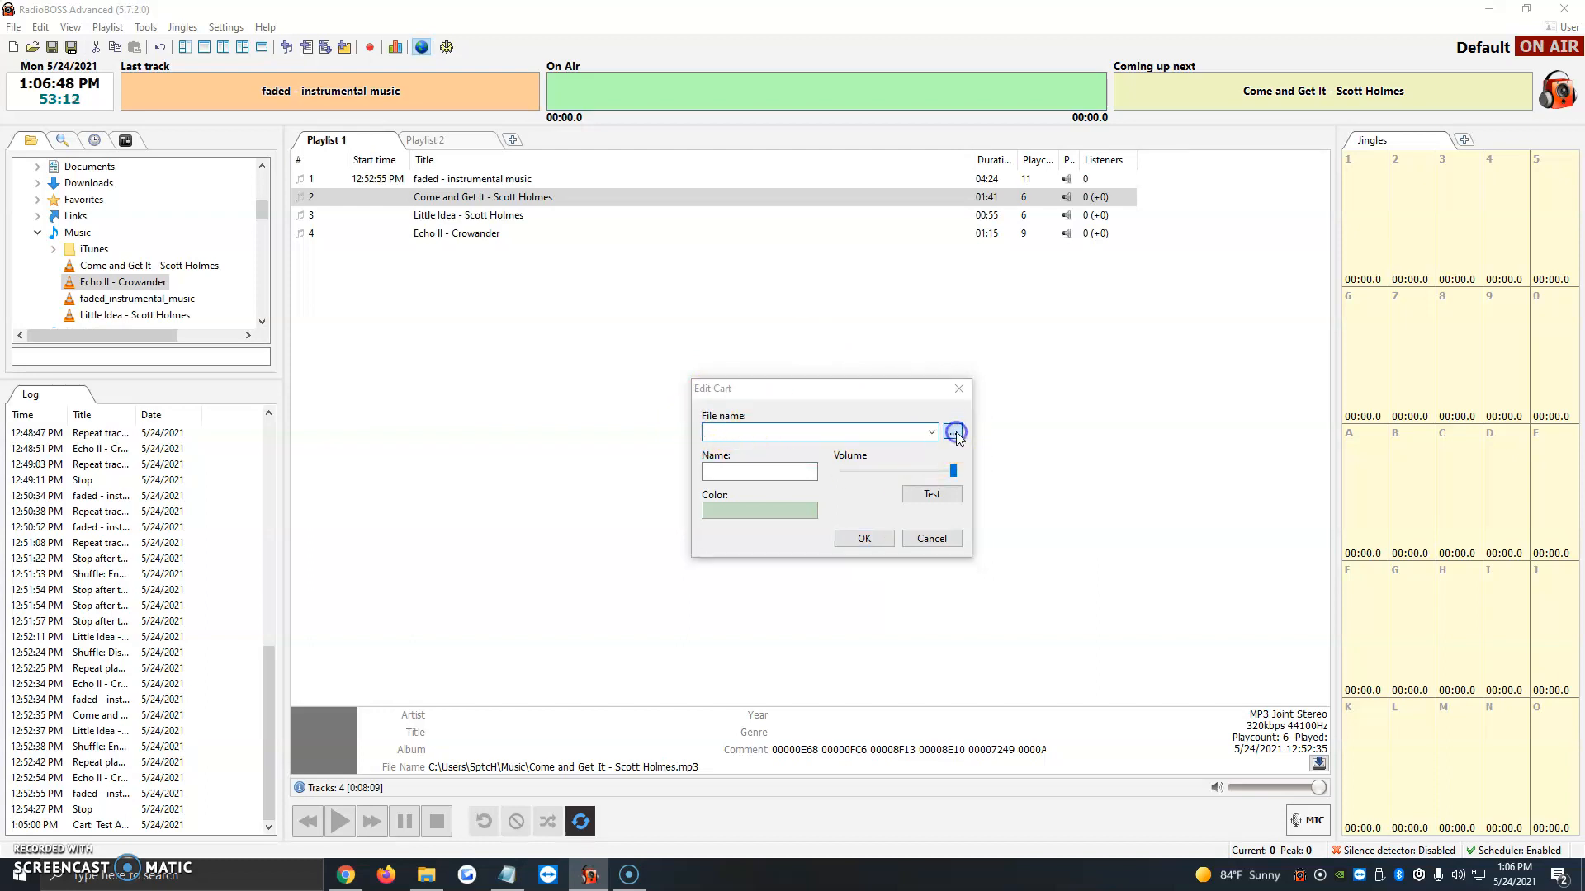
Load the 105_dibble-dobble-beat file into cart 1's settings
{"action": "left_click", "coordinate": [954, 432]}
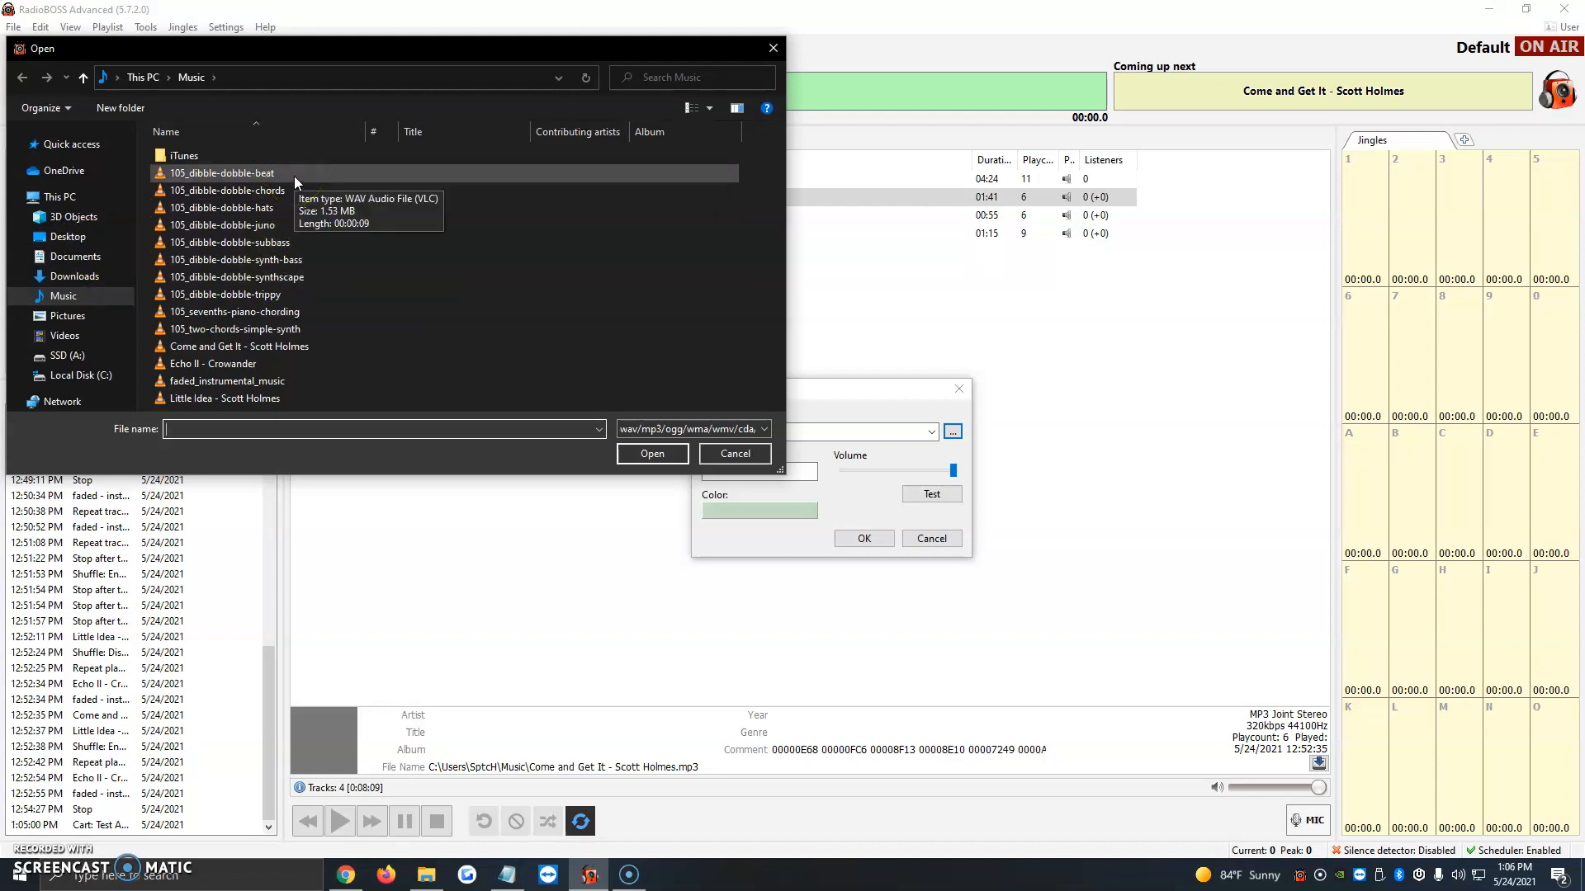
{"action": "left_click", "coordinate": [220, 173]}
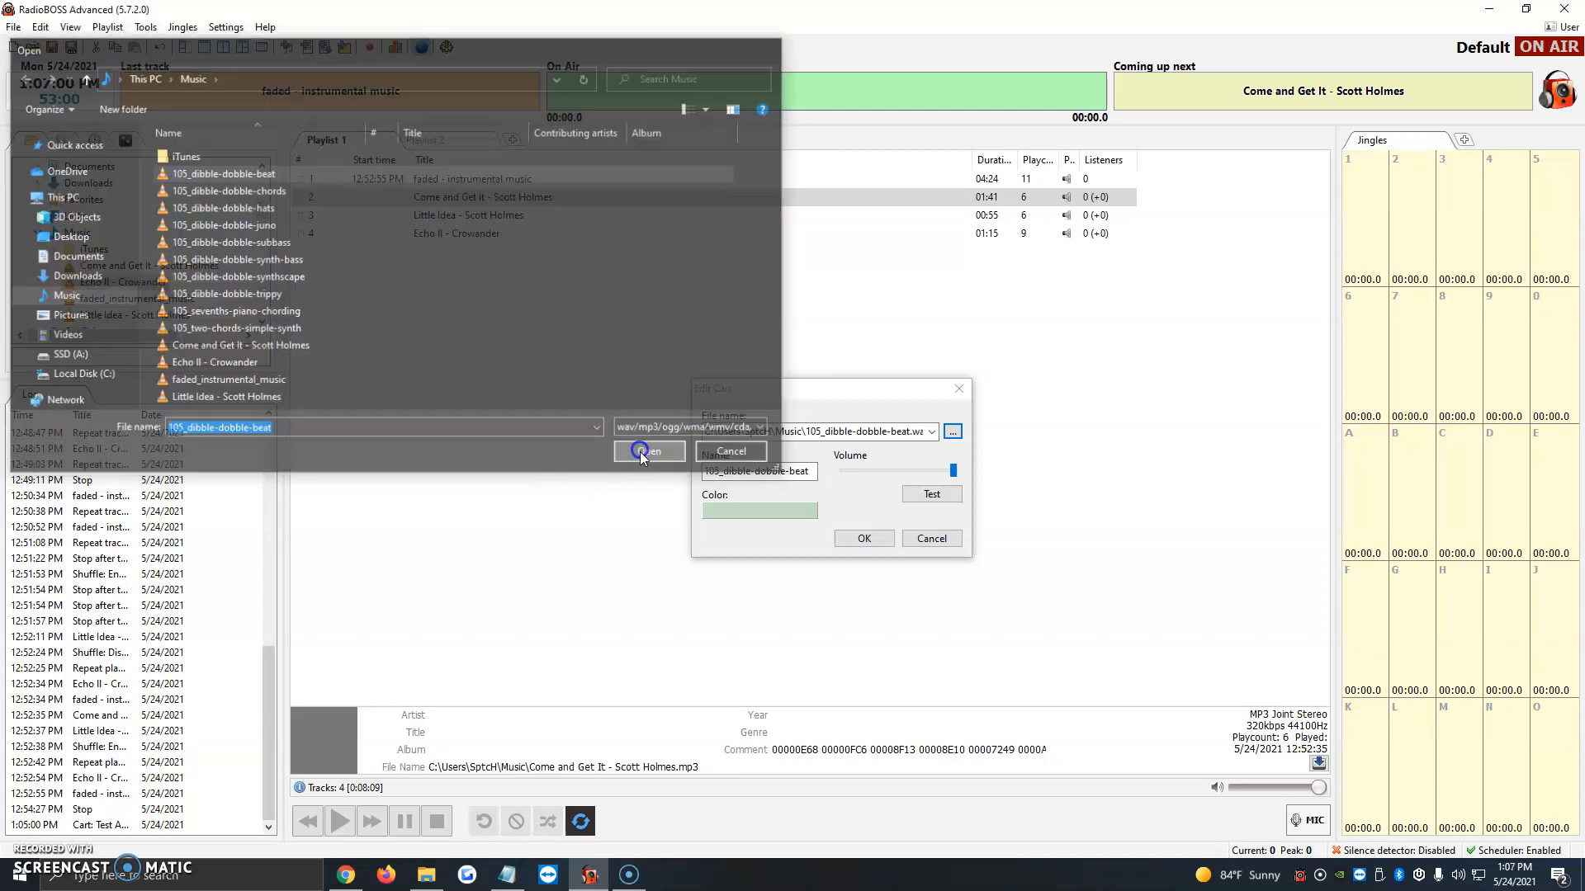
{"action": "left_click", "coordinate": [647, 451]}
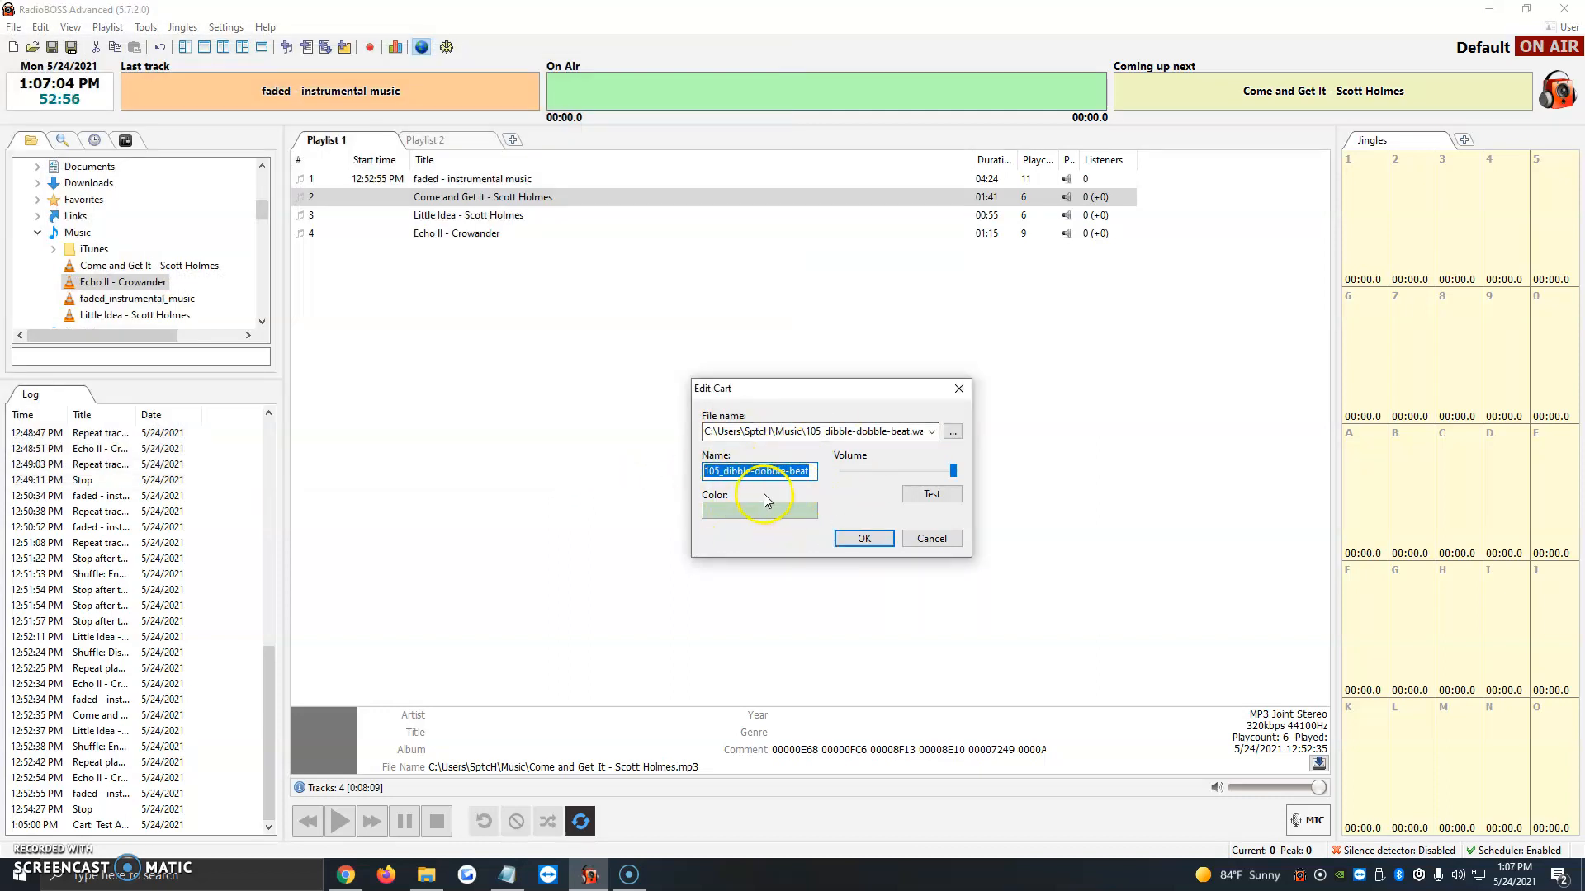
{"action": "mouse_move", "coordinate": [740, 497]}
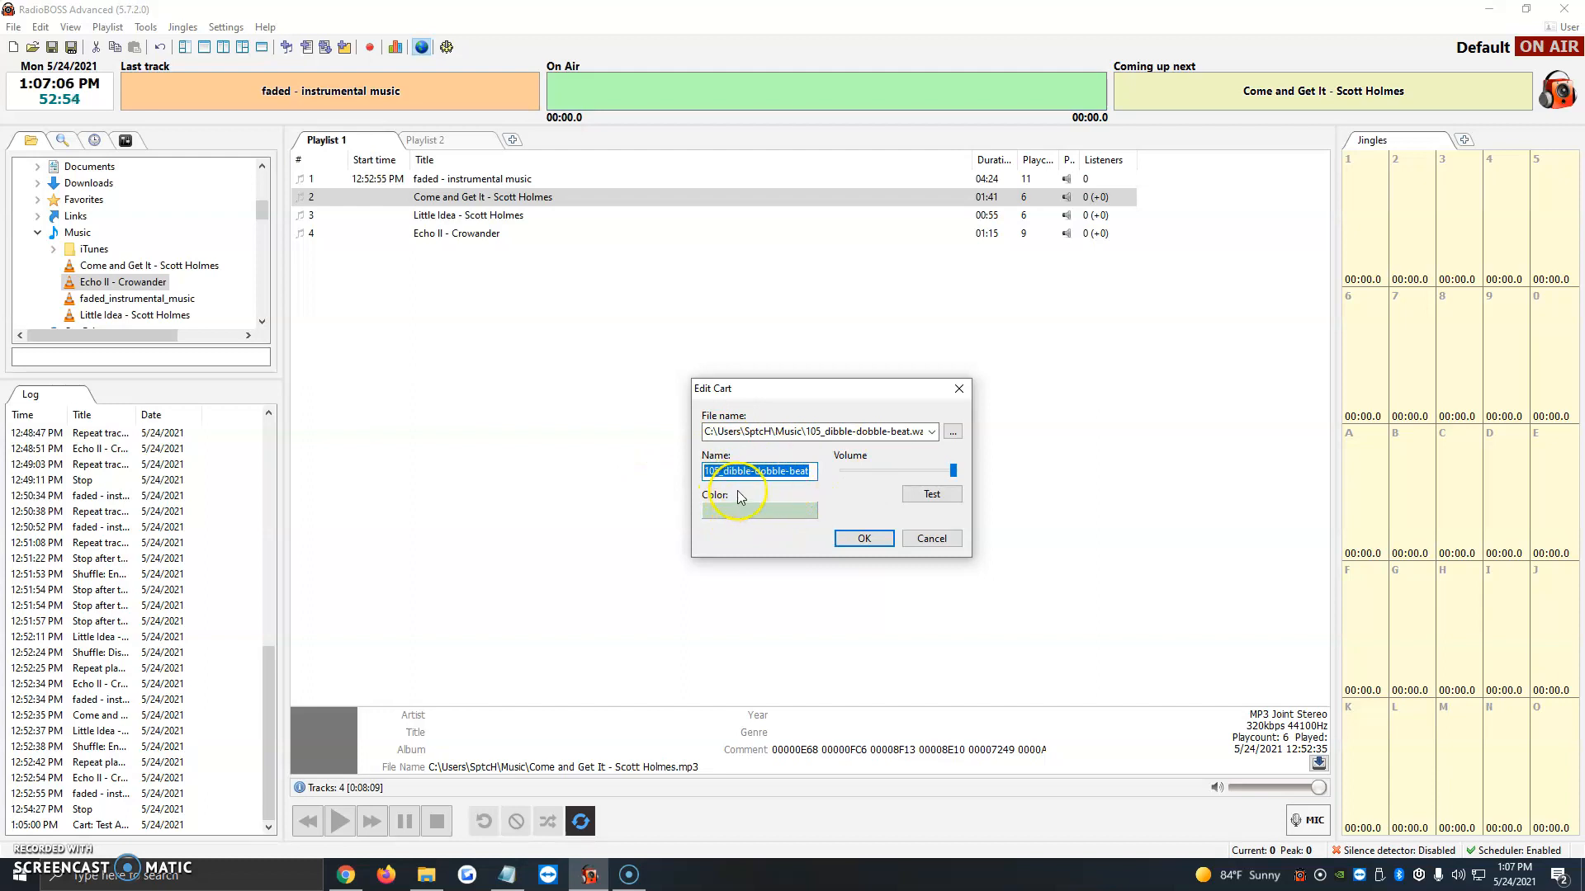
Colour cart 1 red and save its 105_dibble-dobble-beat settings
{"action": "left_click", "coordinate": [760, 510]}
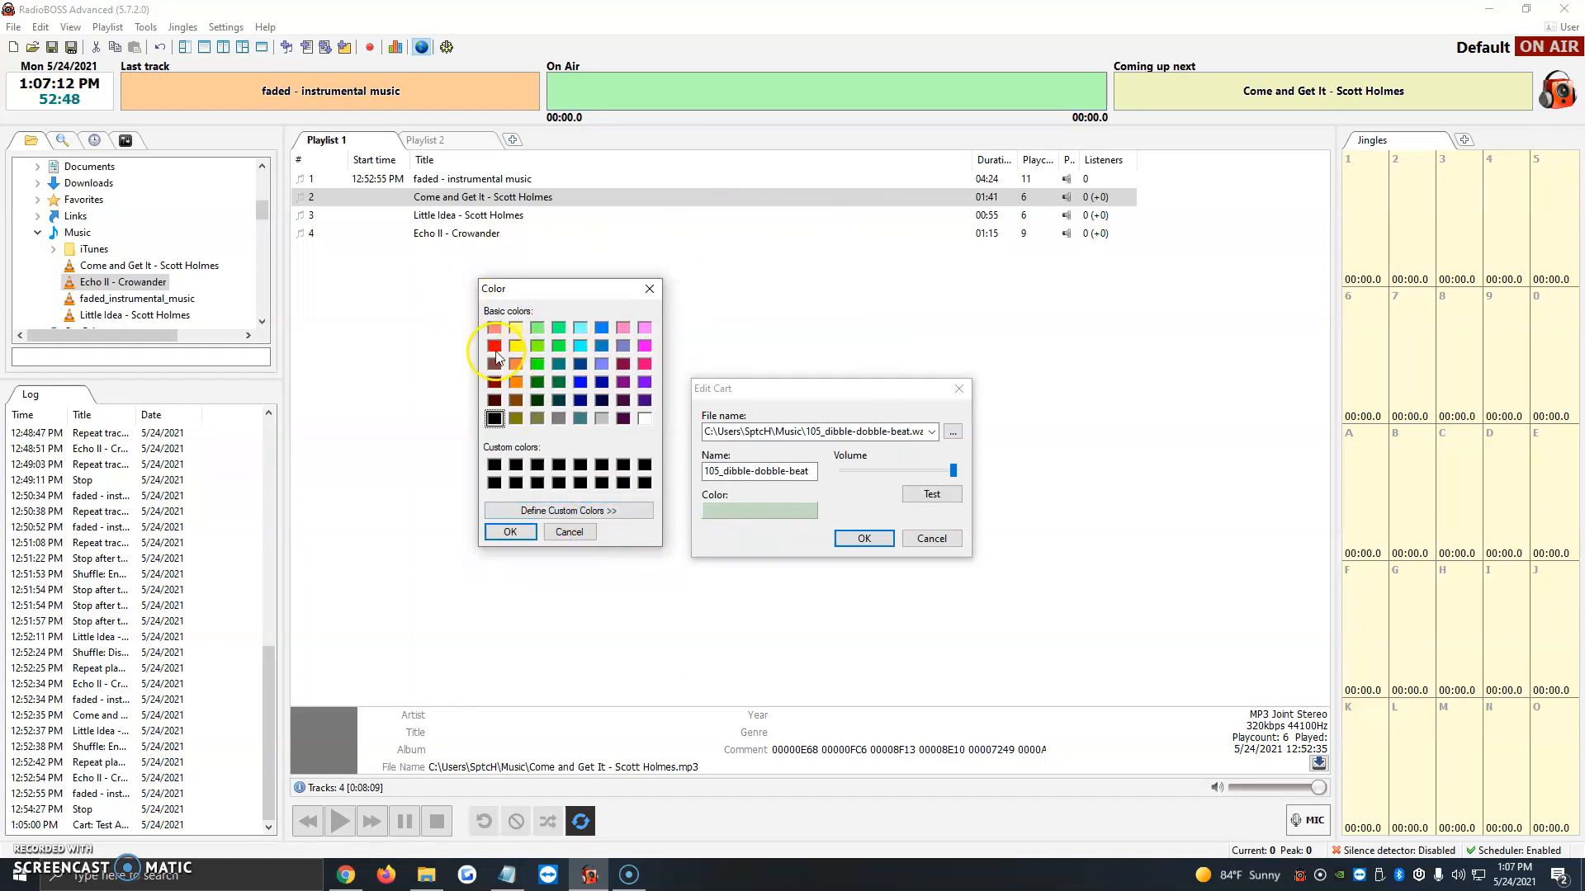
{"action": "left_click", "coordinate": [495, 345]}
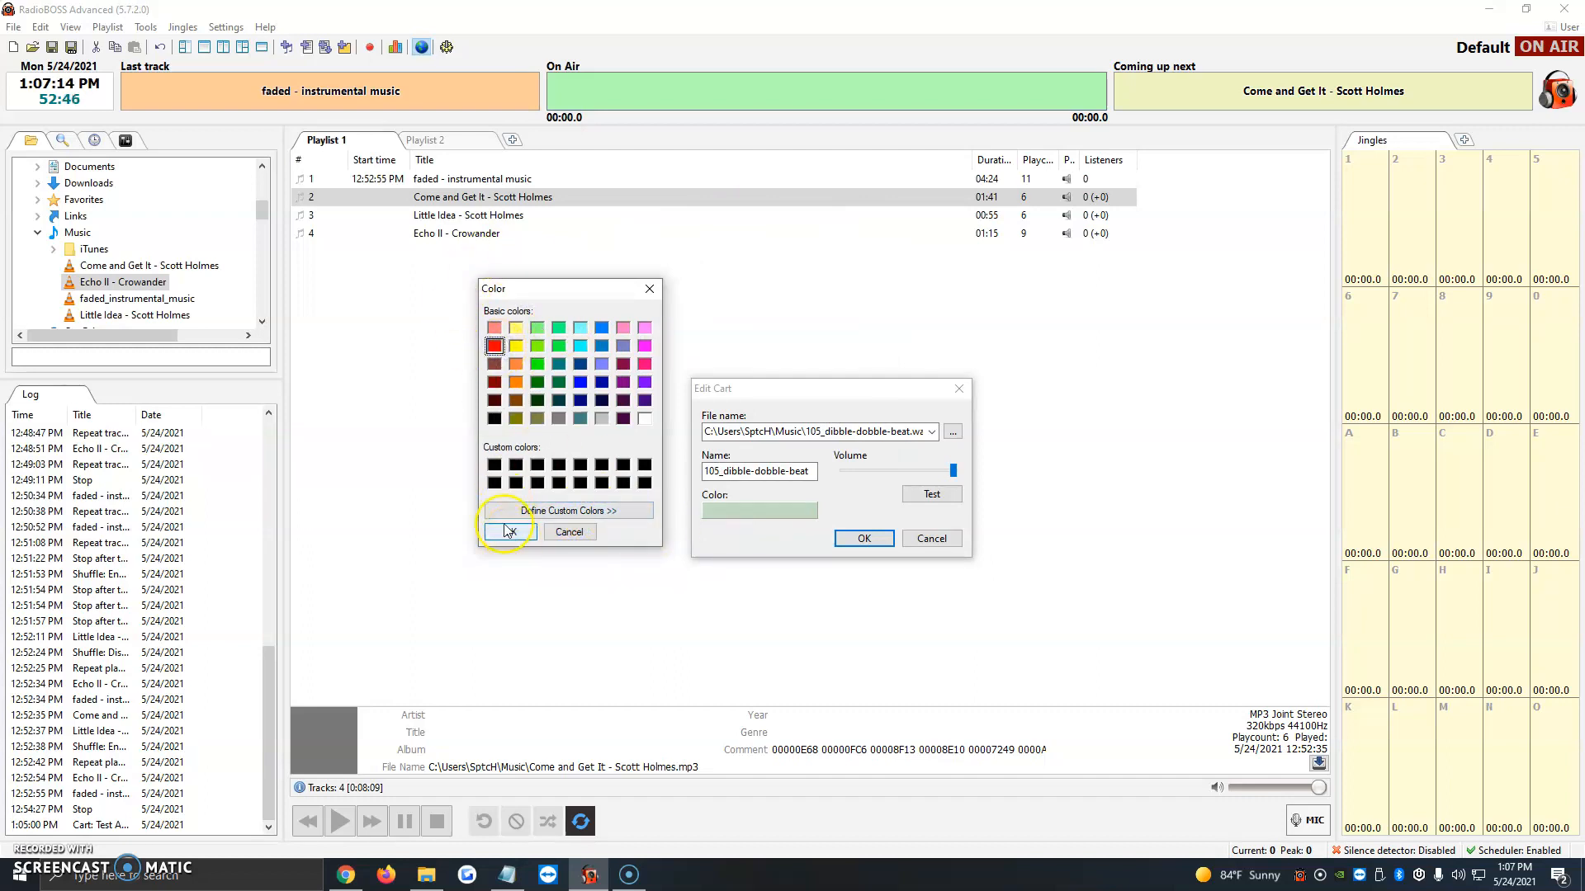
{"action": "left_click", "coordinate": [507, 532]}
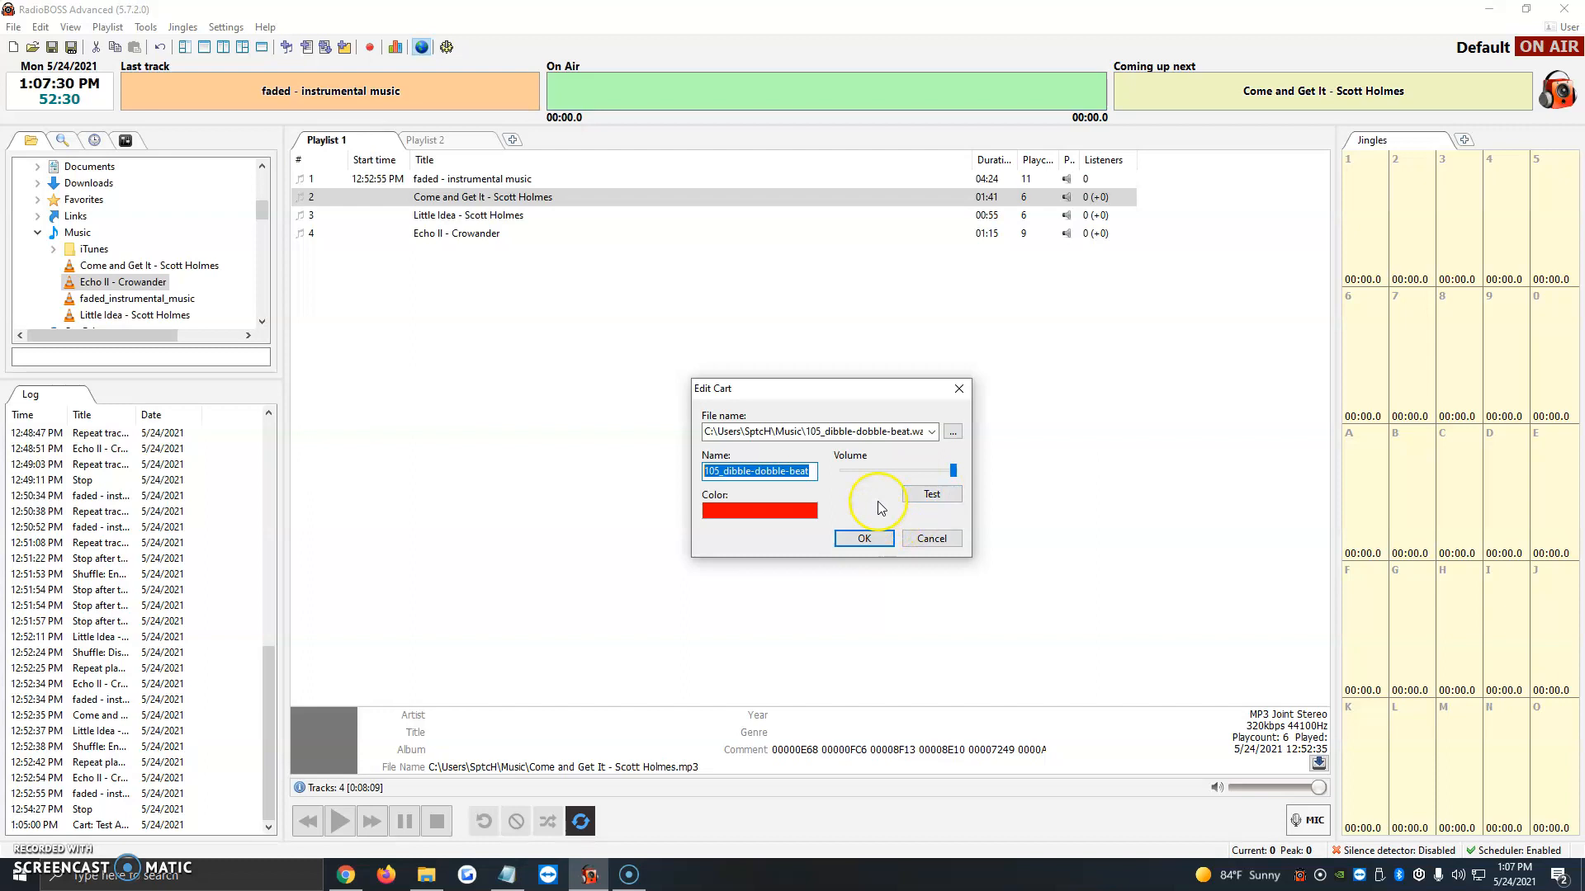
{"action": "mouse_move", "coordinate": [900, 451]}
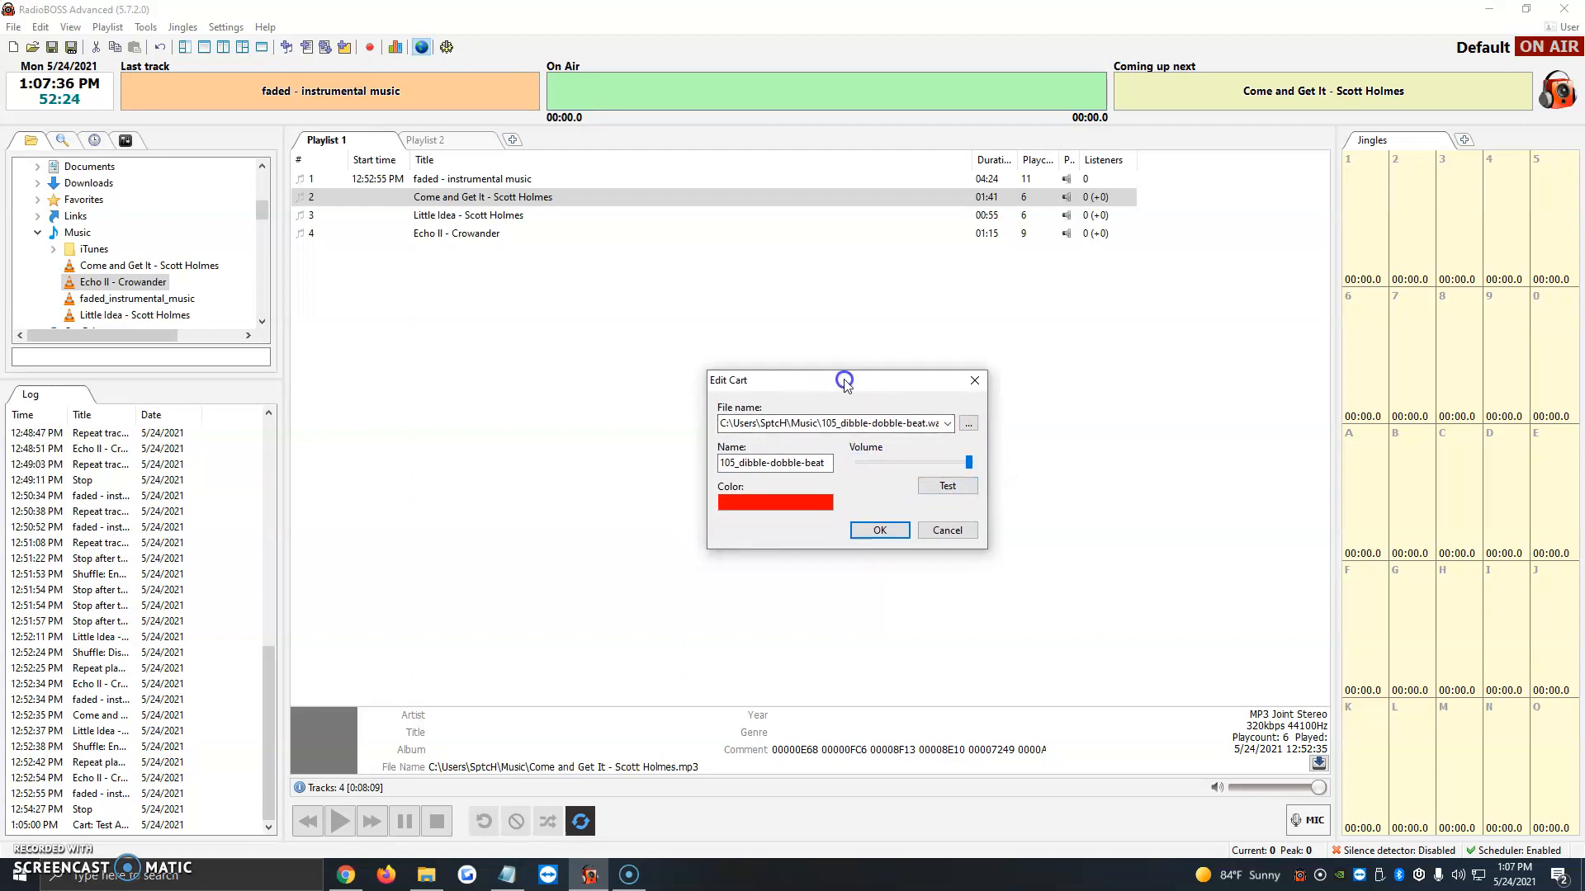
{"action": "mouse_move", "coordinate": [835, 403]}
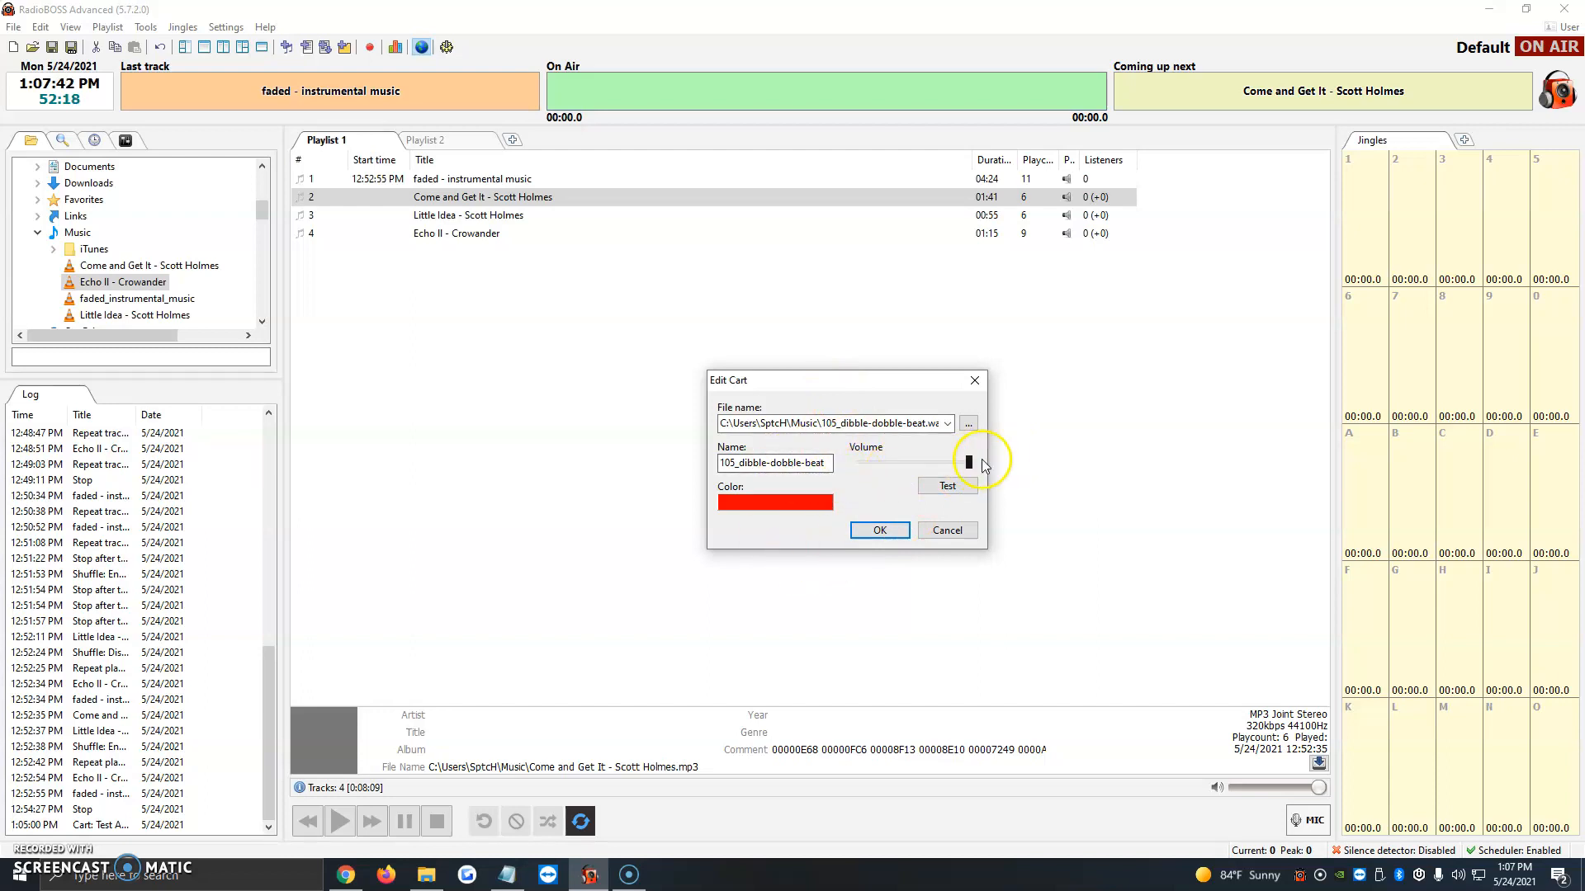
{"action": "left_click", "coordinate": [879, 530]}
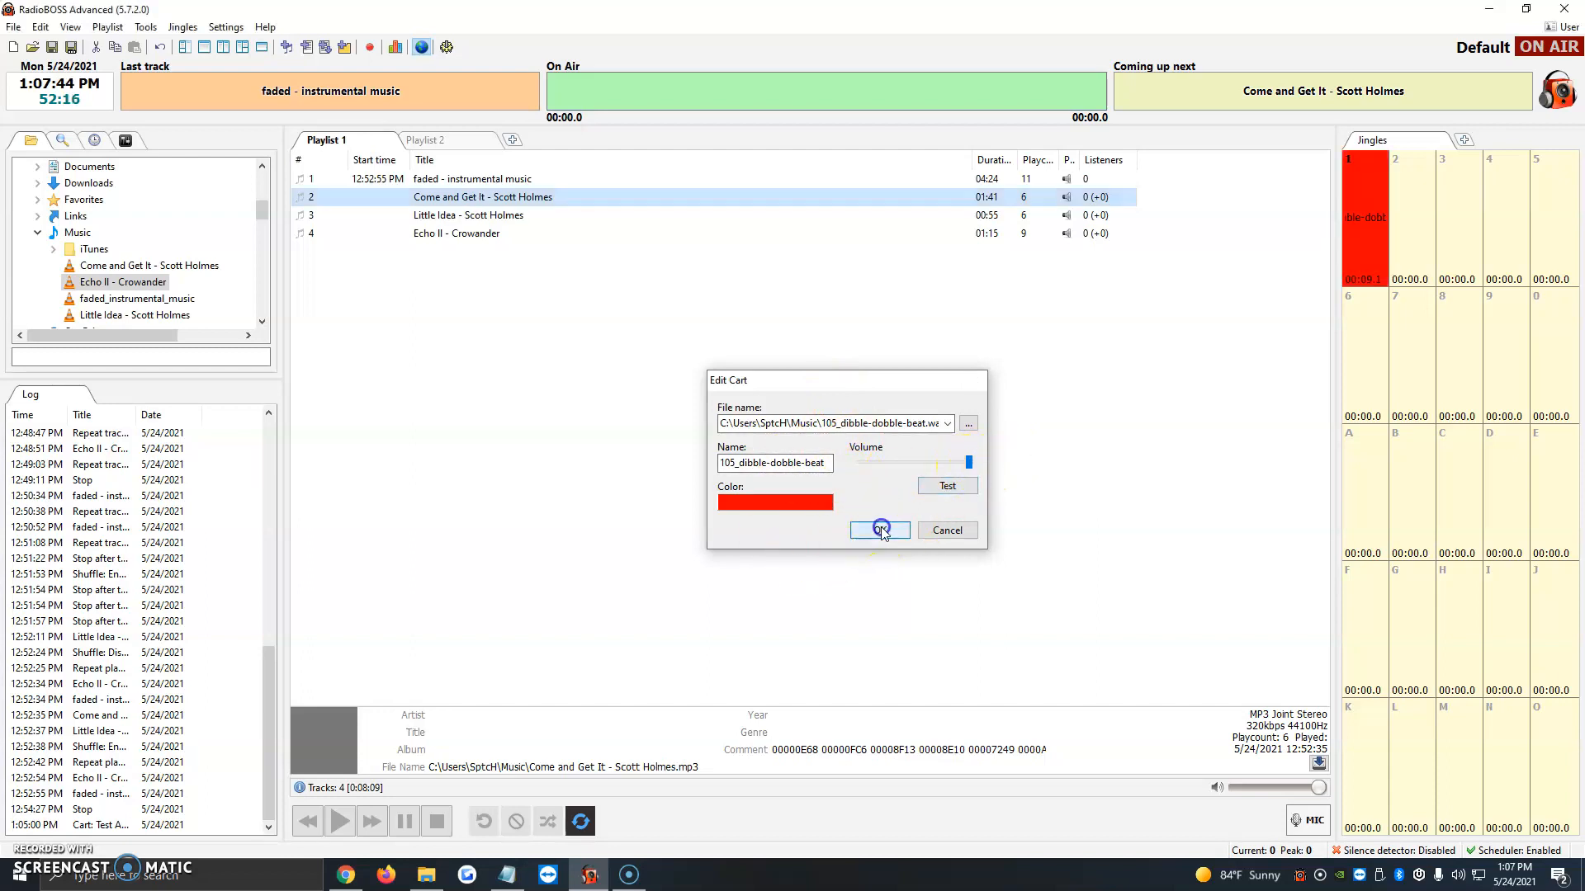
{"action": "left_click", "coordinate": [878, 529]}
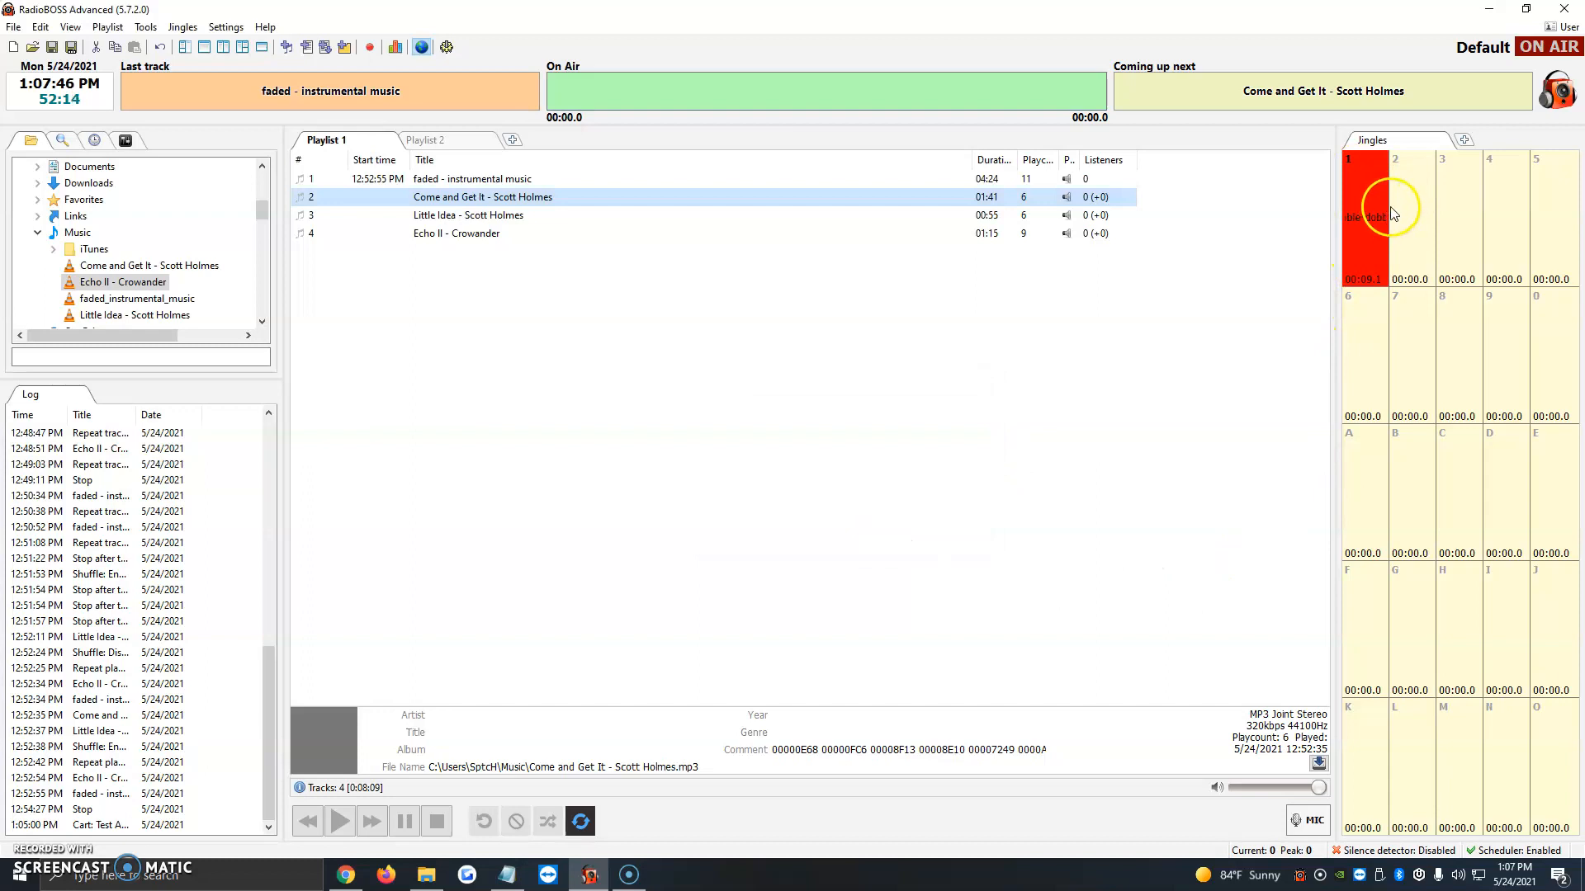
{"action": "mouse_move", "coordinate": [1364, 226]}
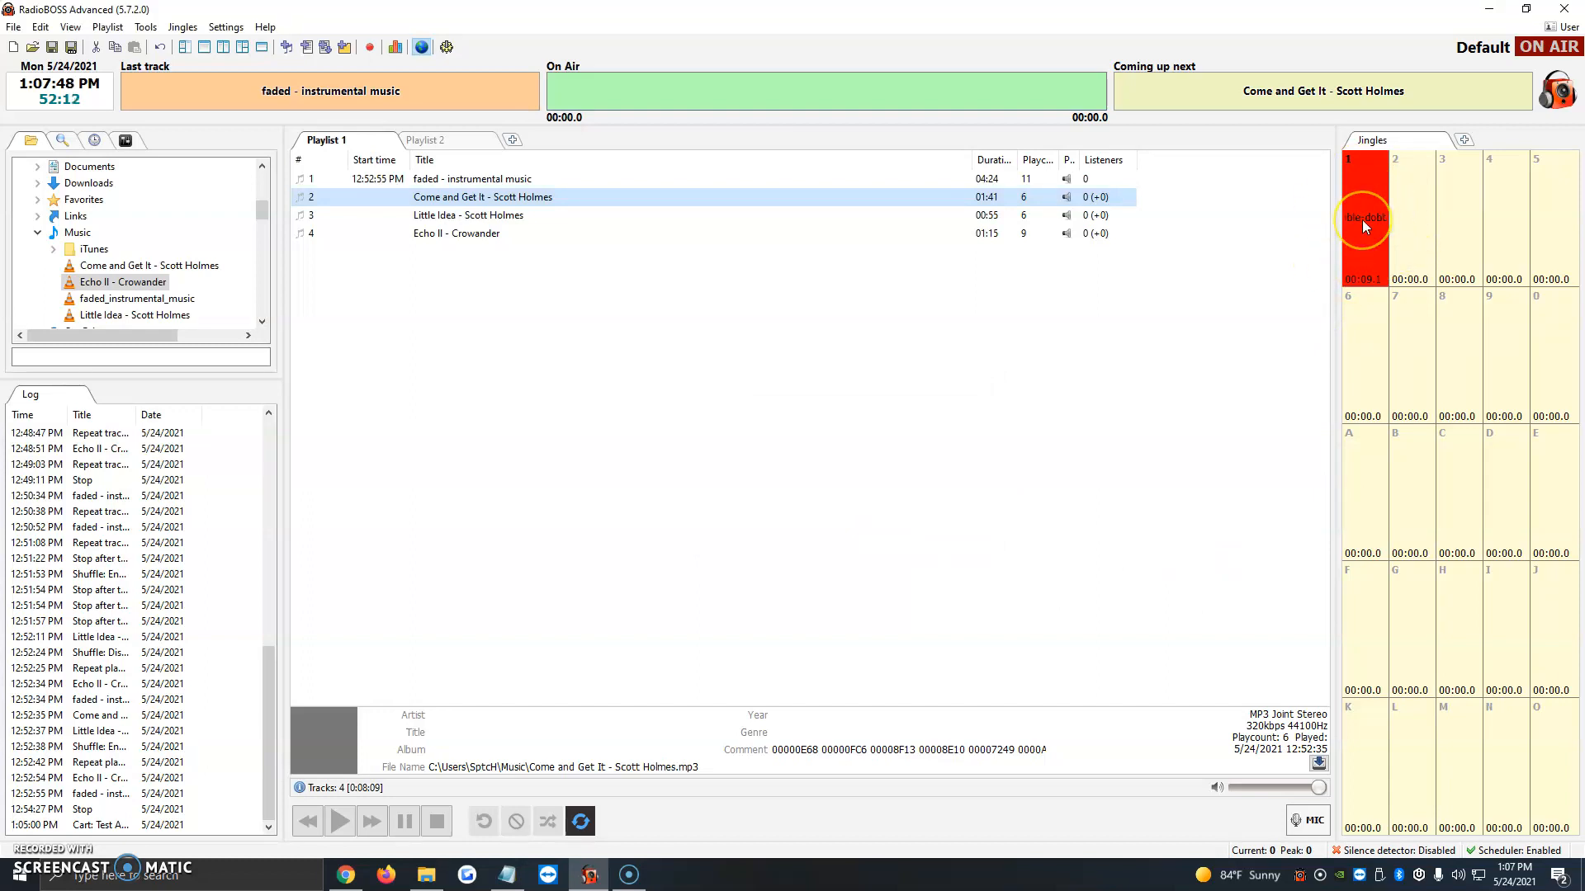
{"action": "left_click", "coordinate": [1363, 216]}
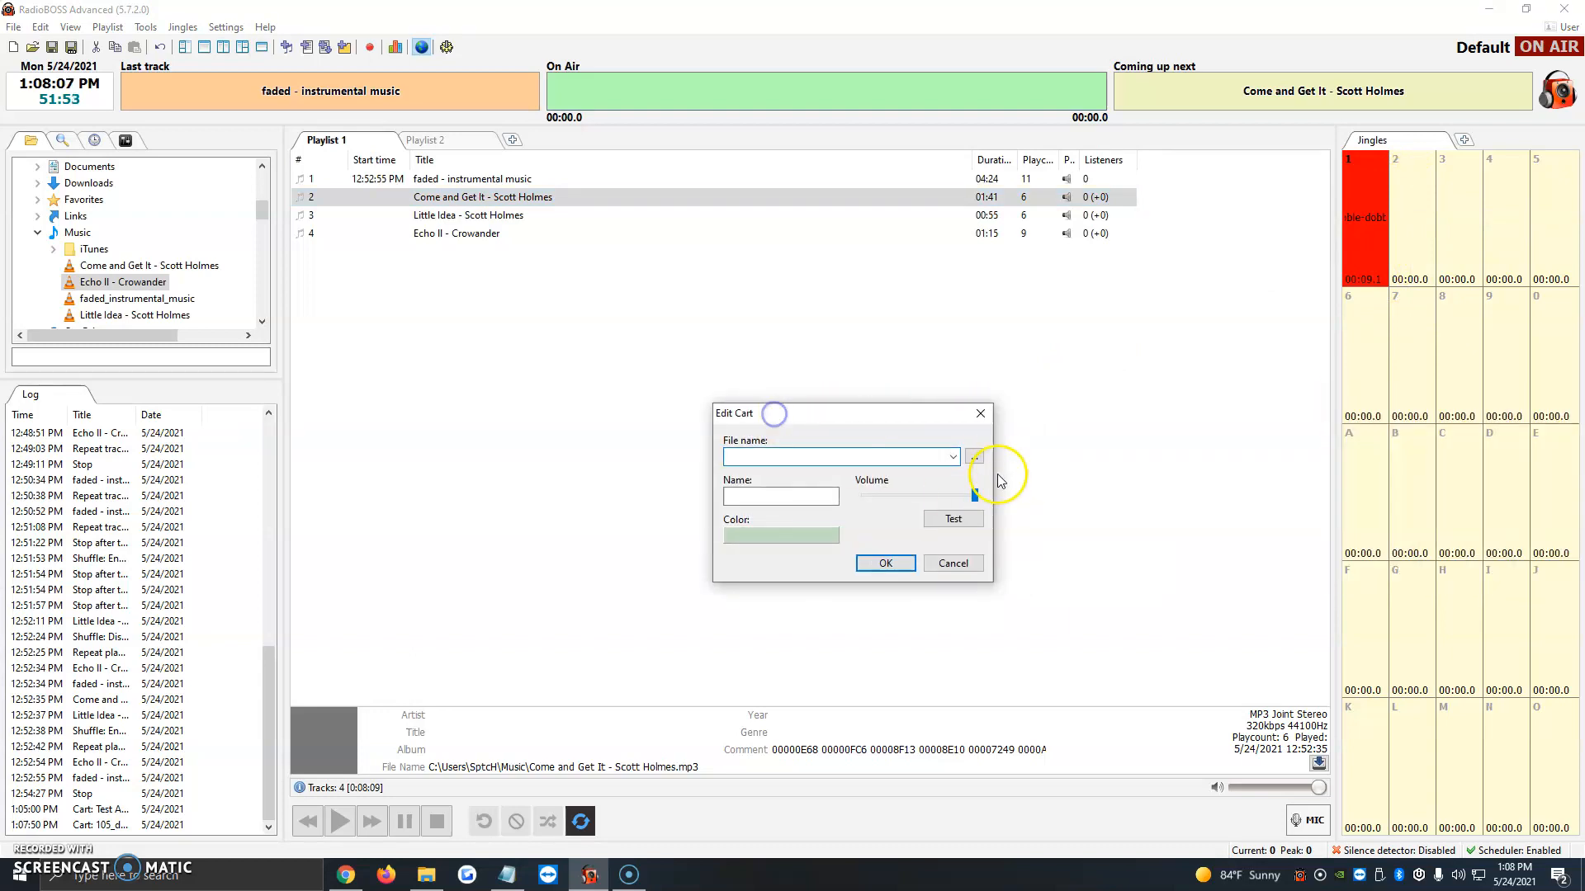
Load 105_dibble-dobble-synth-bass from the Music folder into the new cart
{"action": "left_click", "coordinate": [973, 455]}
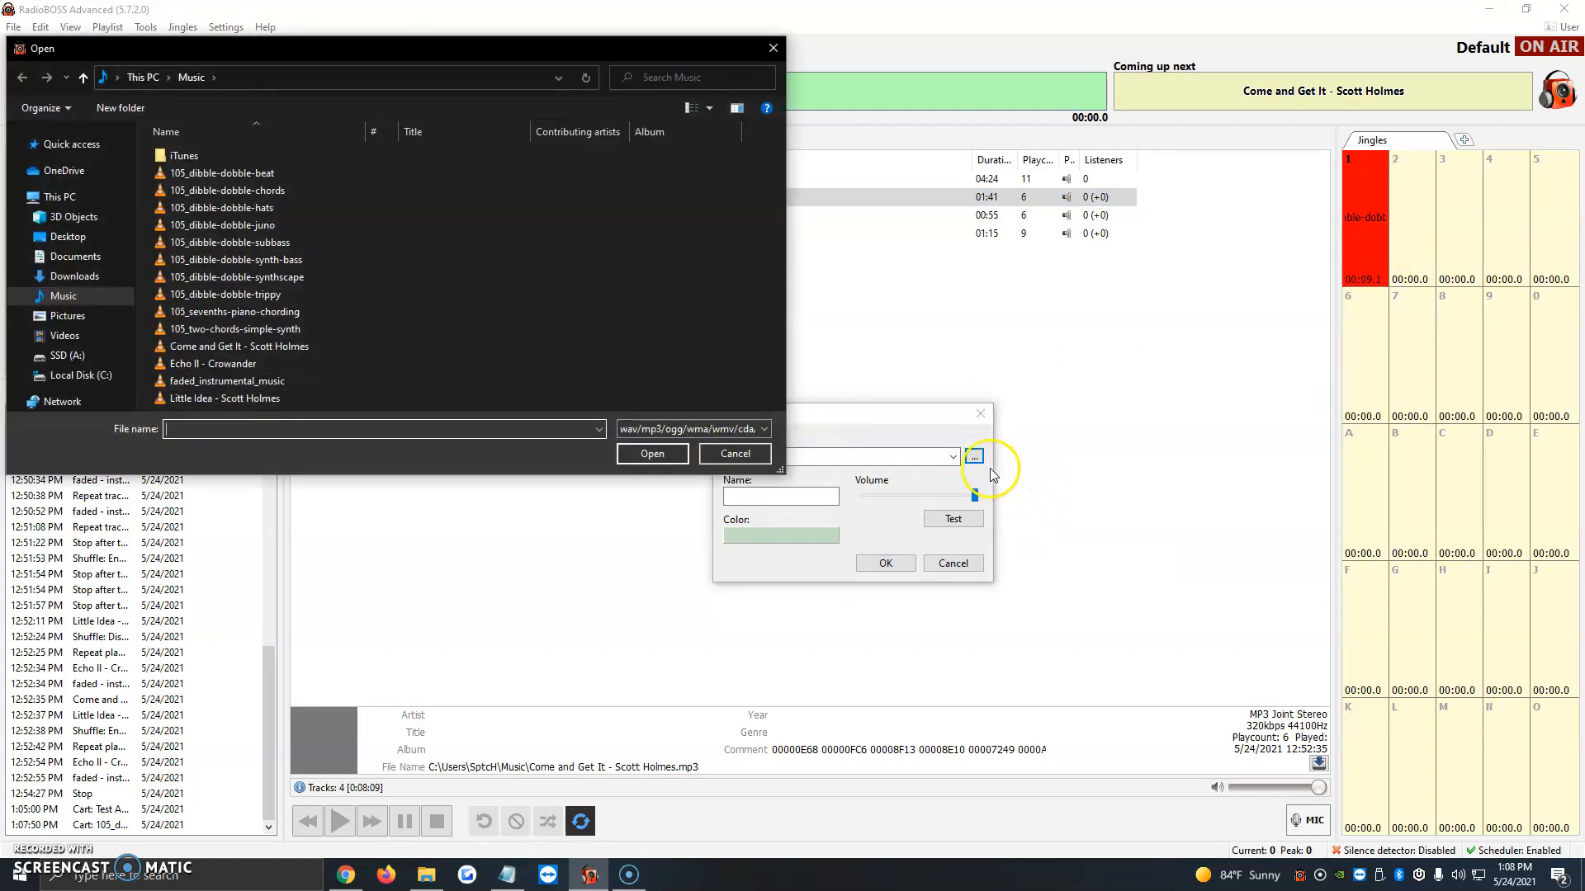
{"action": "left_click", "coordinate": [228, 381]}
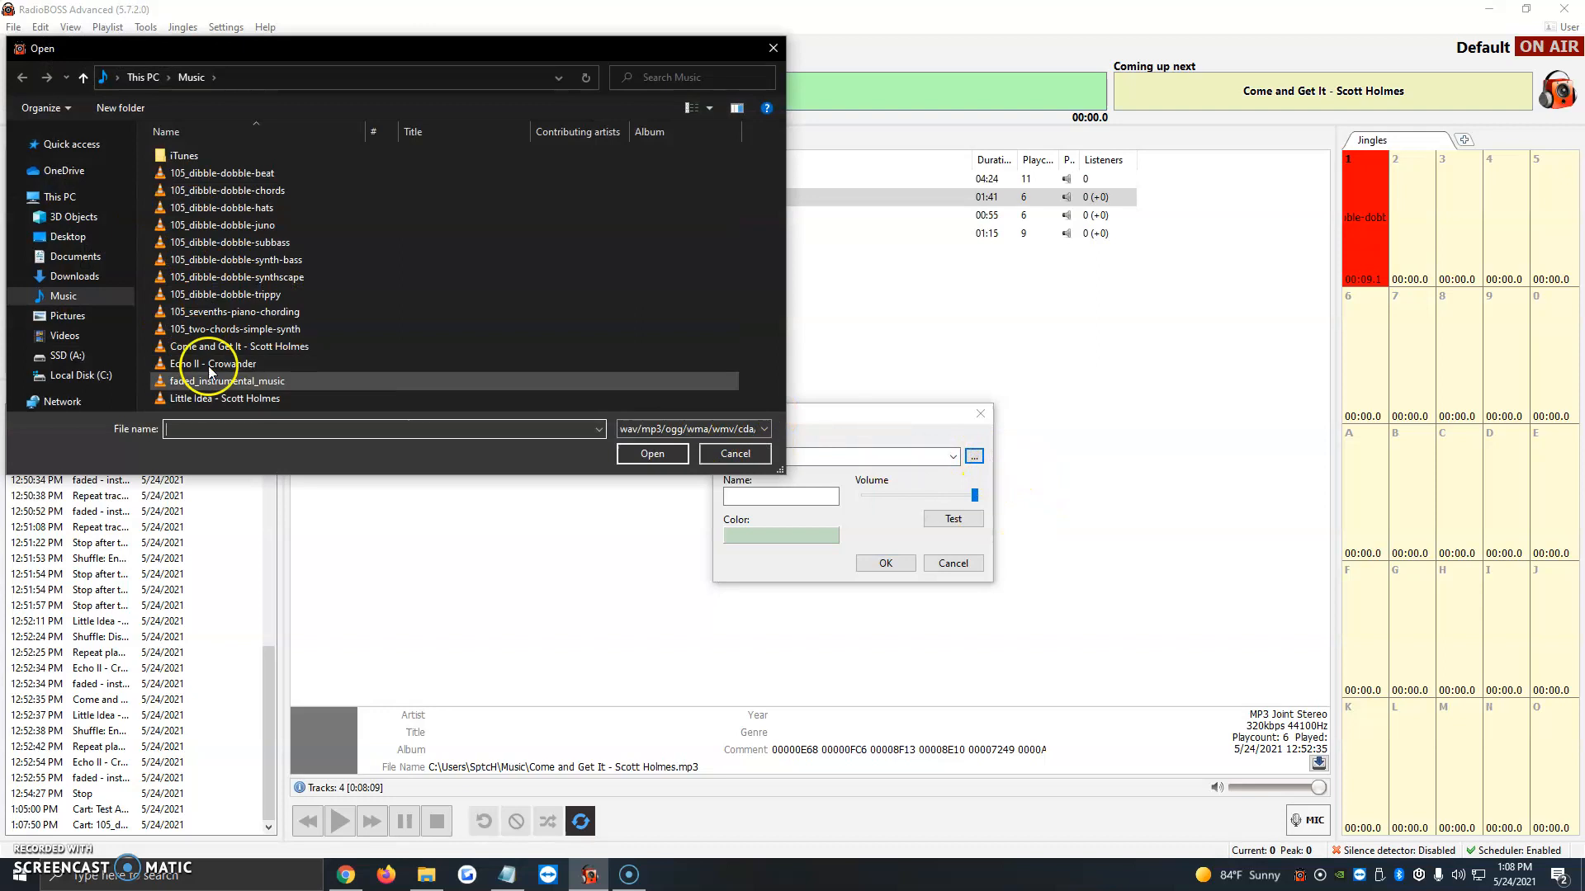
{"action": "mouse_move", "coordinate": [226, 381]}
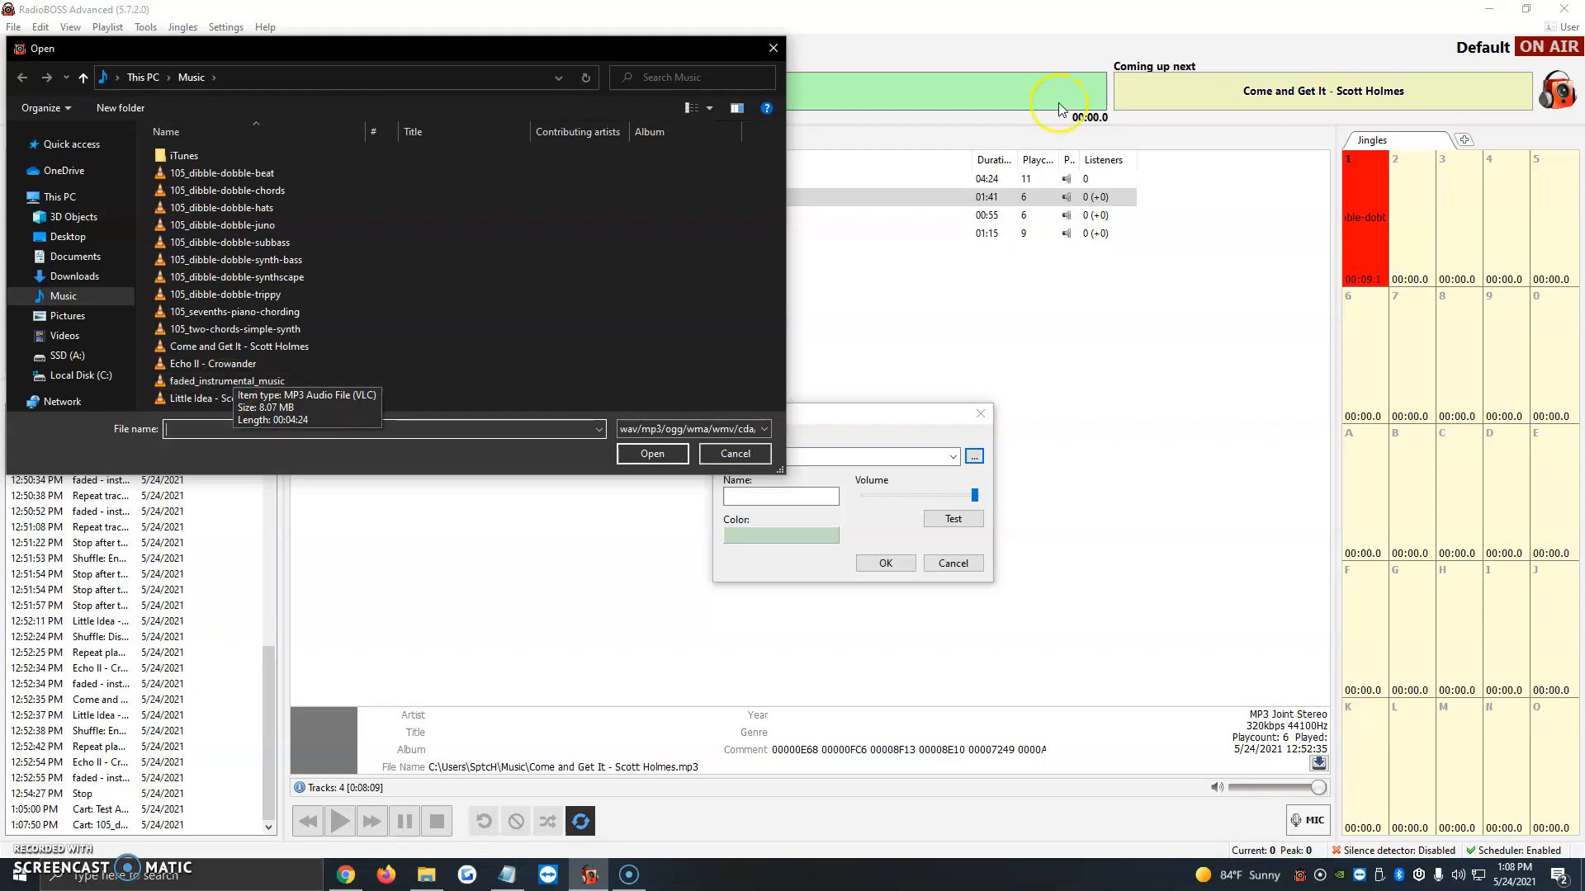
{"action": "left_click", "coordinate": [224, 294]}
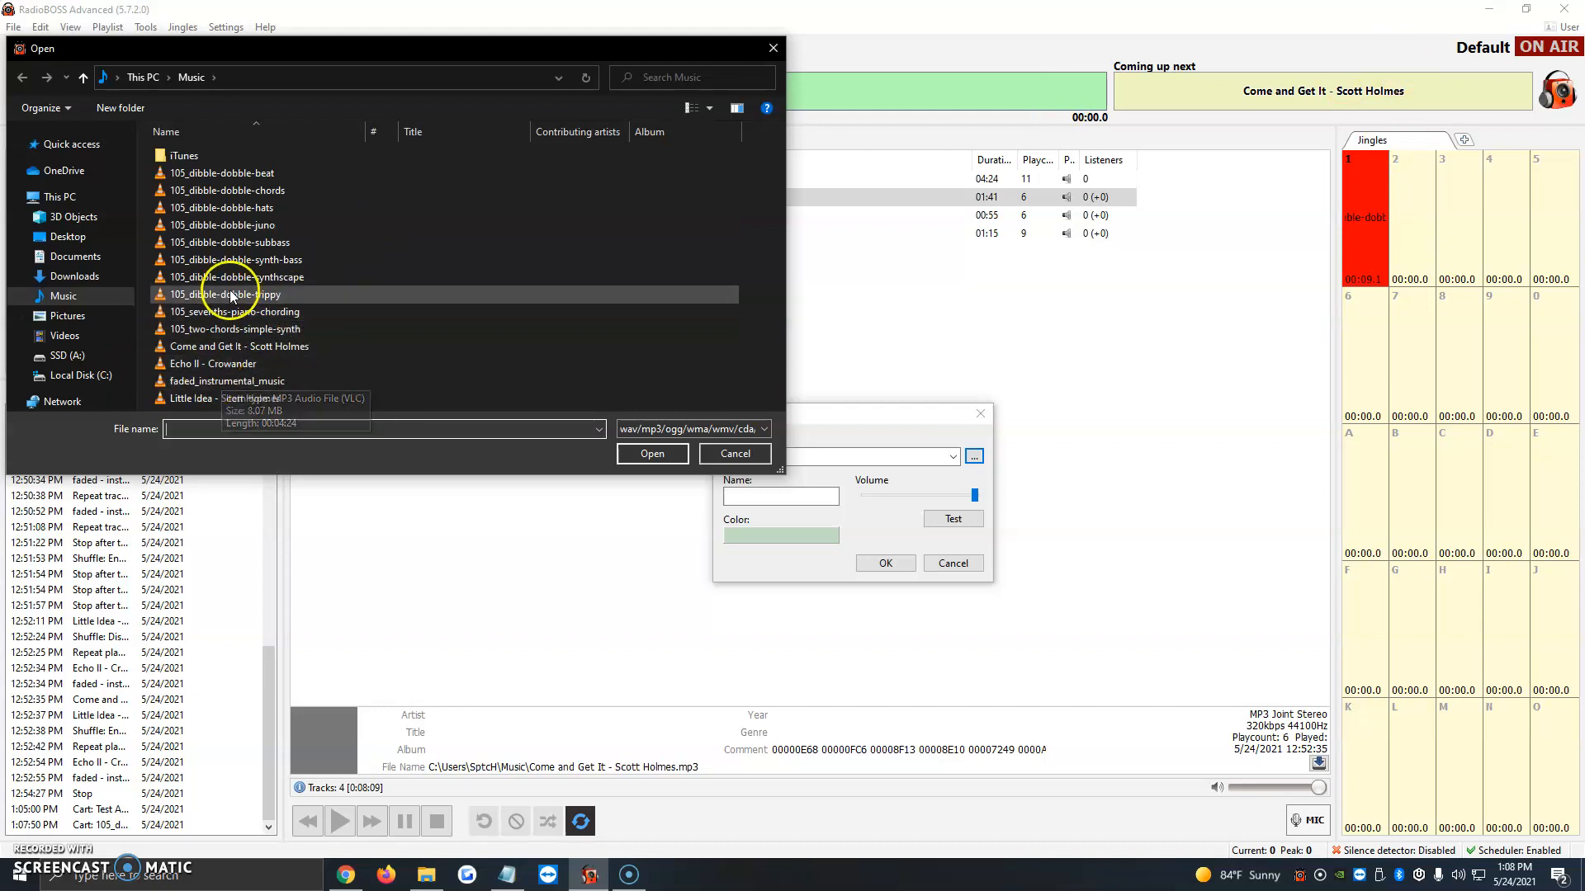
{"action": "left_click", "coordinate": [242, 260]}
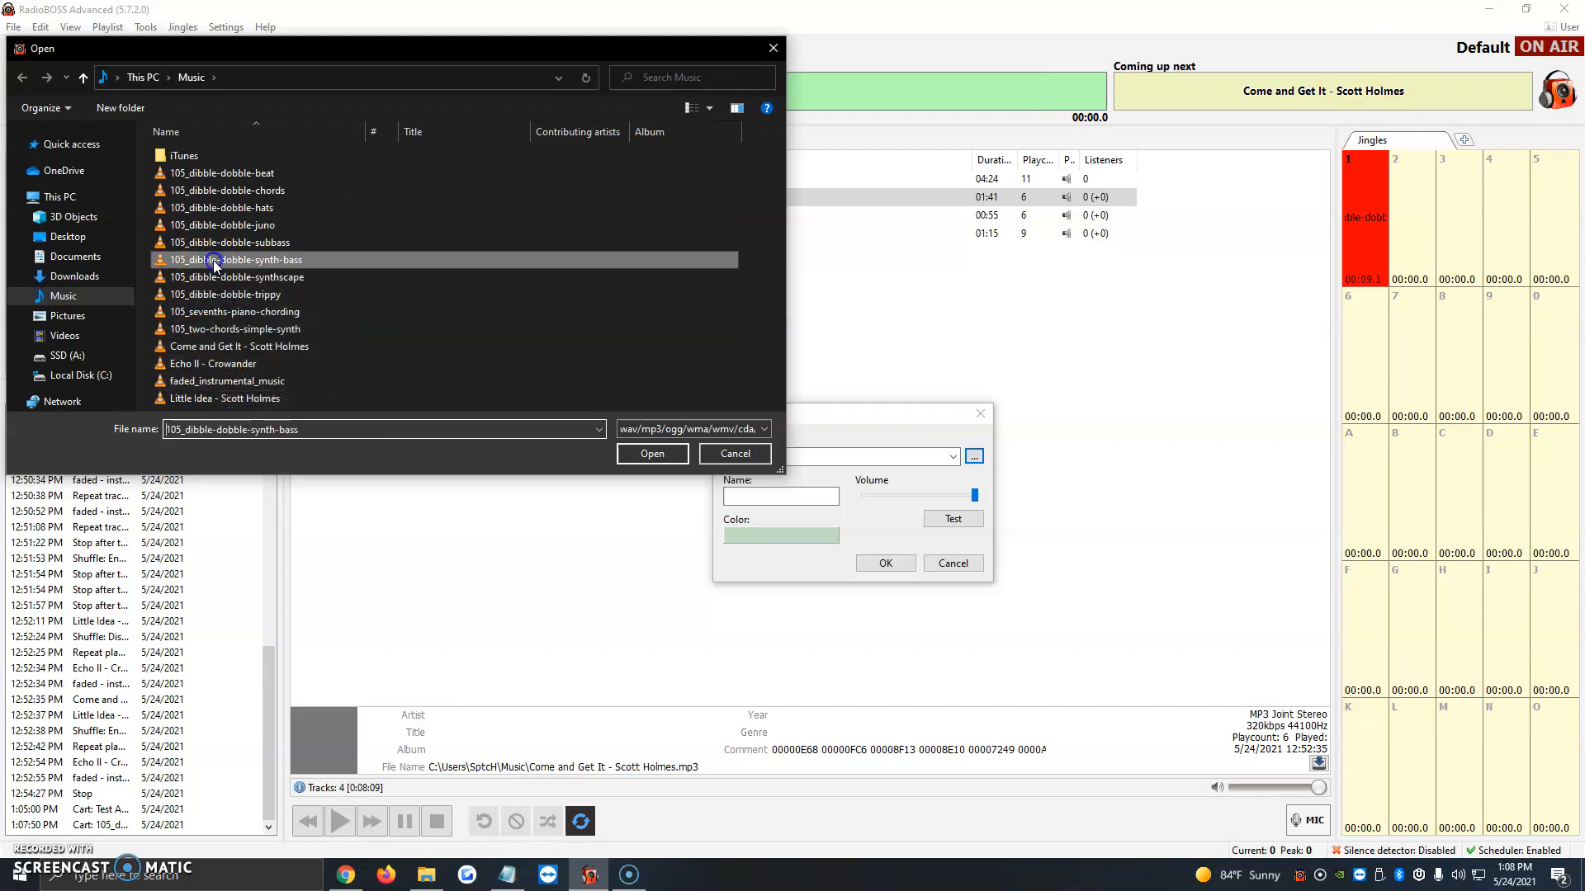
{"action": "left_click", "coordinate": [652, 453]}
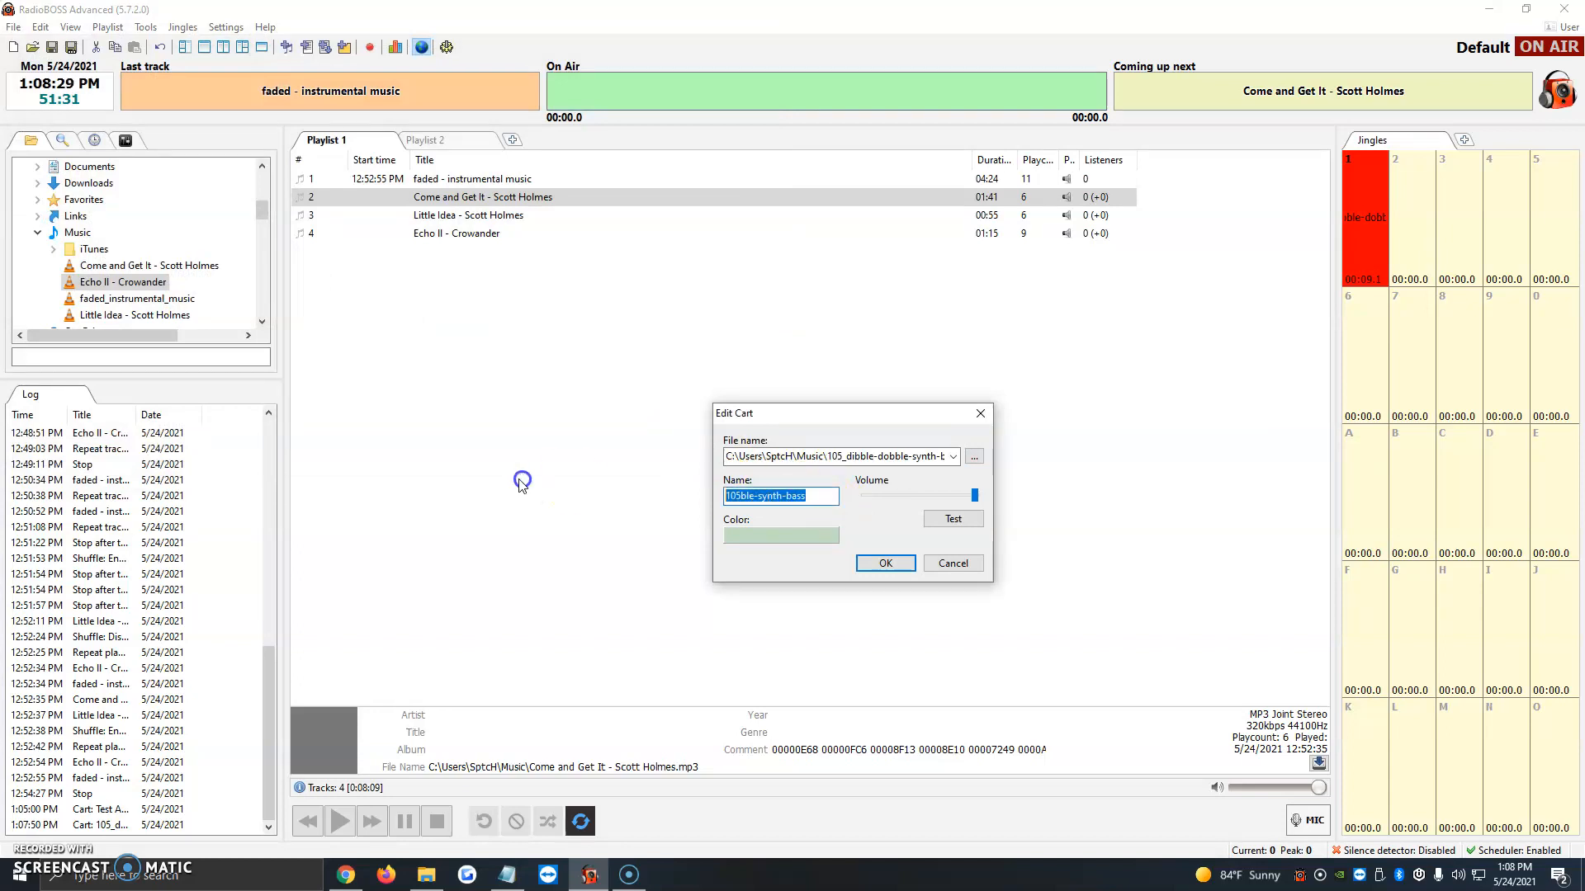
Name cart 2 'test123', colour it cyan, and save it
{"action": "type", "text": "test123"}
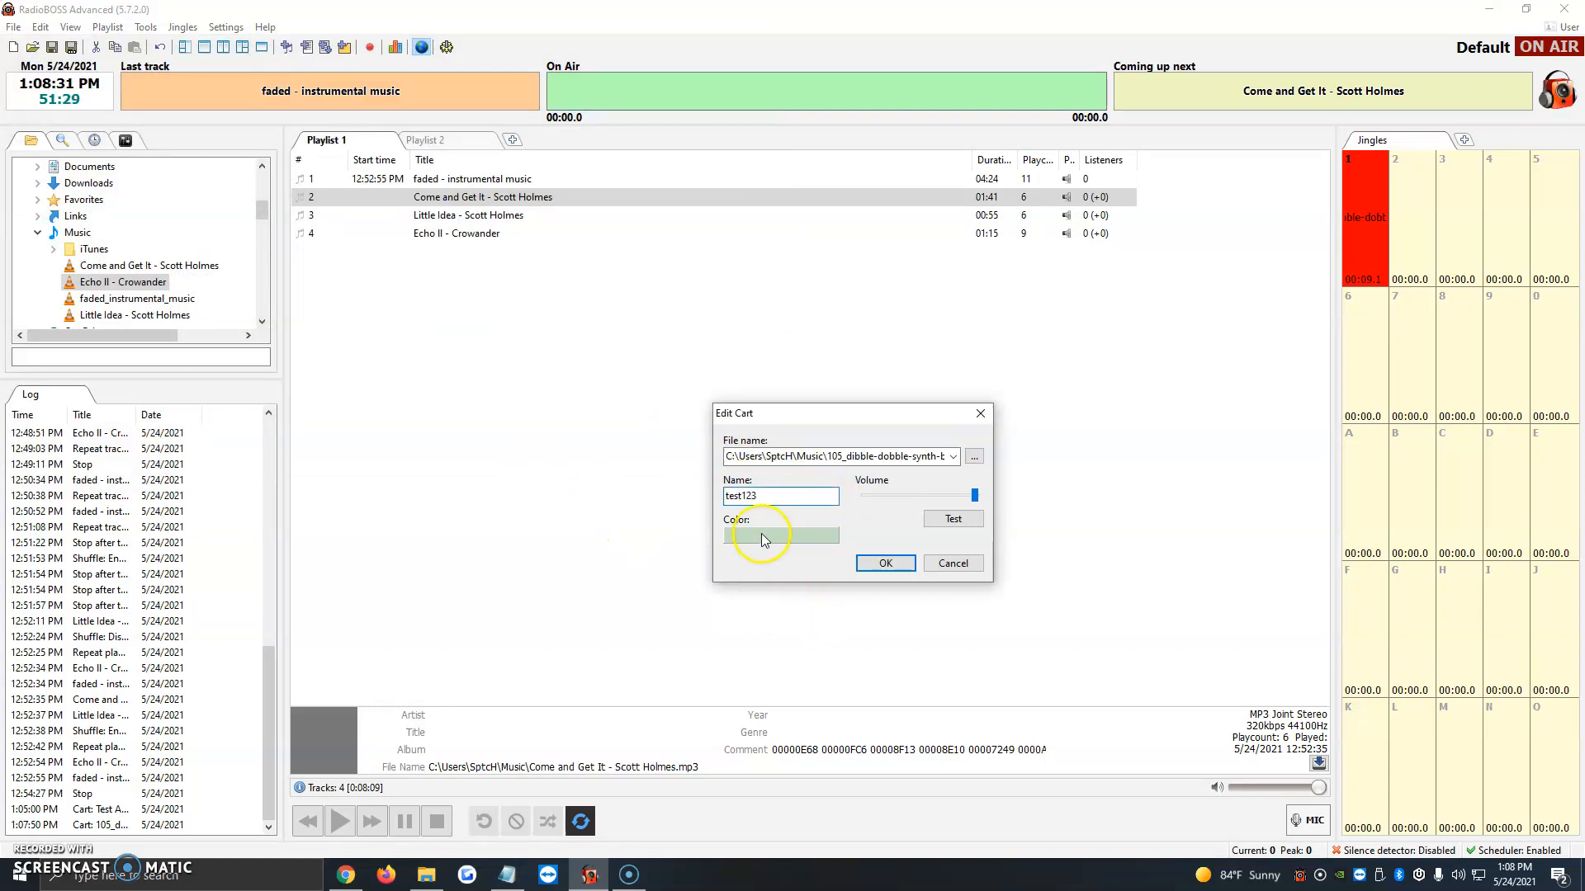
{"action": "left_click", "coordinate": [780, 535]}
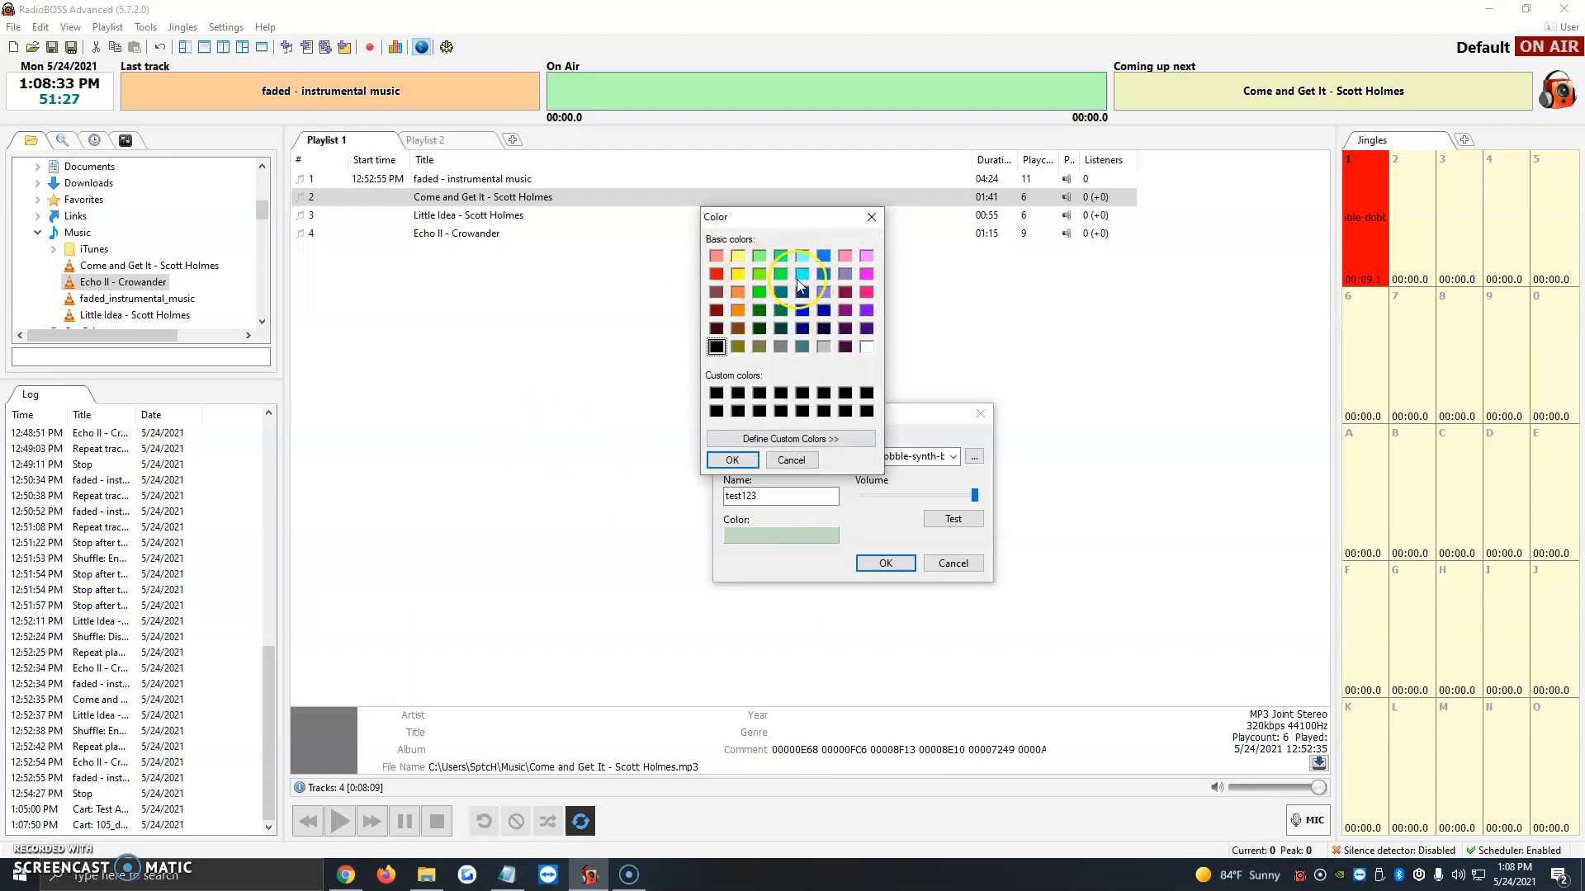
{"action": "left_click", "coordinate": [733, 460]}
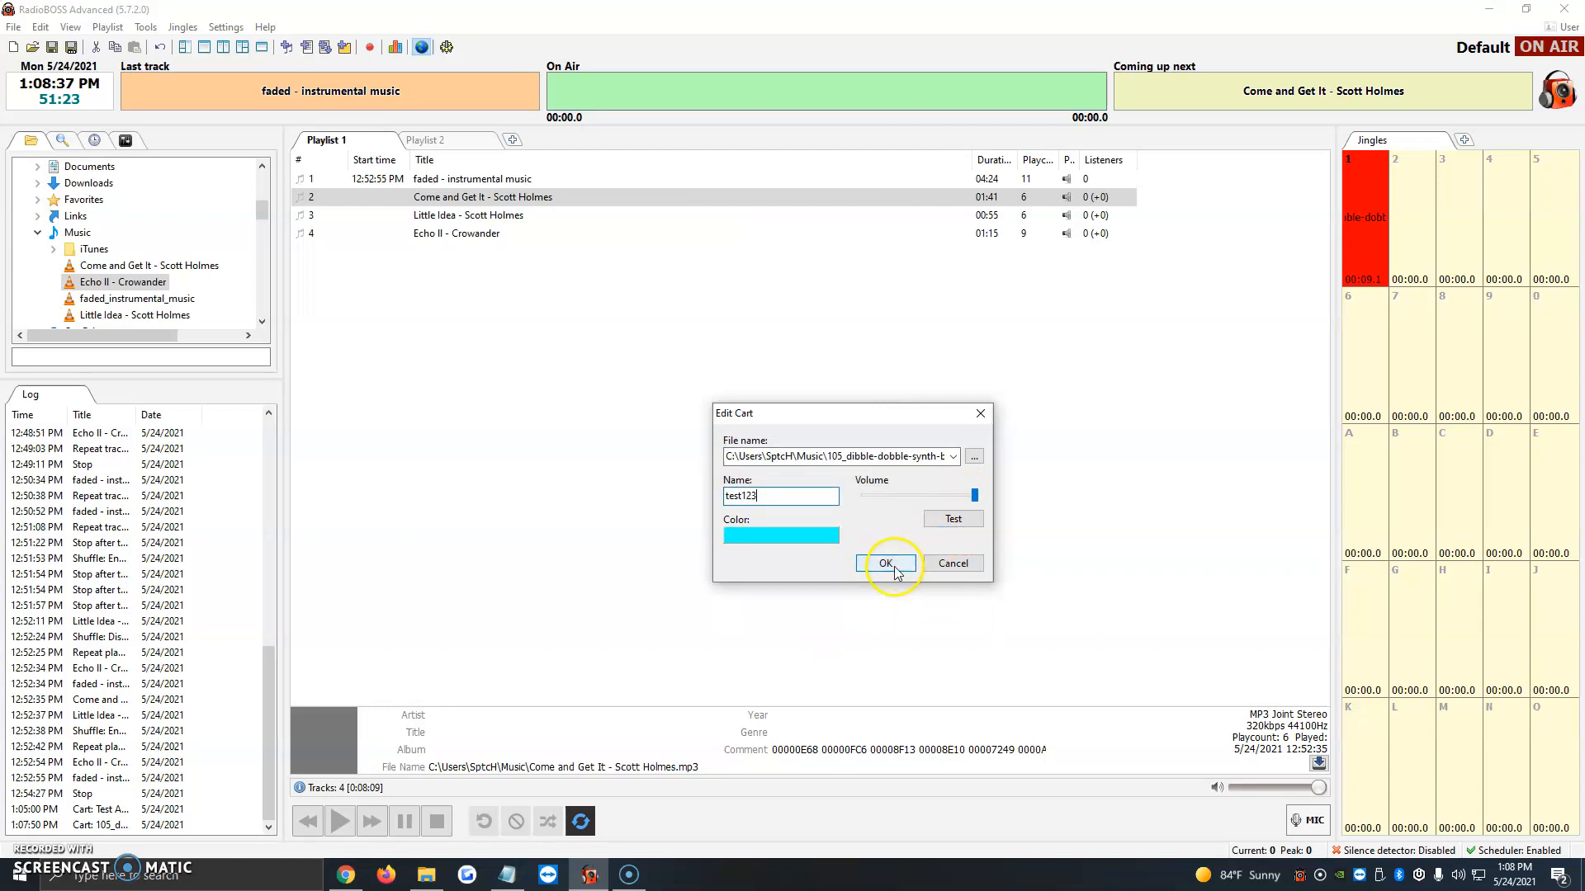
{"action": "left_click", "coordinate": [883, 563]}
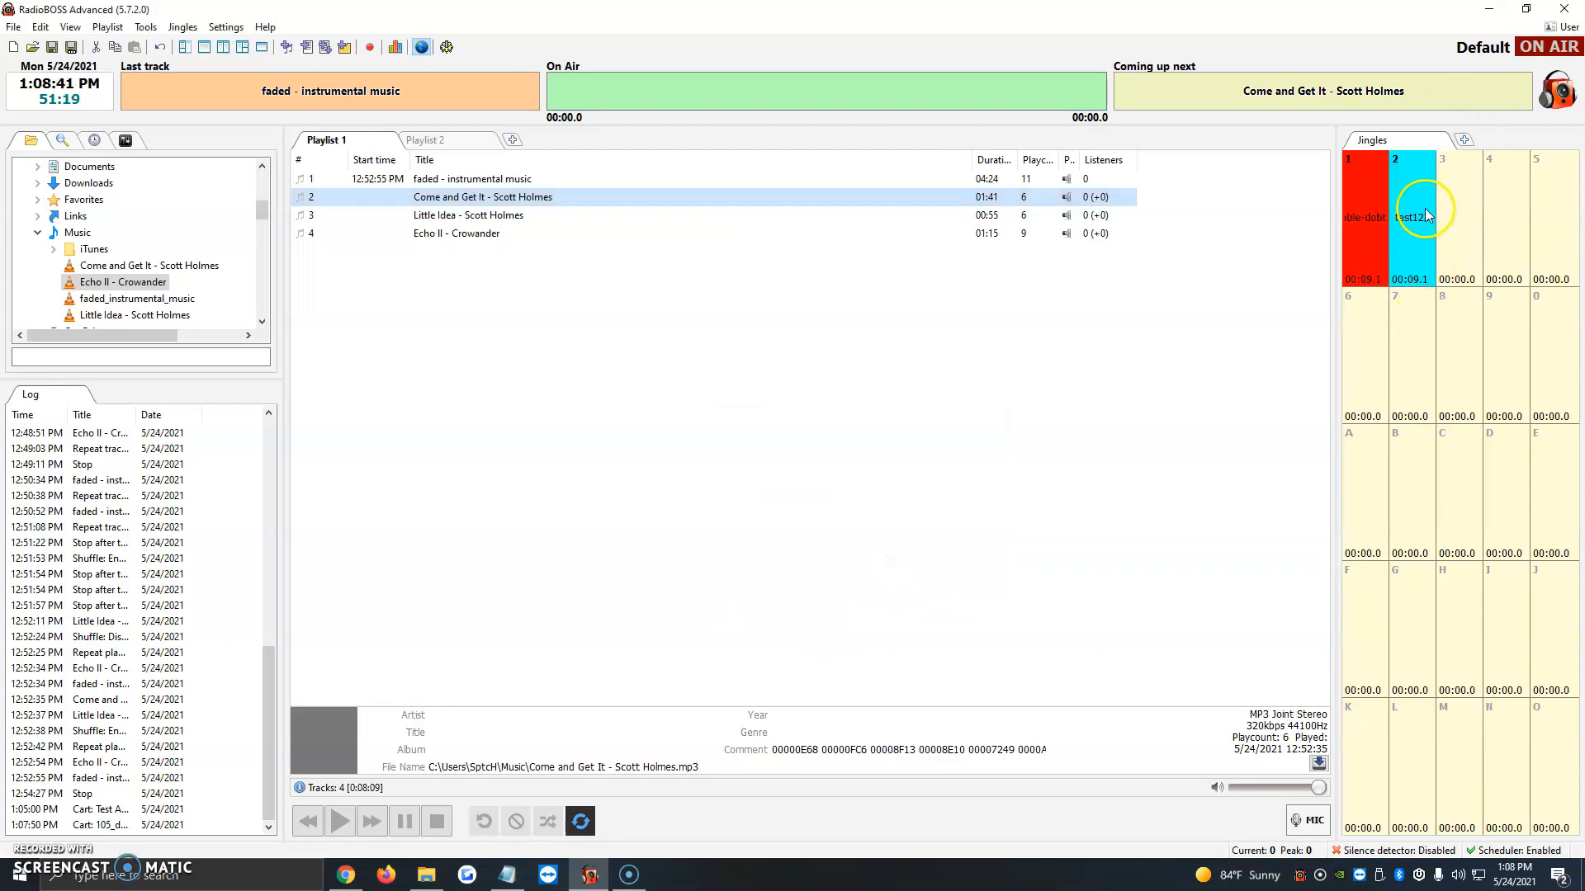
Play cart 2 'test123' on the Jingles wall
{"action": "left_click", "coordinate": [1410, 215]}
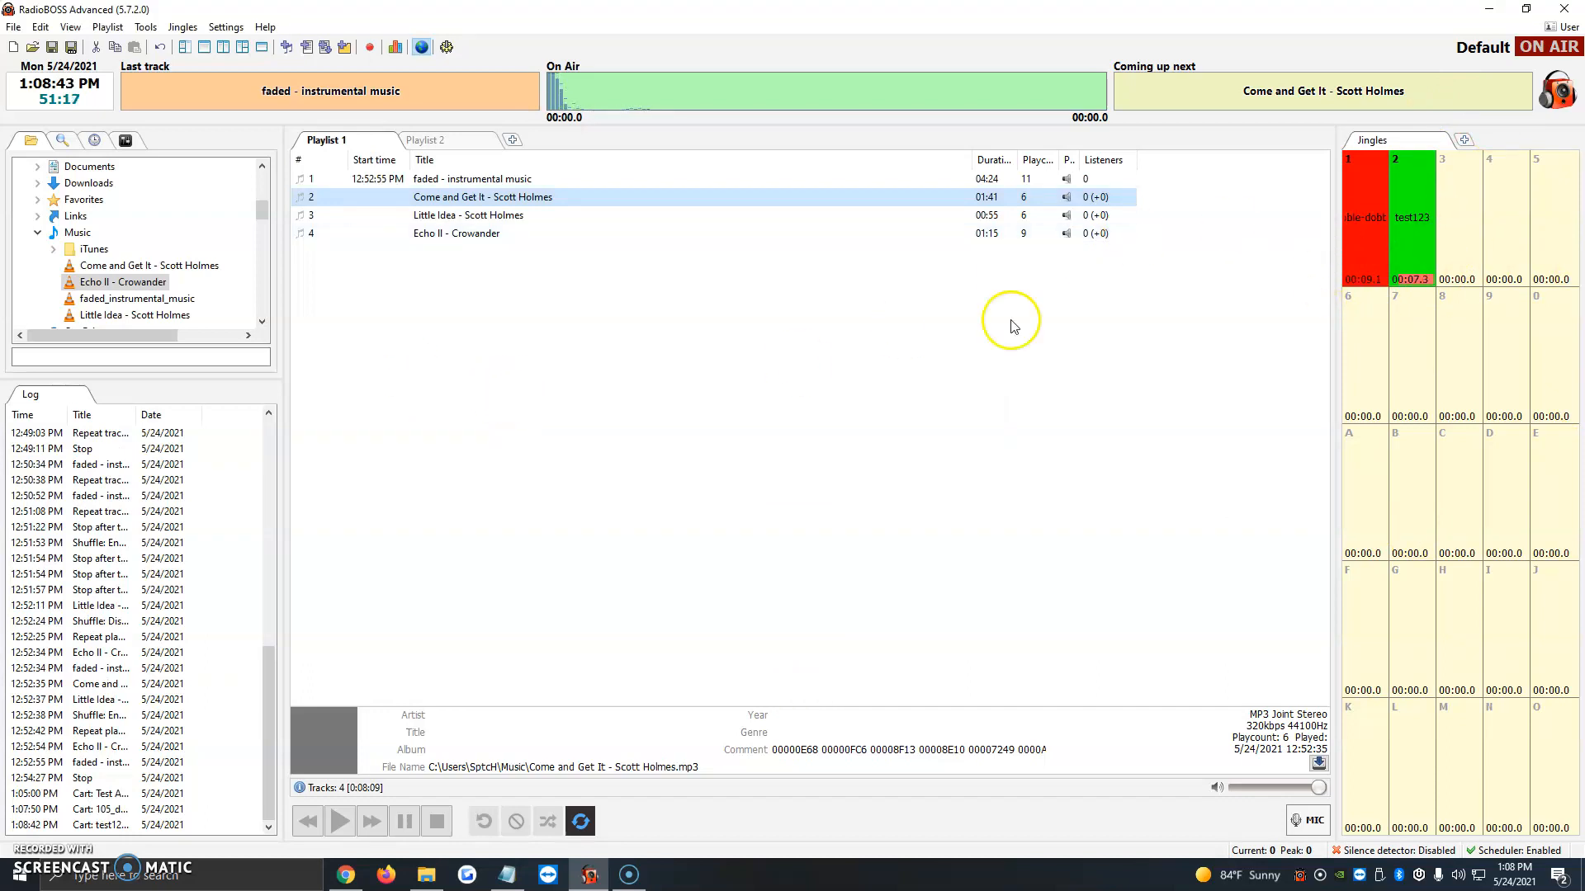
{"action": "mouse_move", "coordinate": [617, 274]}
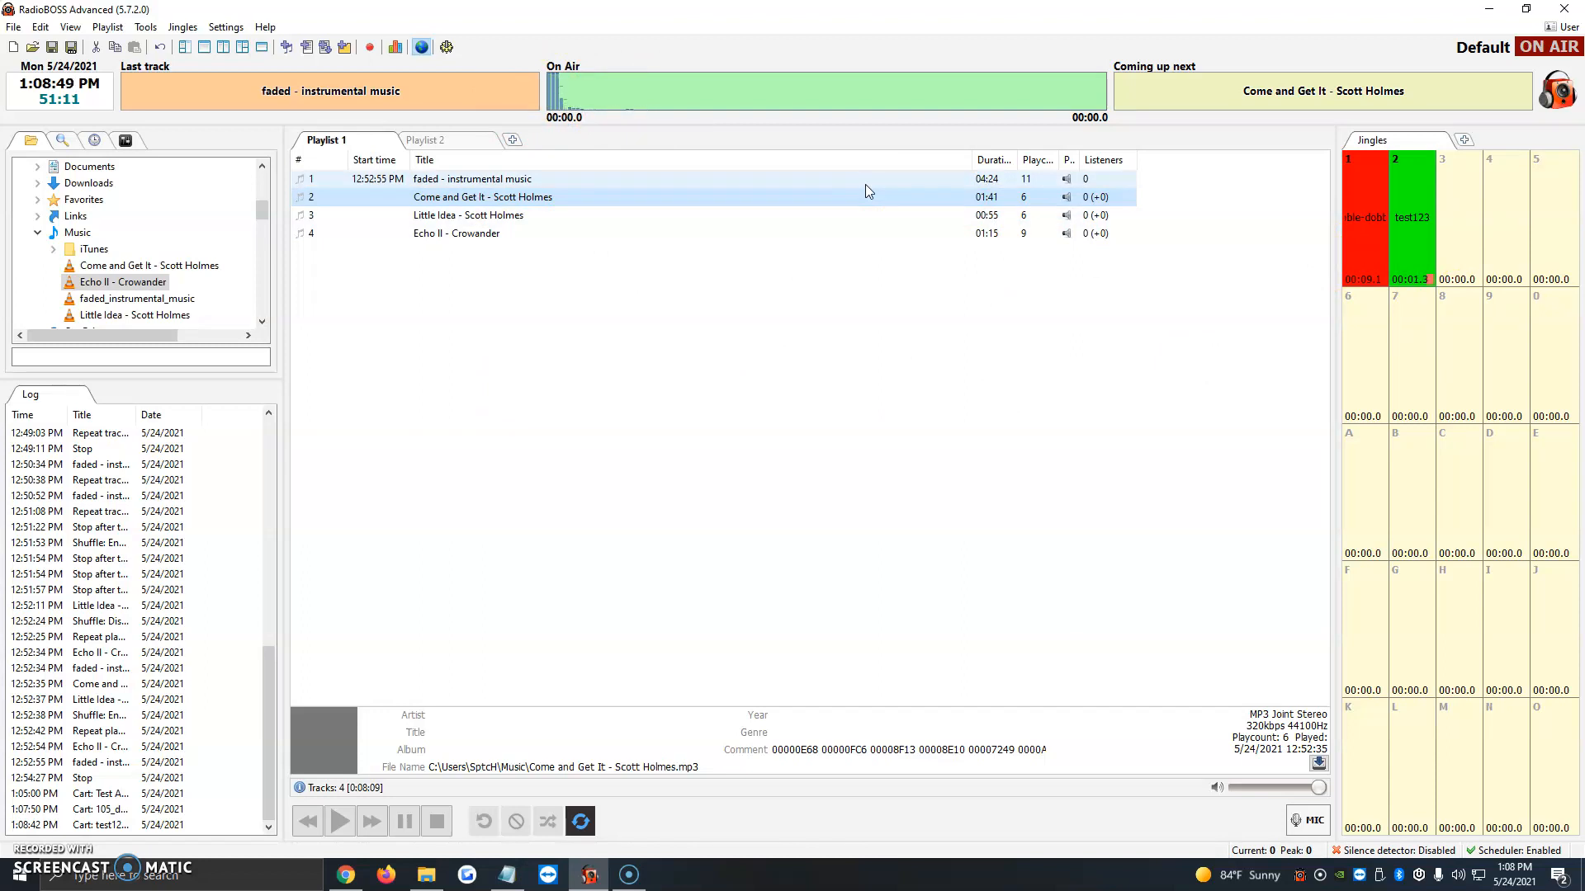
{"action": "left_click", "coordinate": [1411, 217]}
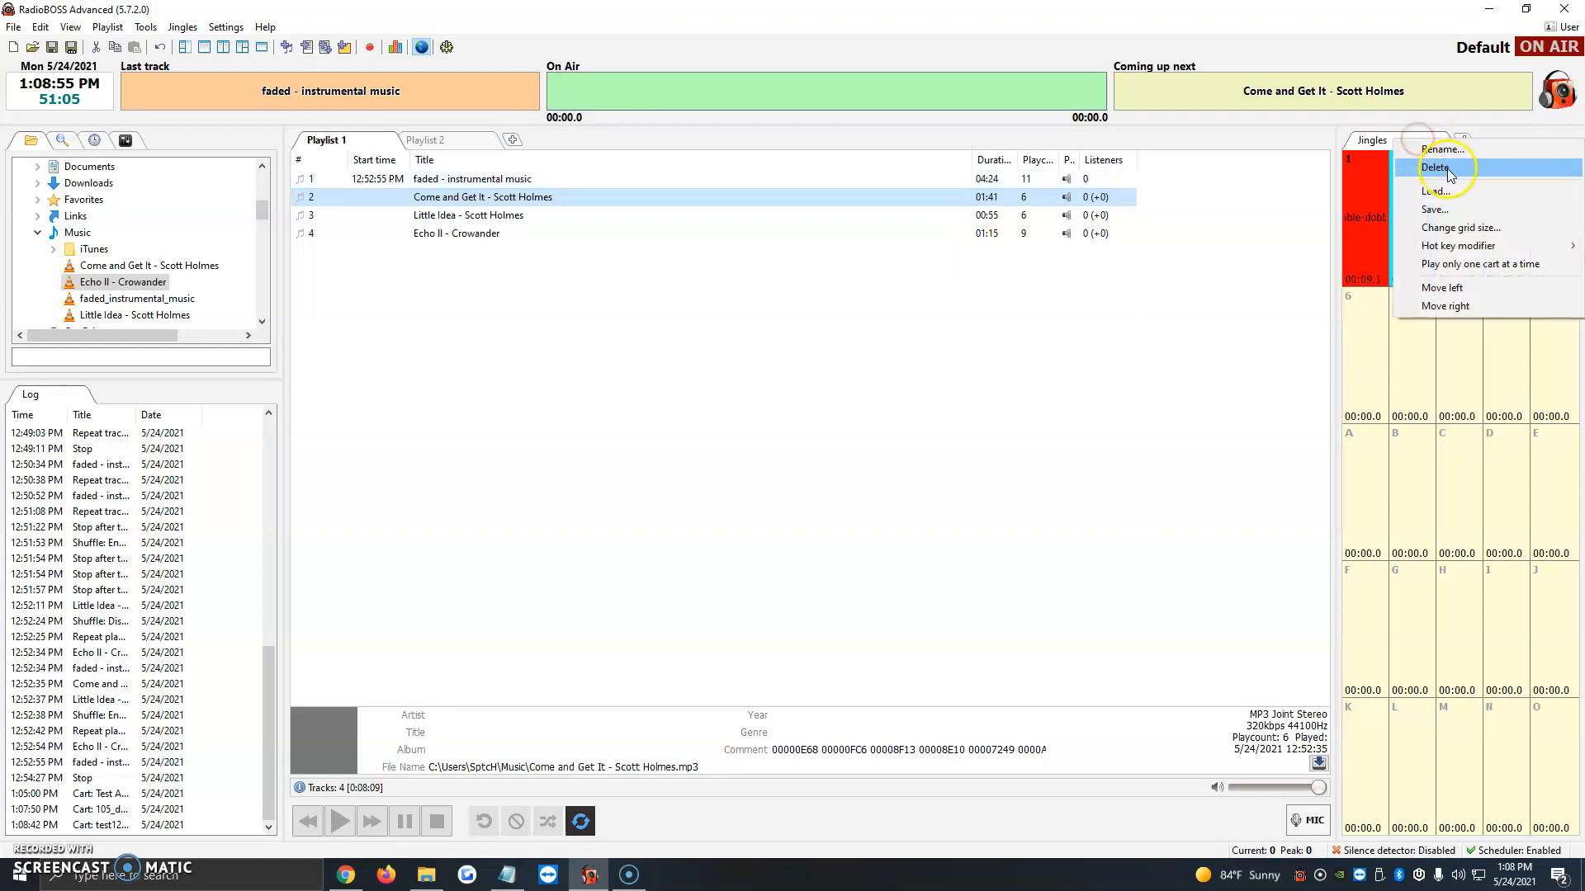
Delete the Jingles cart wall and restore a second work zone
{"action": "left_click", "coordinate": [1435, 167]}
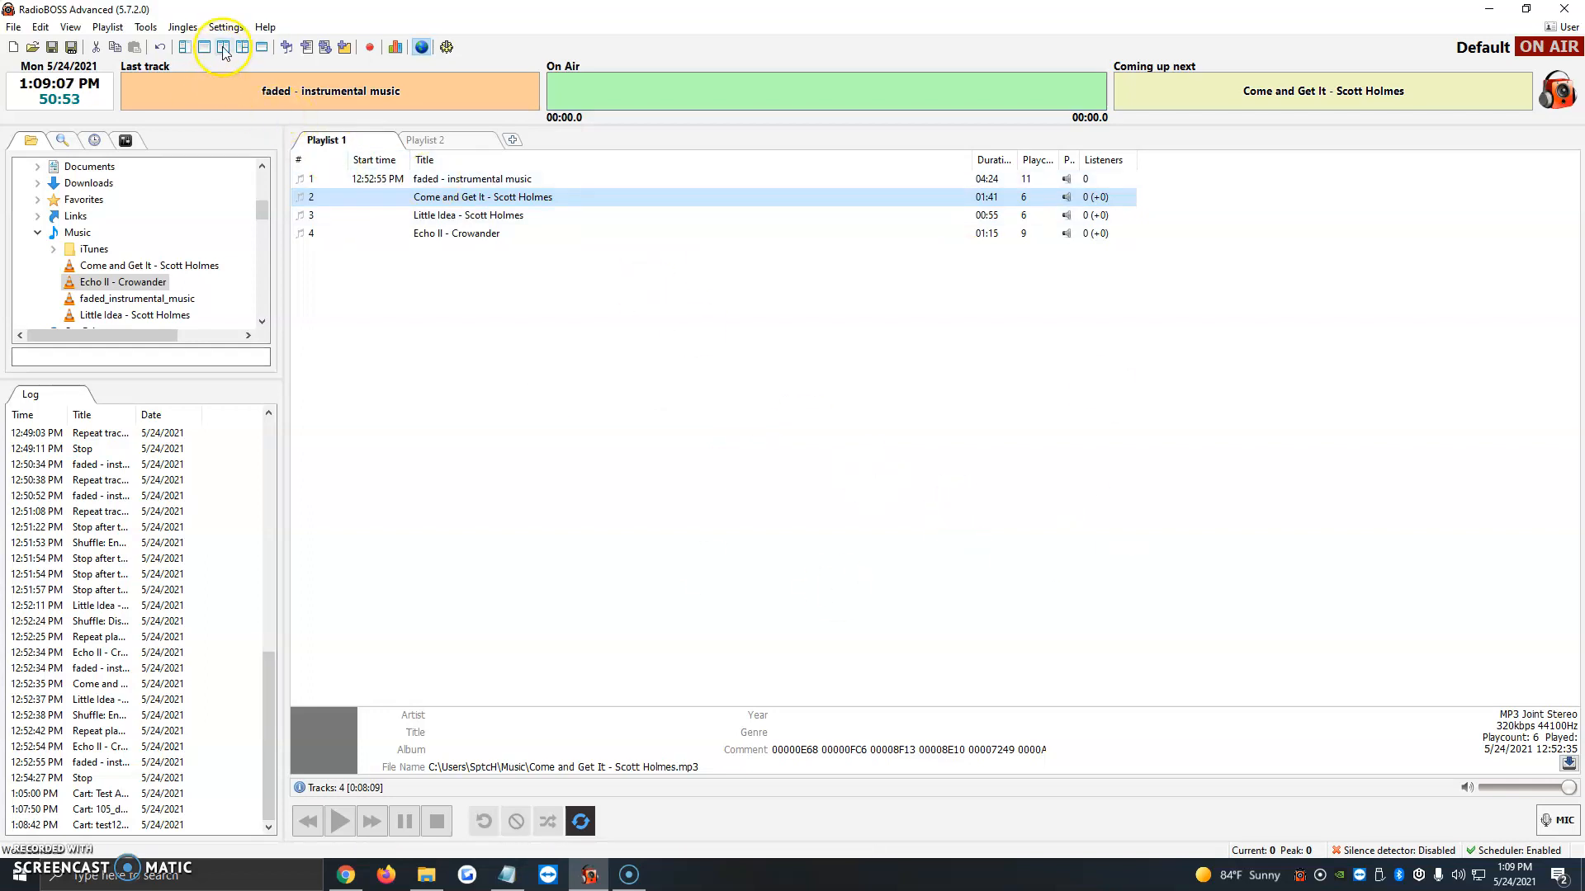
{"action": "mouse_move", "coordinate": [229, 48]}
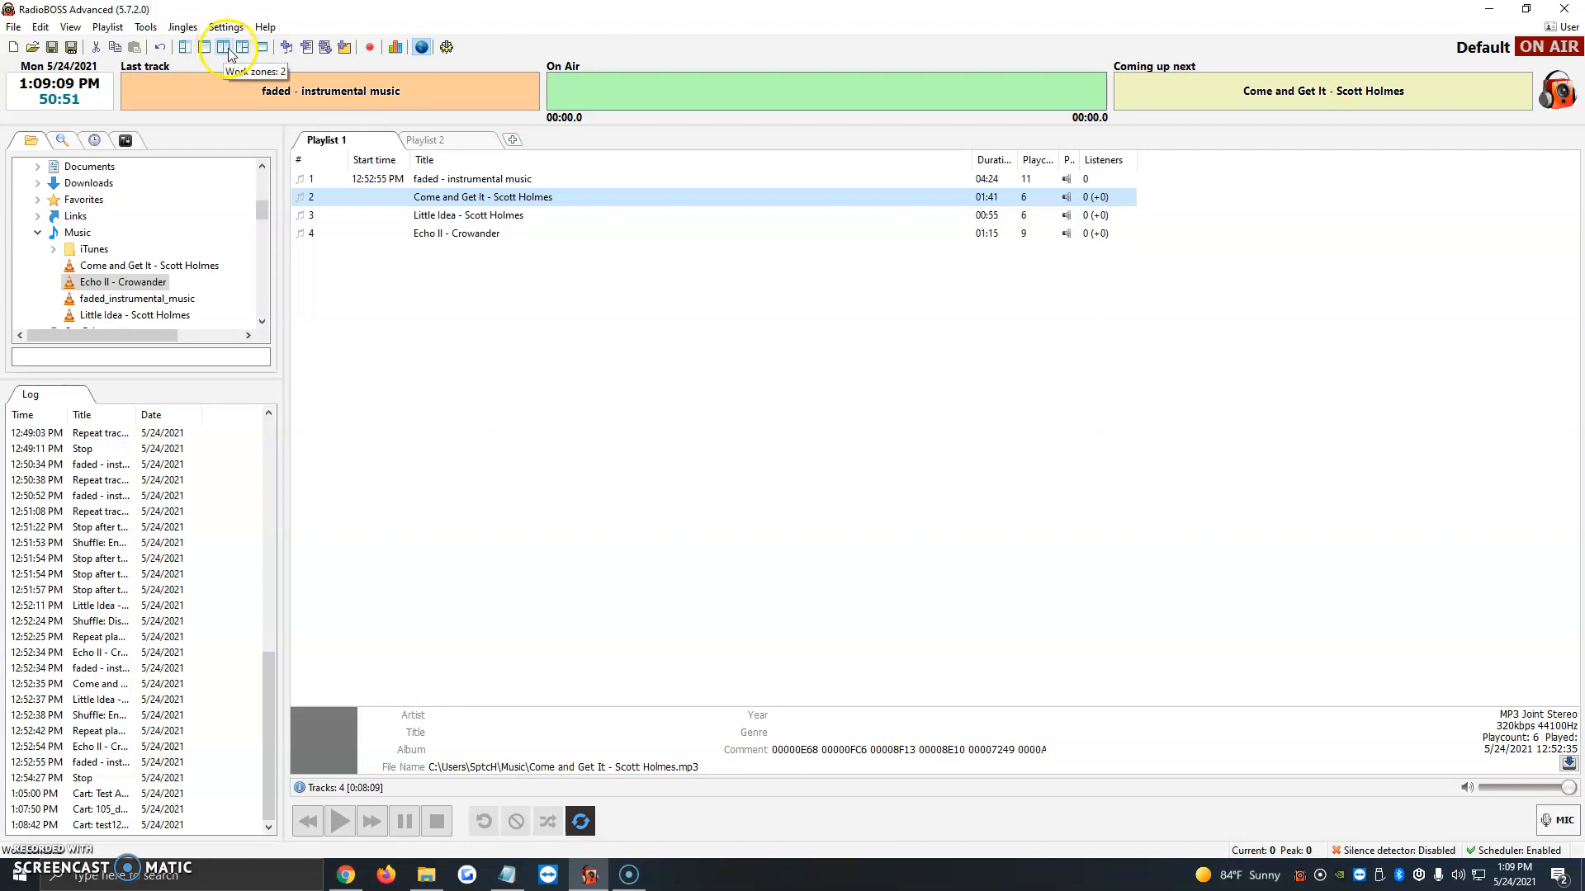
{"action": "left_click", "coordinate": [224, 48]}
{"action": "type", "text": "s"}
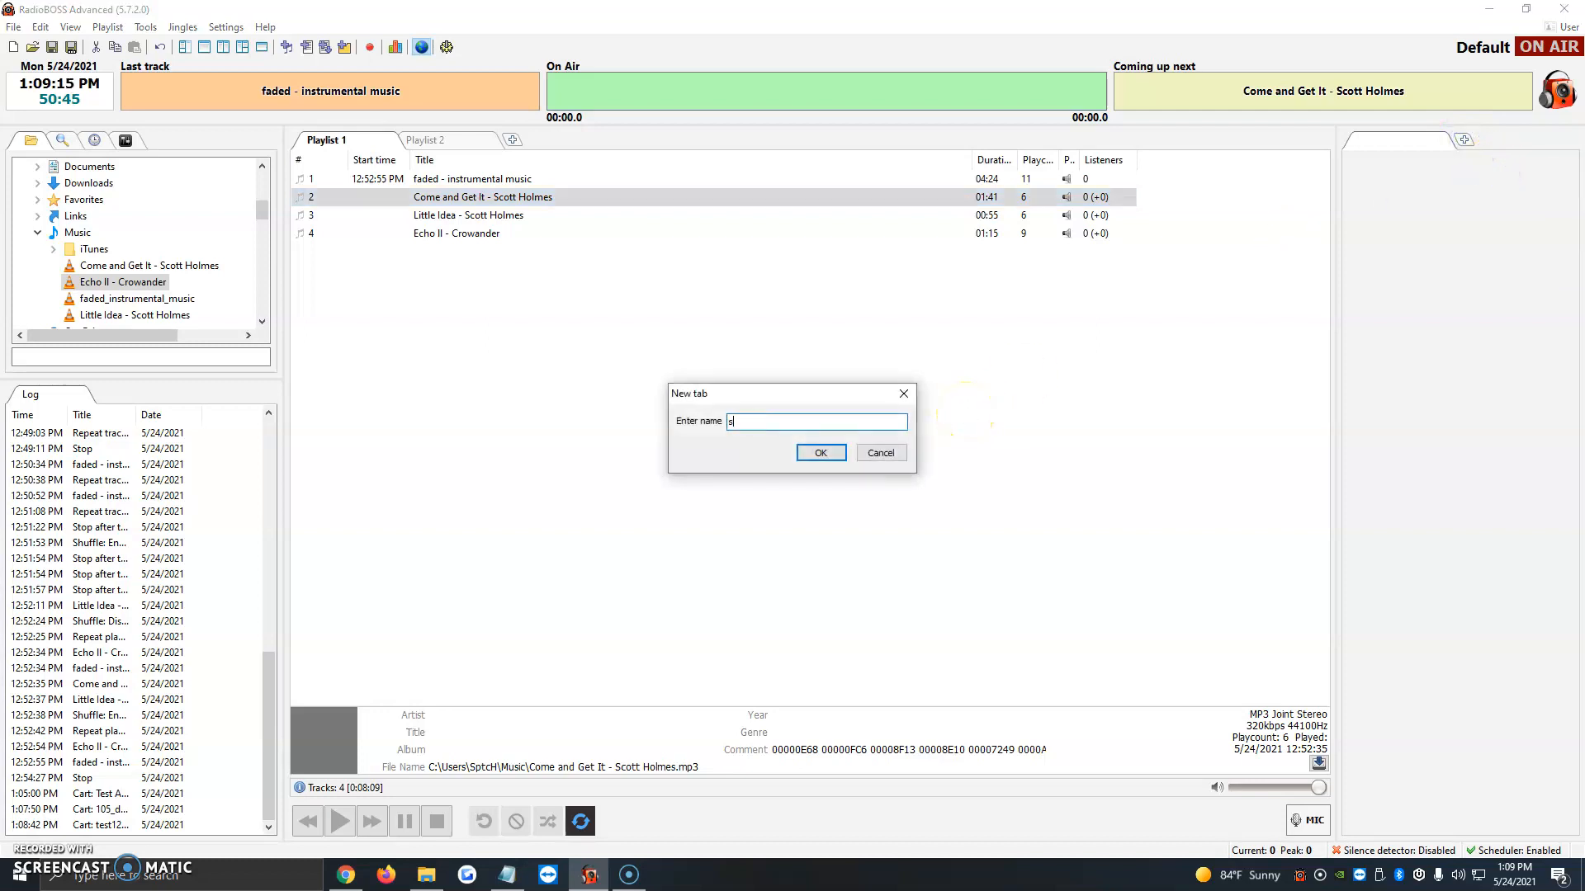
Name the new cart wall 'station' and confirm it
{"action": "type", "text": "tation"}
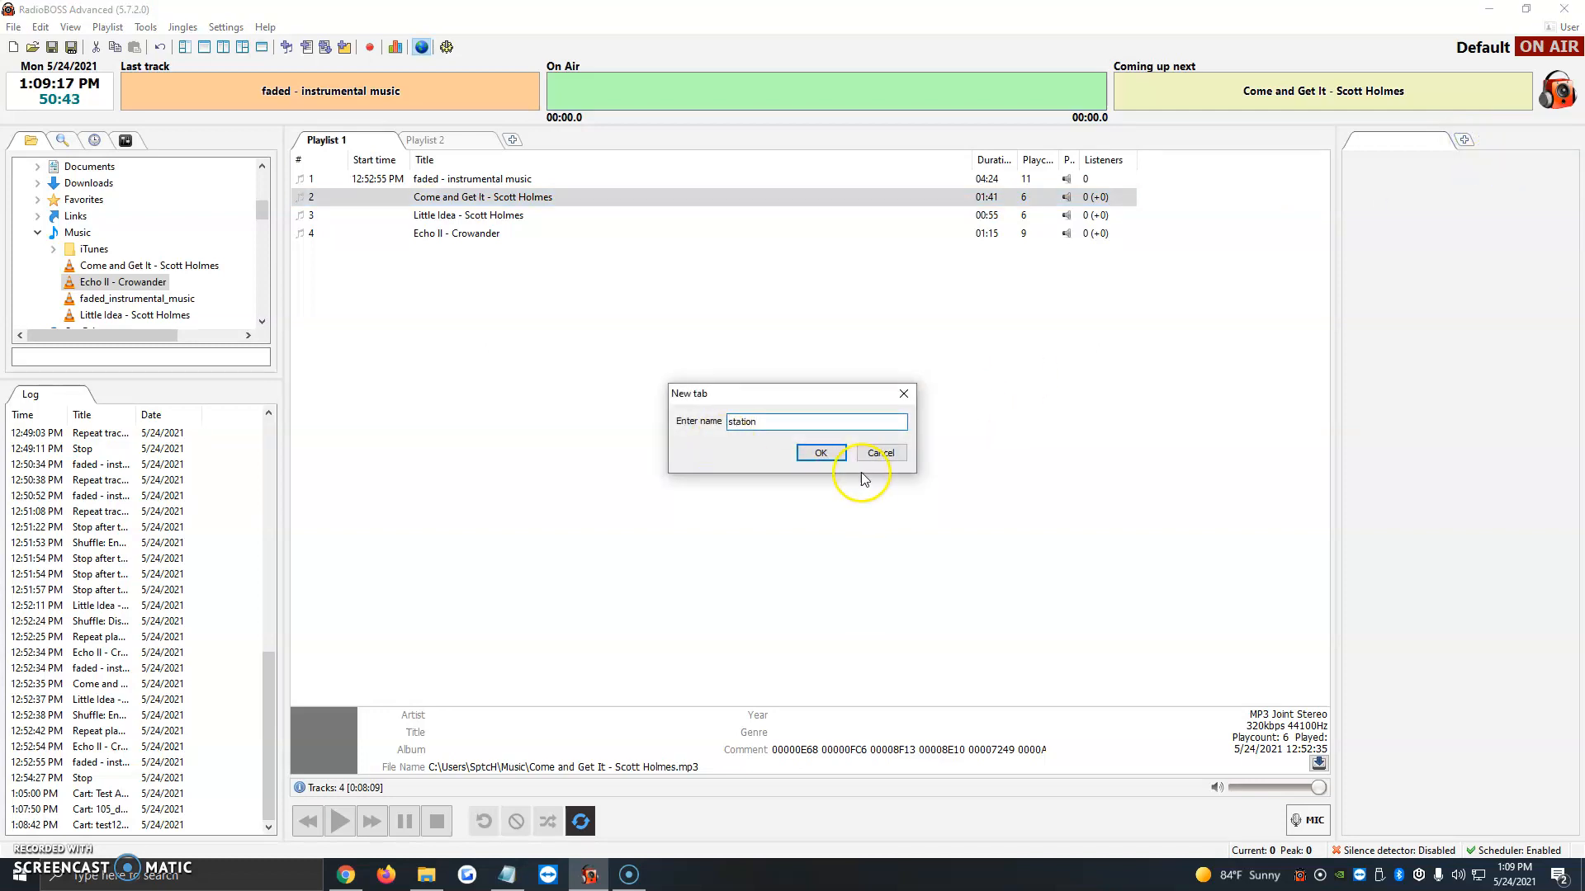
{"action": "left_click", "coordinate": [819, 451]}
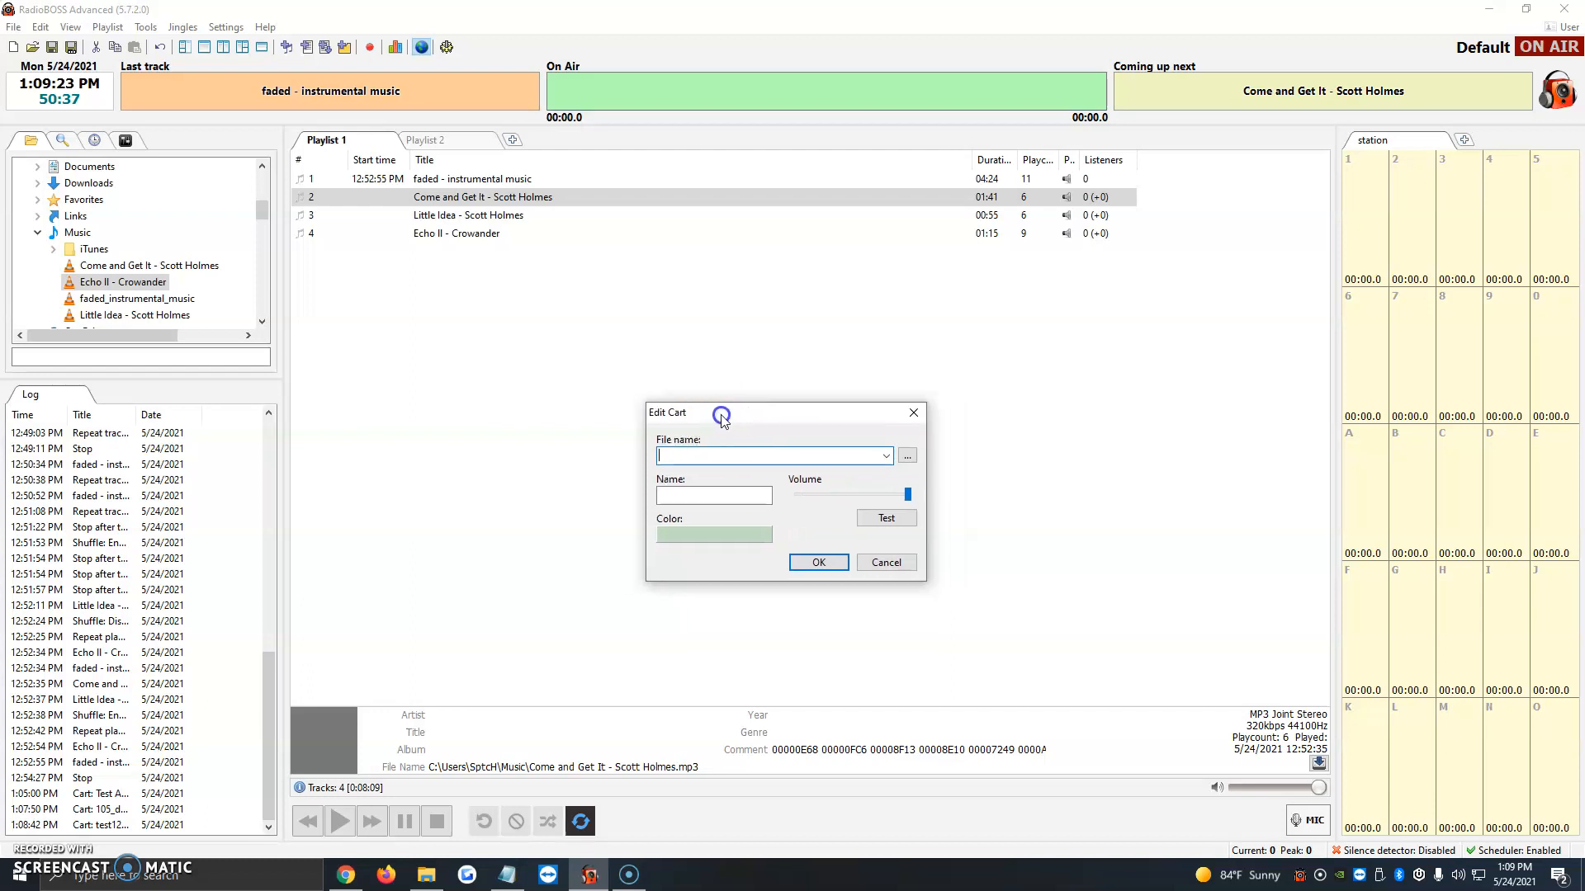
Load 'Echo II - Crowander.mp3' into cart 1 of the station wall
{"action": "left_click", "coordinate": [906, 456]}
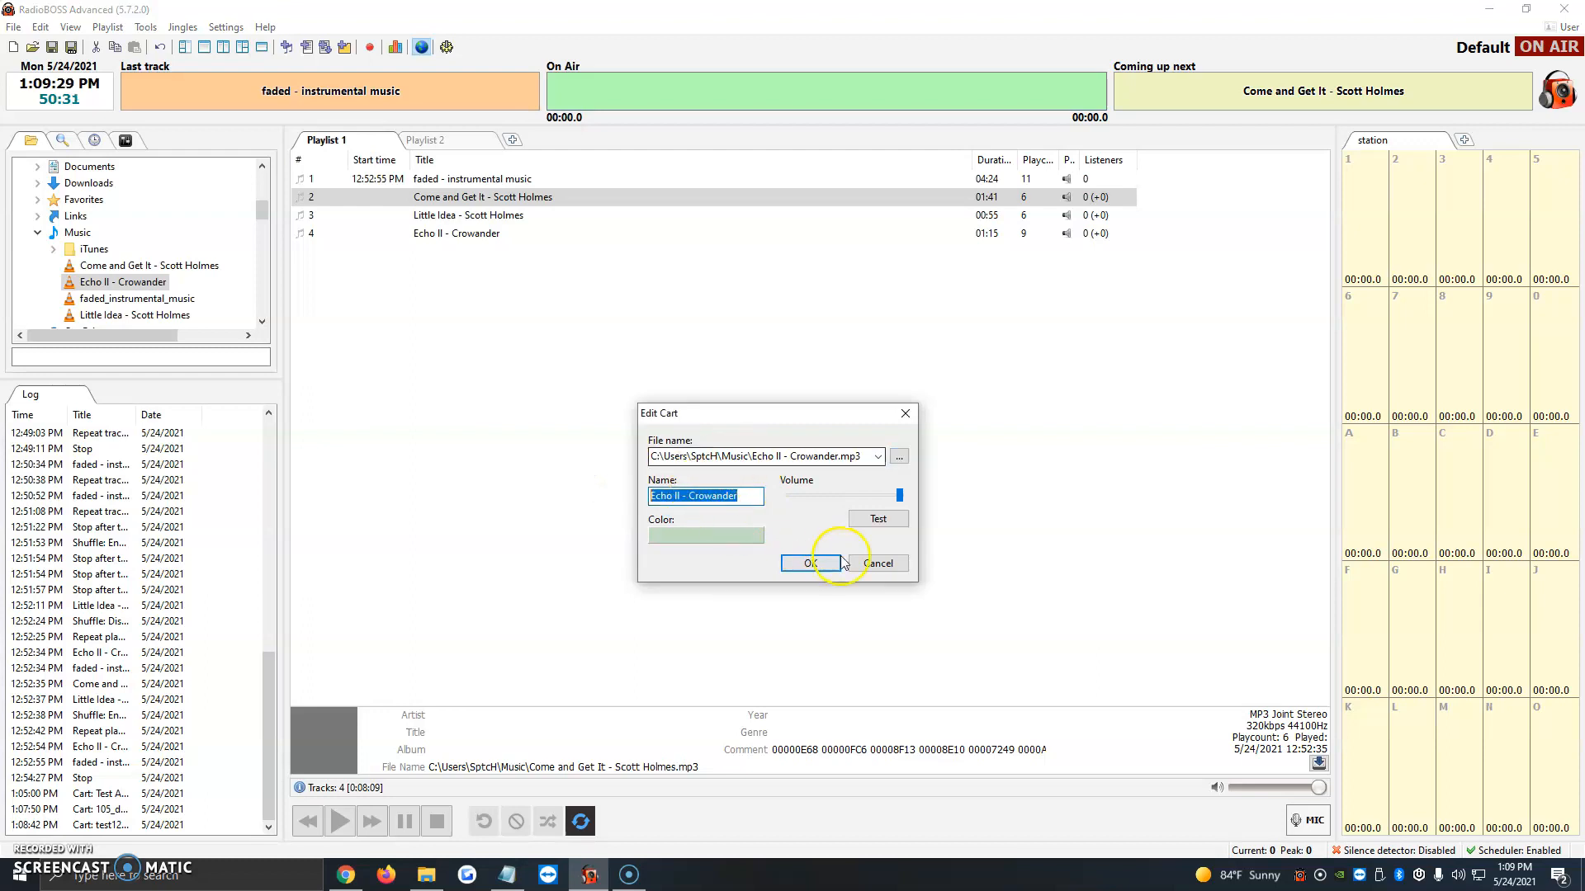
{"action": "left_click", "coordinate": [806, 563]}
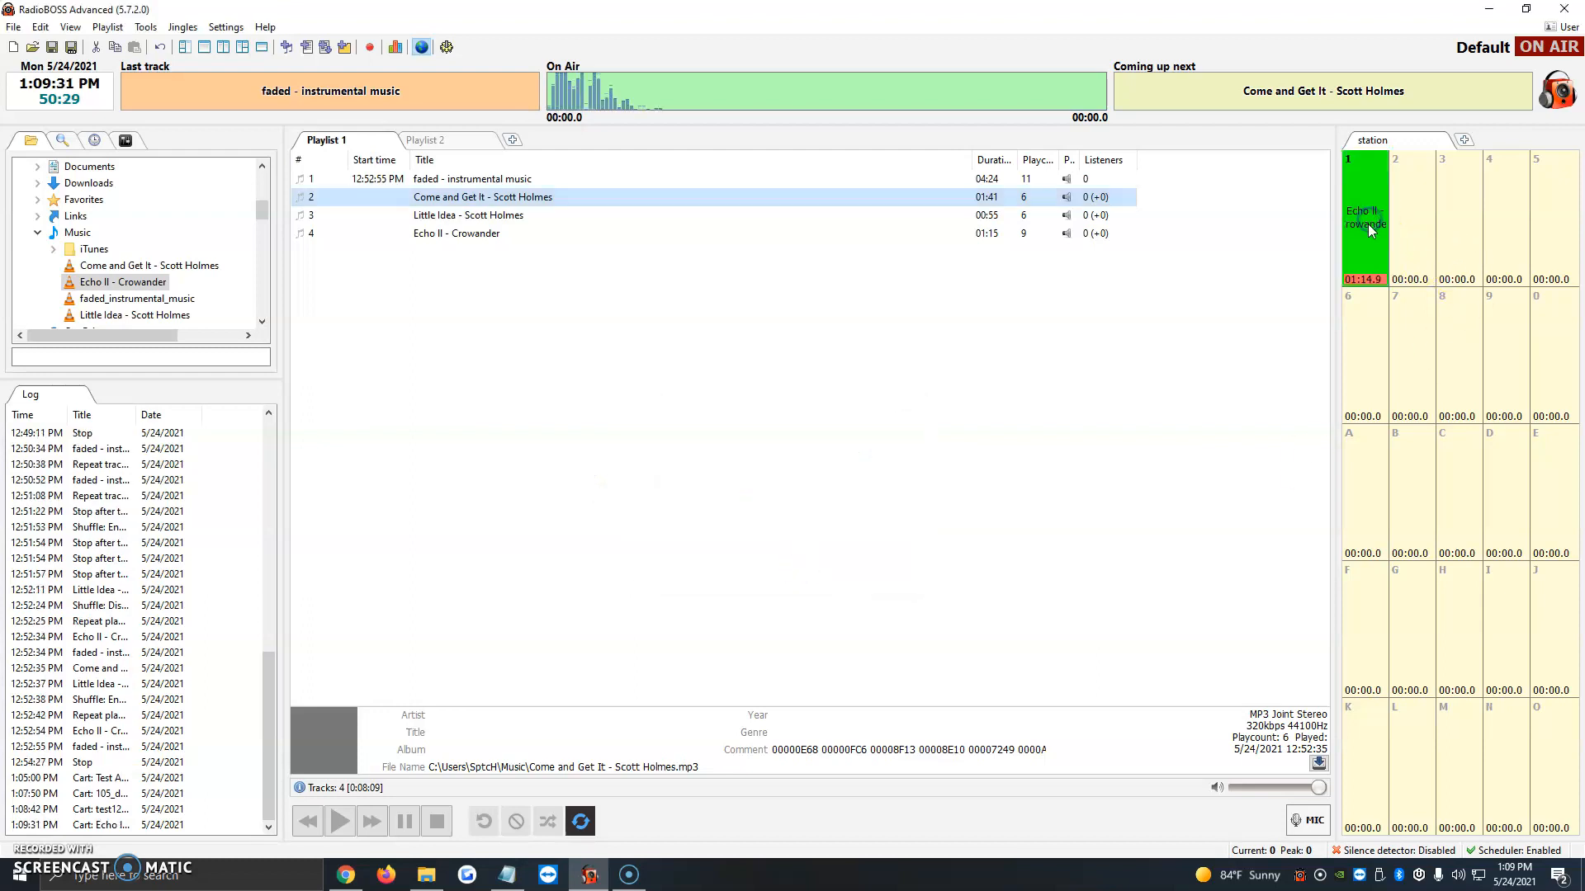